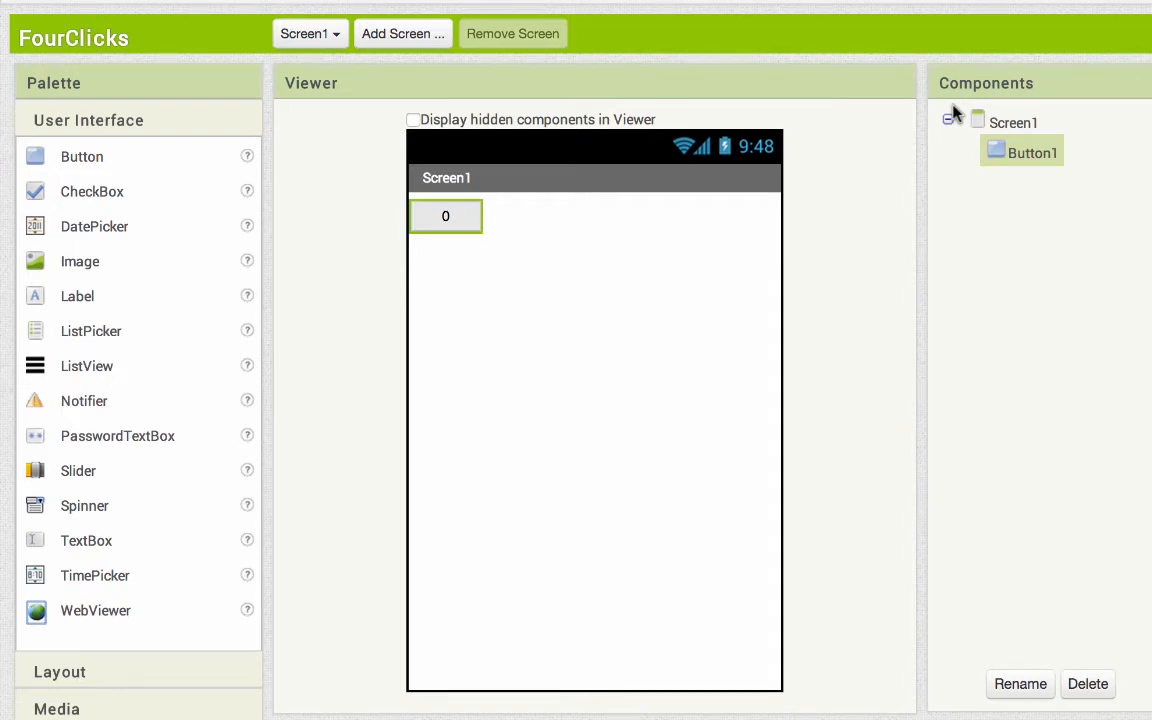
{"action": "mouse_move", "coordinate": [485, 237]}
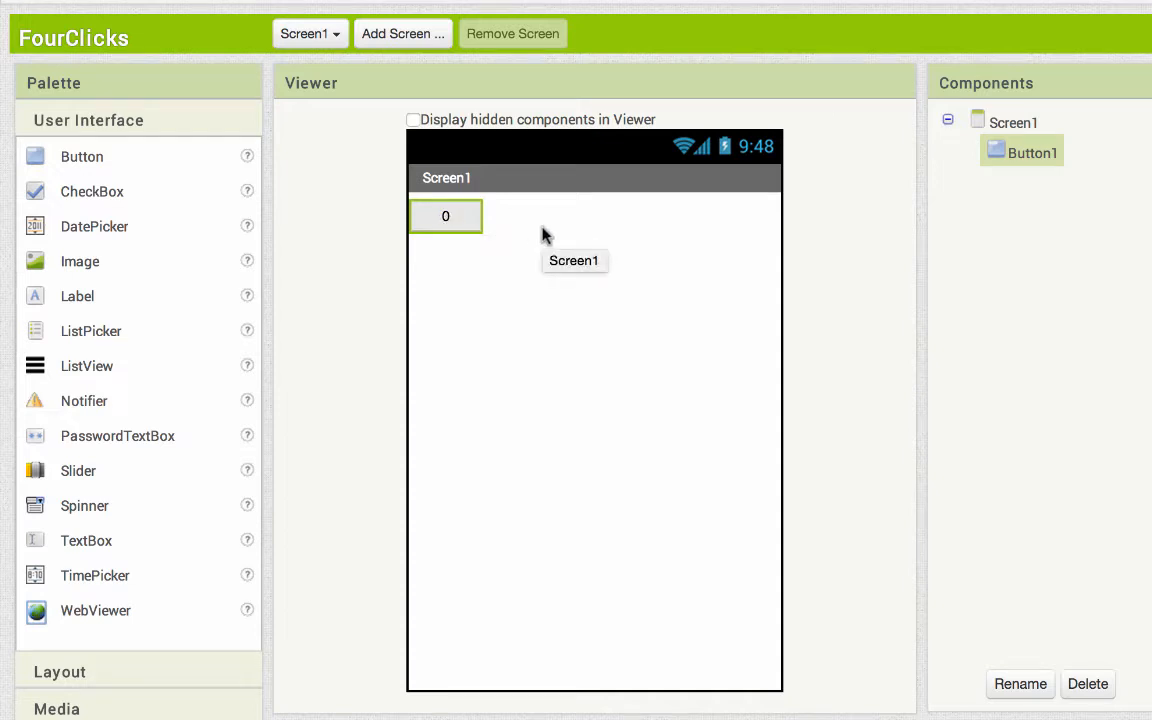
{"action": "mouse_move", "coordinate": [456, 221]}
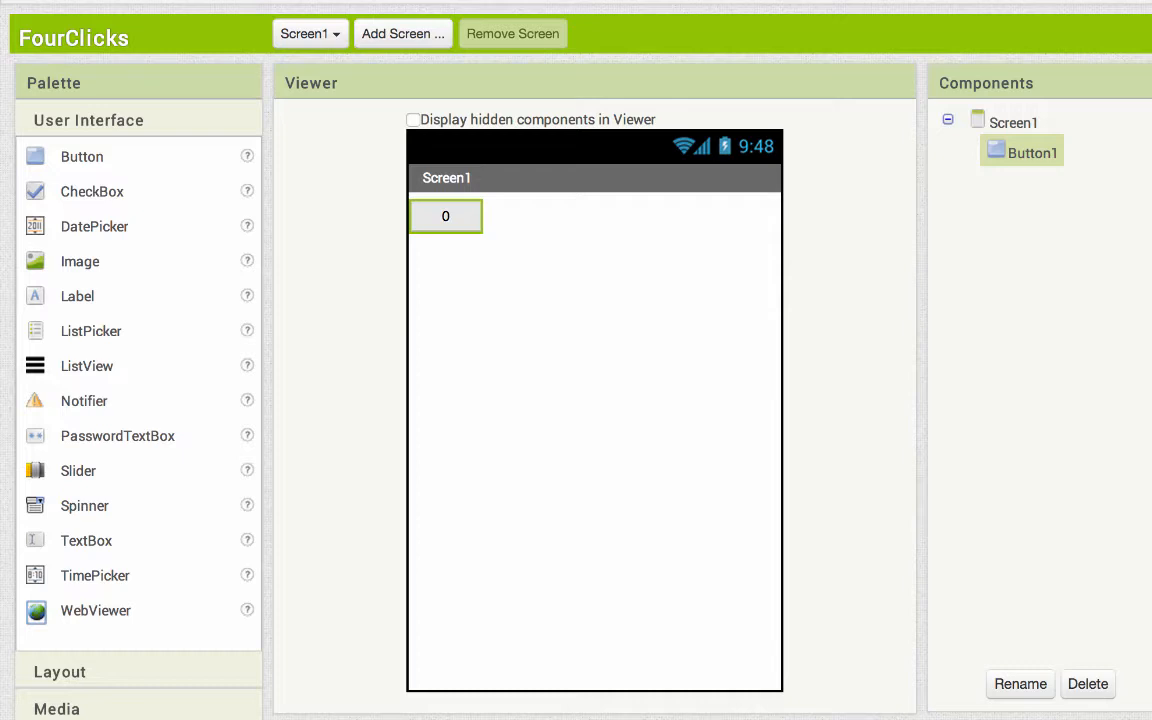
{"action": "mouse_move", "coordinate": [1095, 56]}
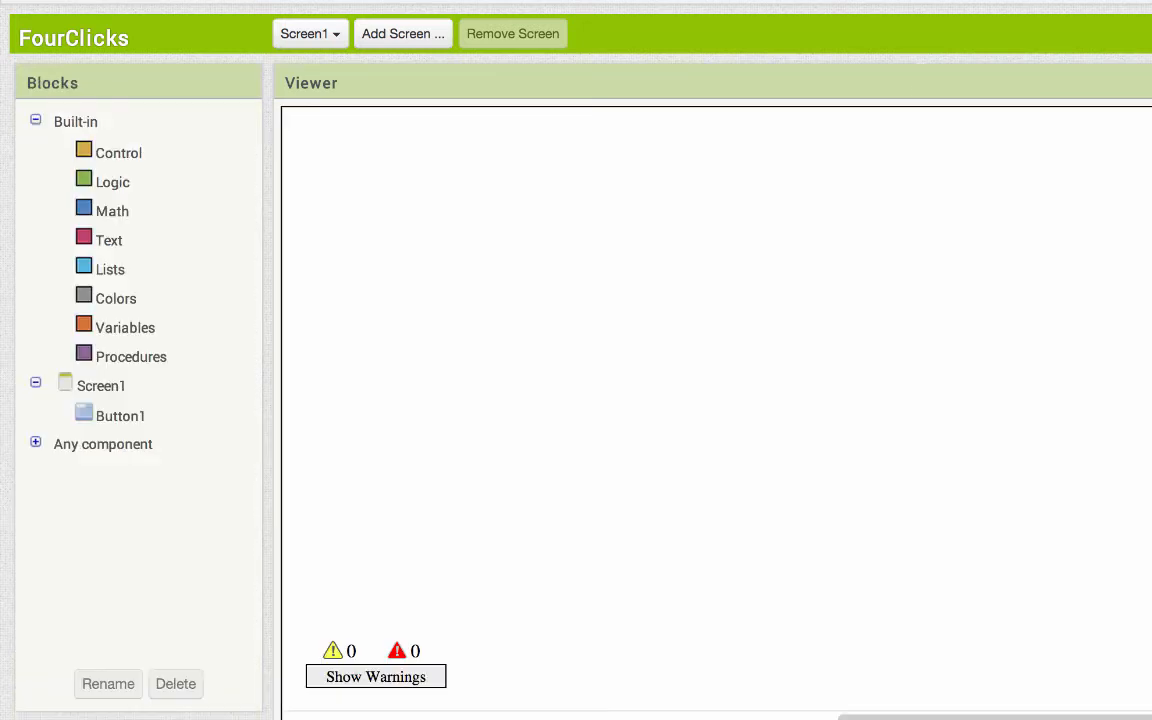
{"action": "mouse_move", "coordinate": [144, 425]}
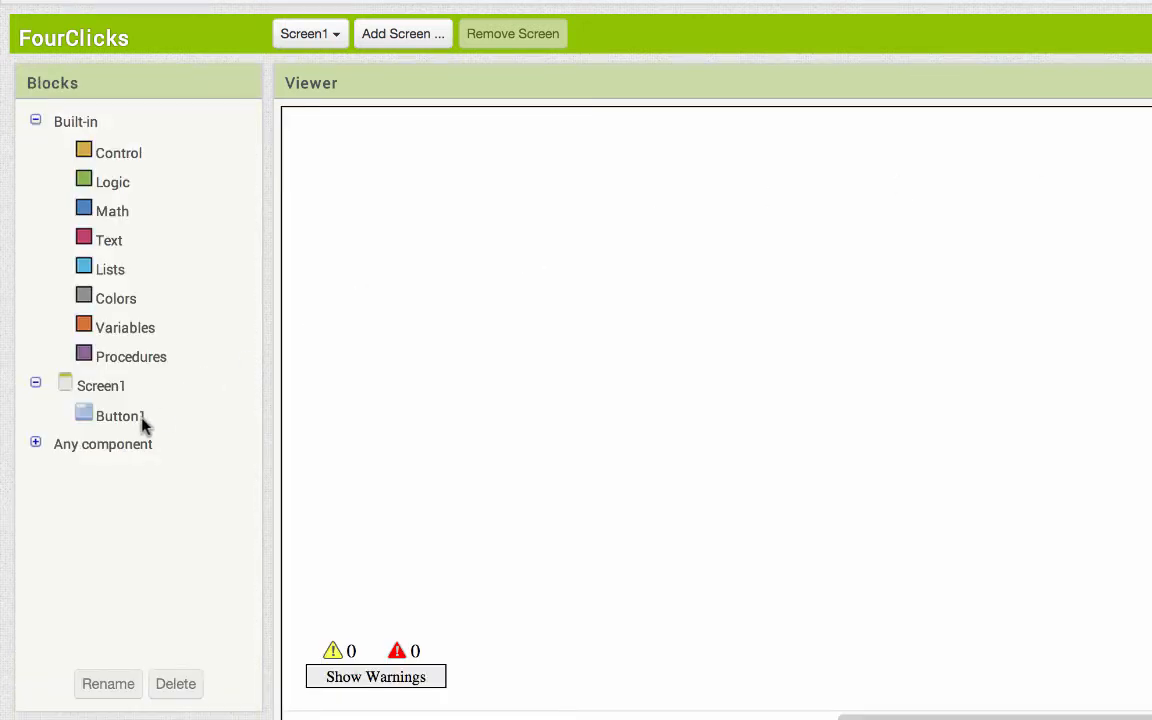
Build when Button1.Click that sets Button1.Text to Button1.Text + 1
{"action": "left_click", "coordinate": [117, 415]}
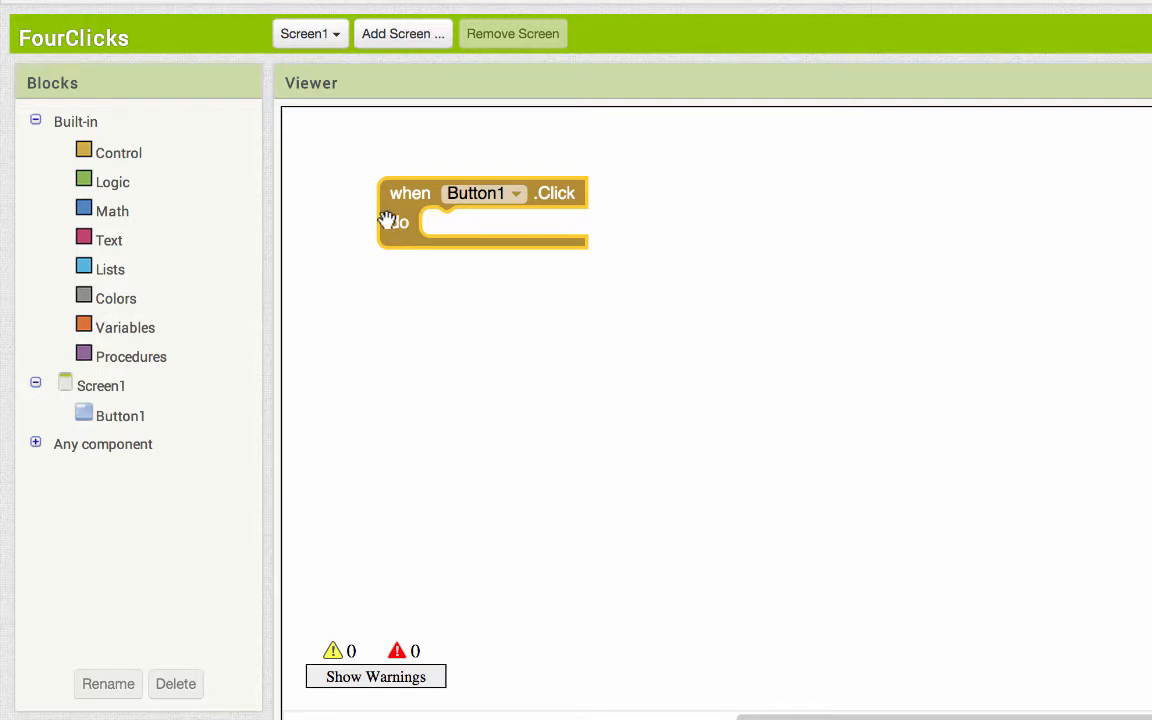
{"action": "mouse_move", "coordinate": [97, 369]}
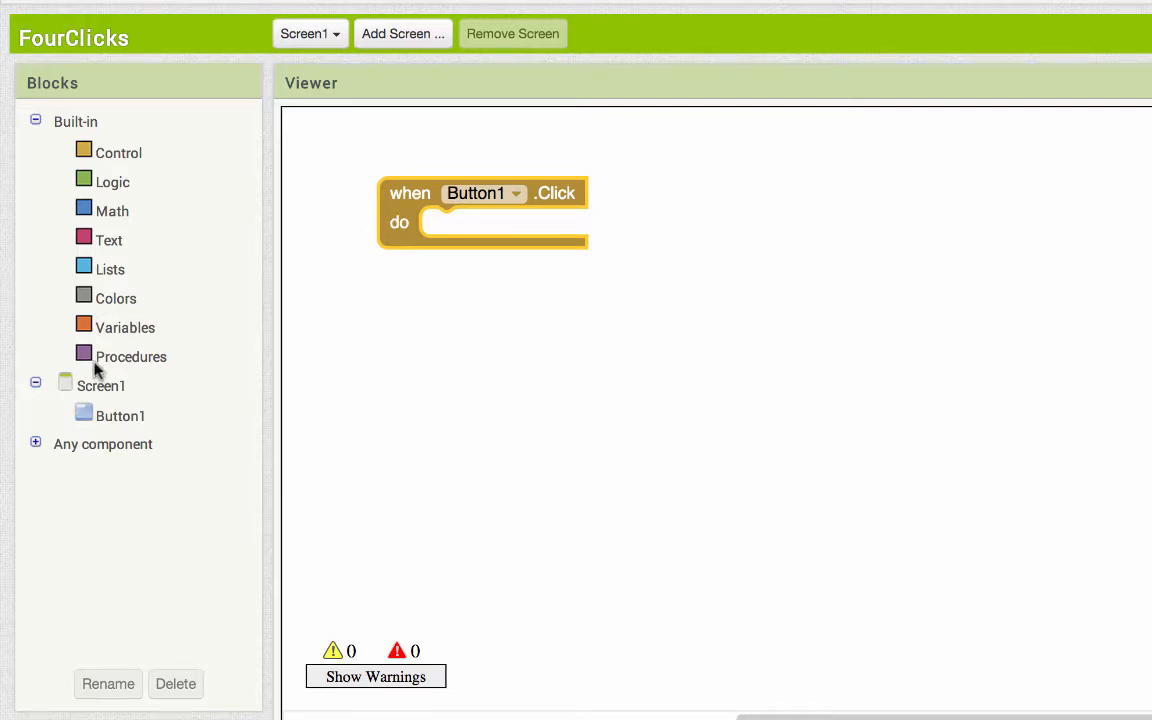
{"action": "left_click", "coordinate": [112, 210]}
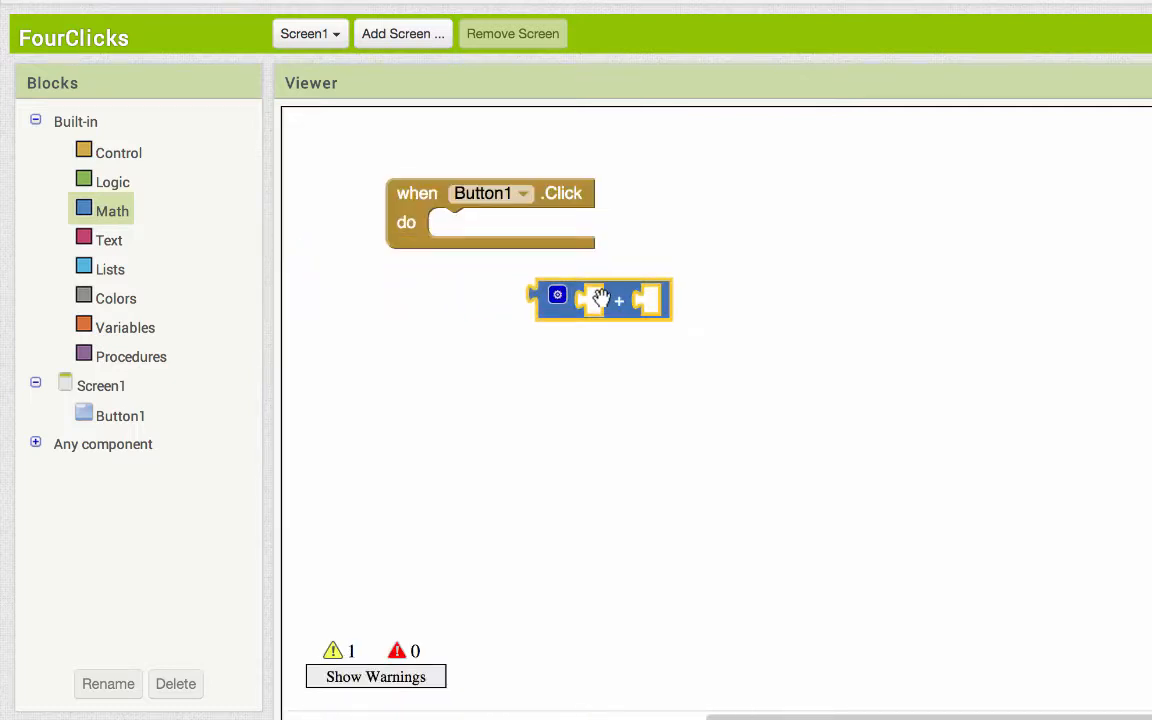
{"action": "mouse_move", "coordinate": [107, 410]}
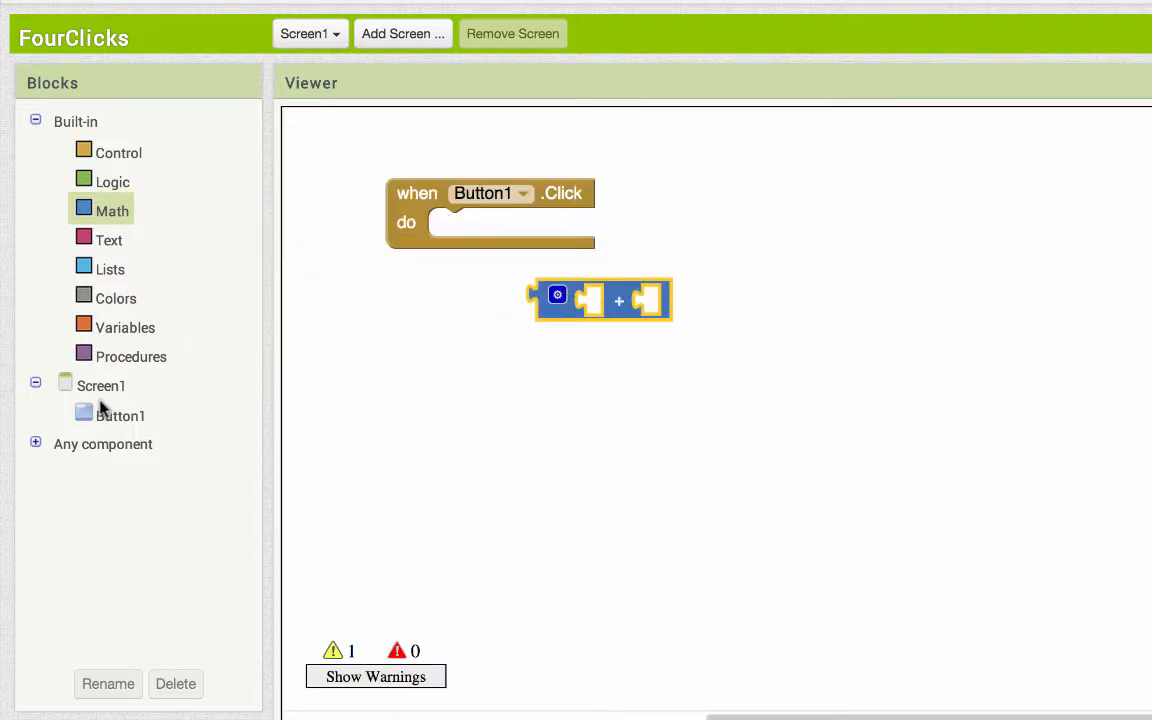
{"action": "left_click", "coordinate": [120, 415]}
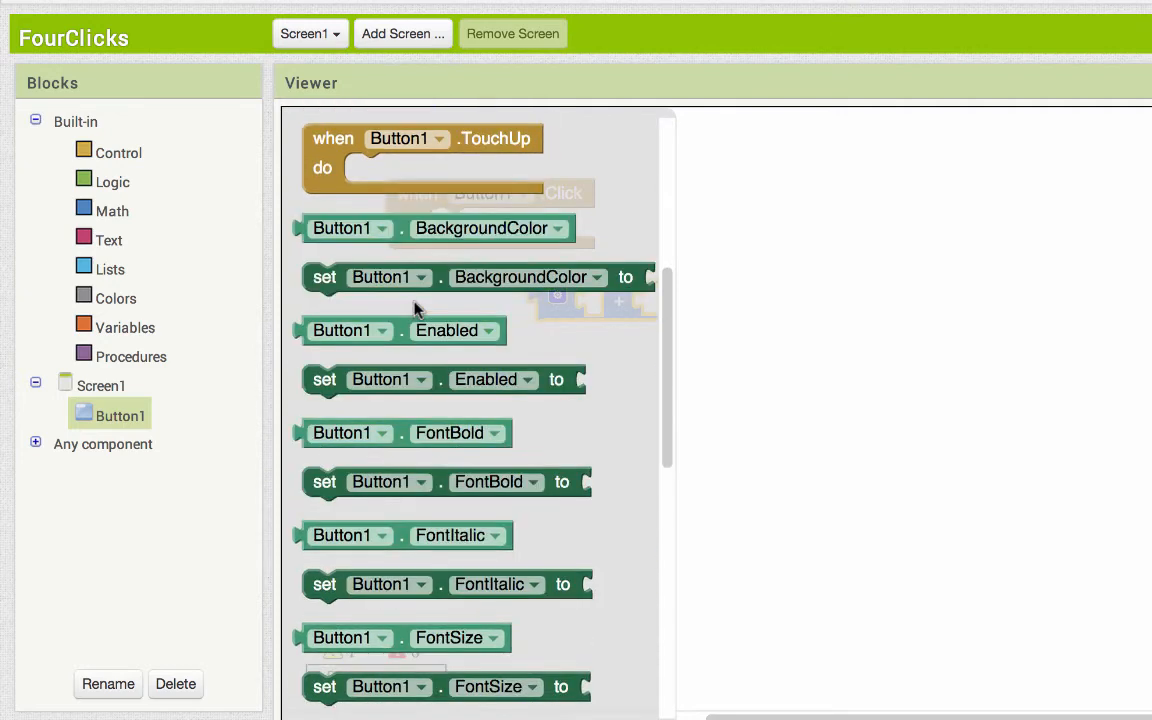
{"action": "scroll", "scroll_direction": "down", "scroll_amount": 3}
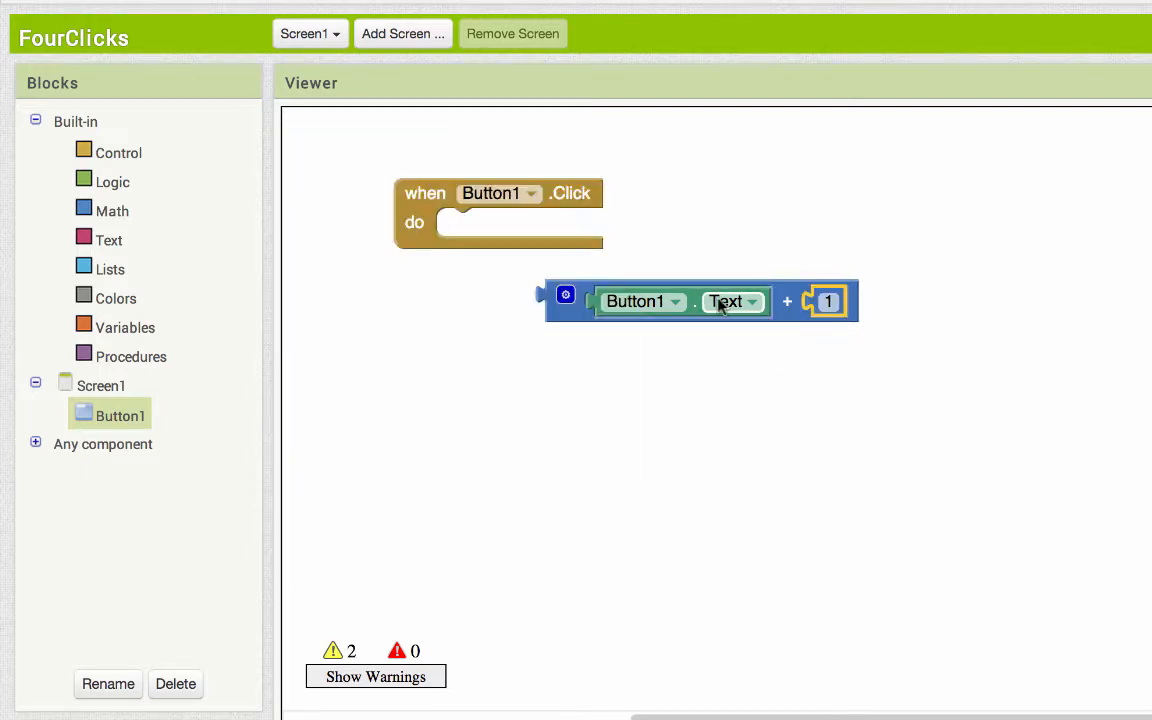
{"action": "mouse_move", "coordinate": [759, 331]}
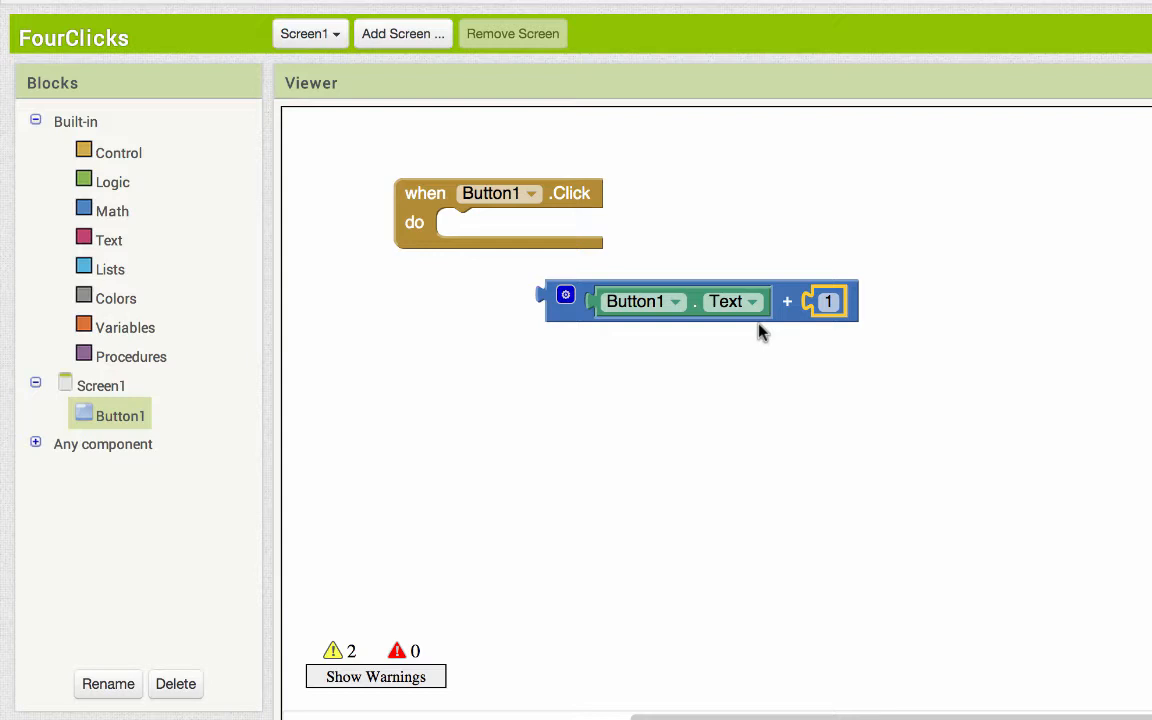
{"action": "mouse_move", "coordinate": [565, 313]}
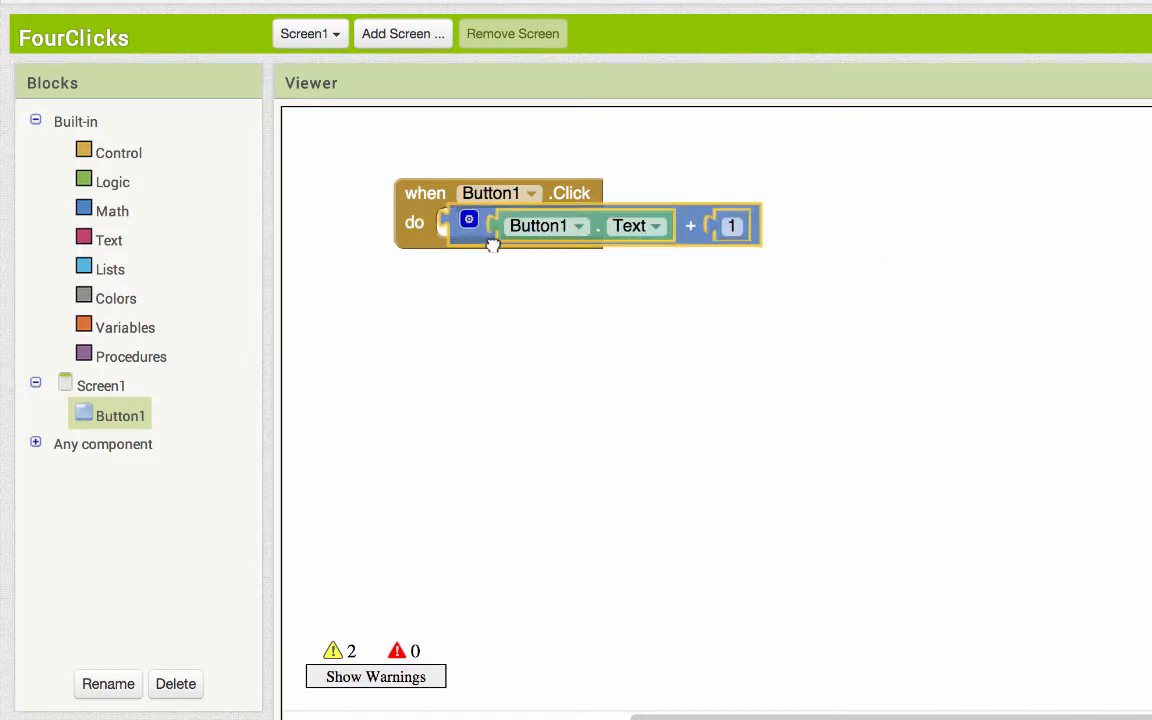
{"action": "left_click_drag", "start_coordinate": [490, 225], "coordinate": [648, 270]}
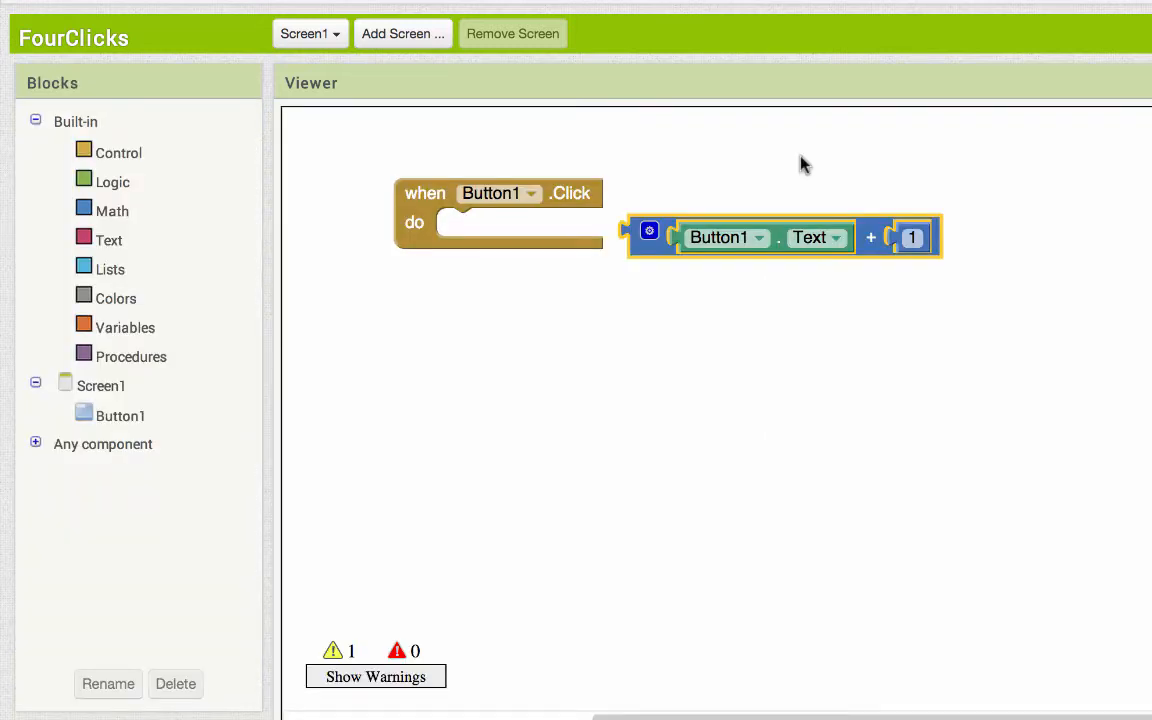
{"action": "left_click", "coordinate": [120, 415]}
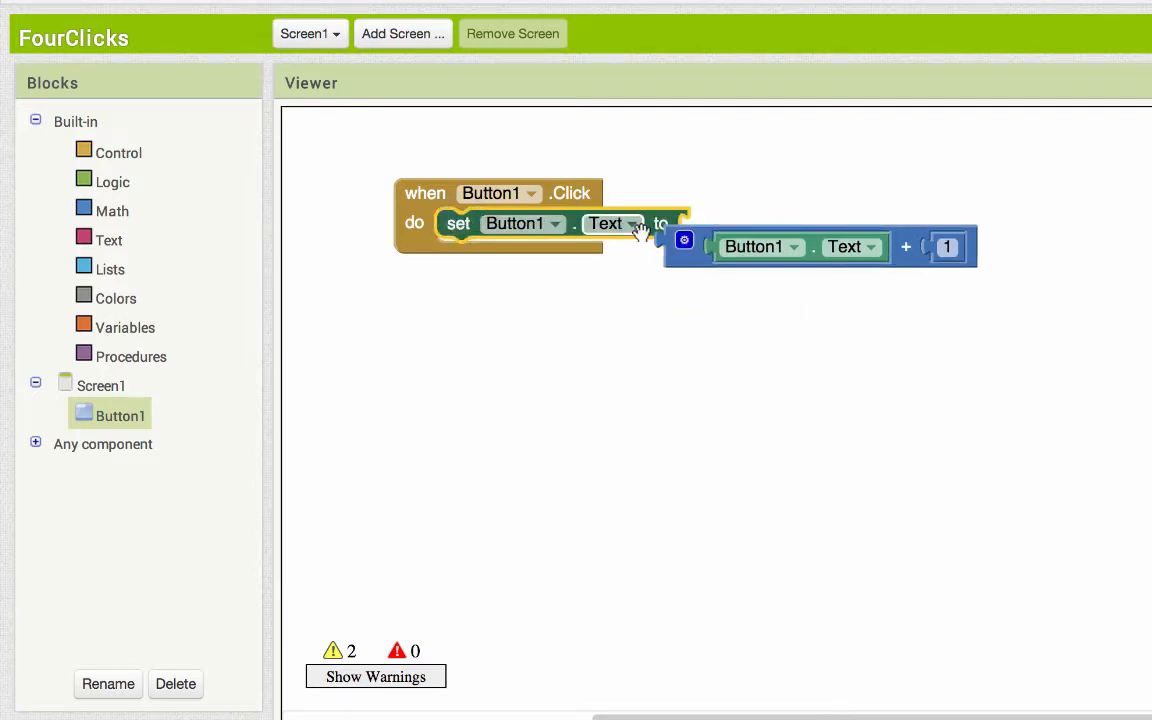
{"action": "left_click_drag", "start_coordinate": [820, 247], "coordinate": [888, 247]}
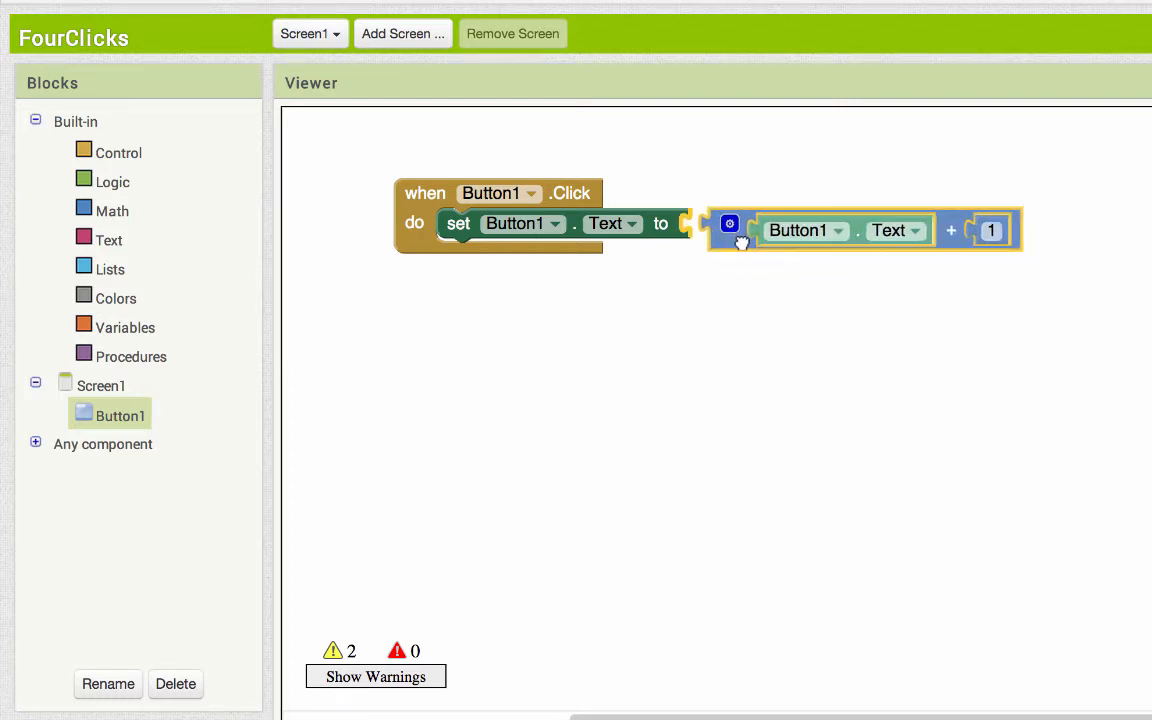
{"action": "left_click_drag", "start_coordinate": [730, 230], "coordinate": [705, 230]}
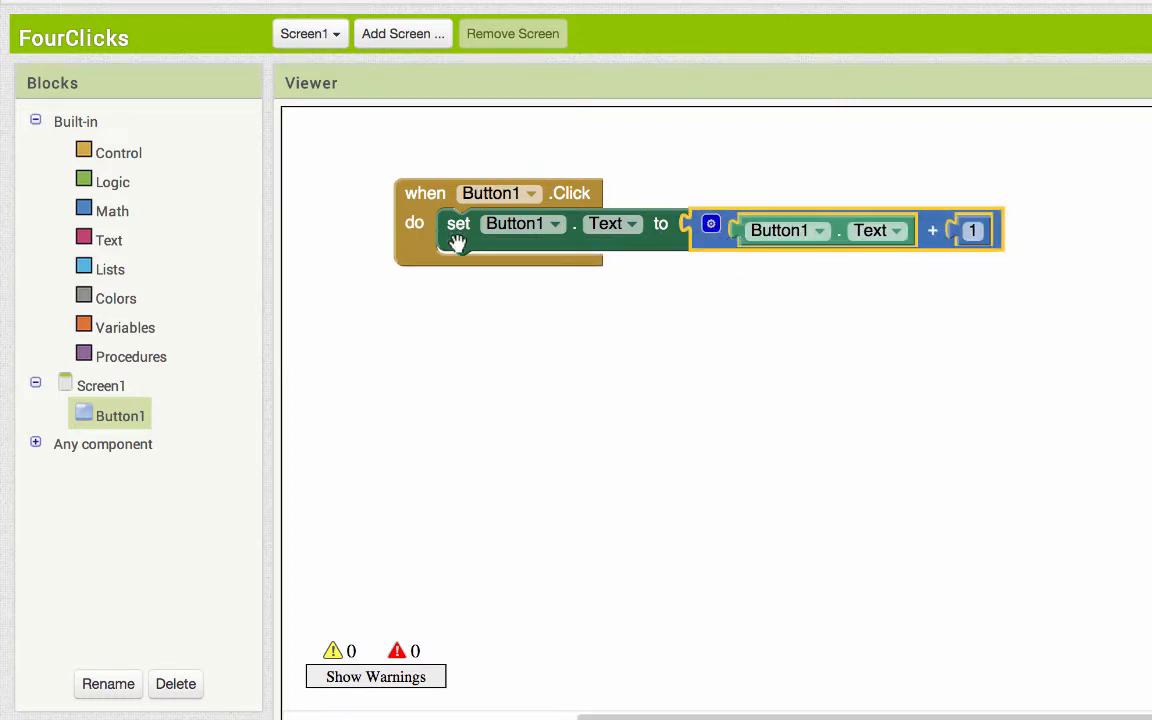
{"action": "mouse_move", "coordinate": [787, 283]}
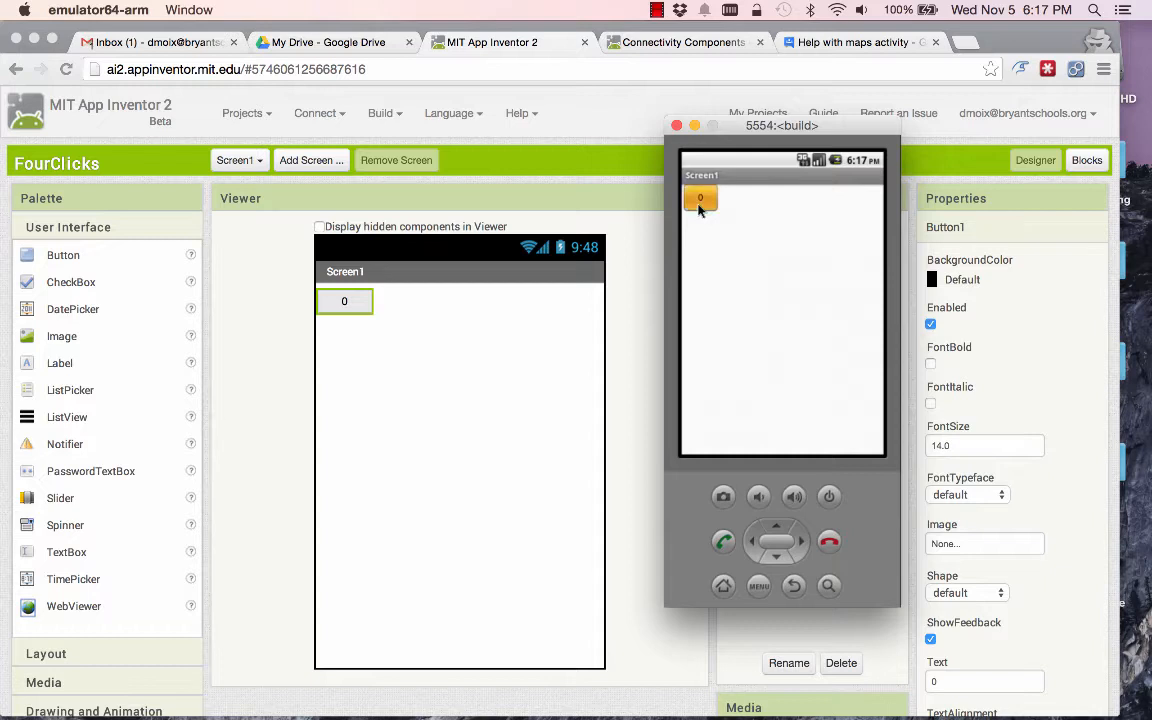
Tap the app's button repeatedly in the emulator, raising the count to 22
{"action": "left_click", "coordinate": [700, 199]}
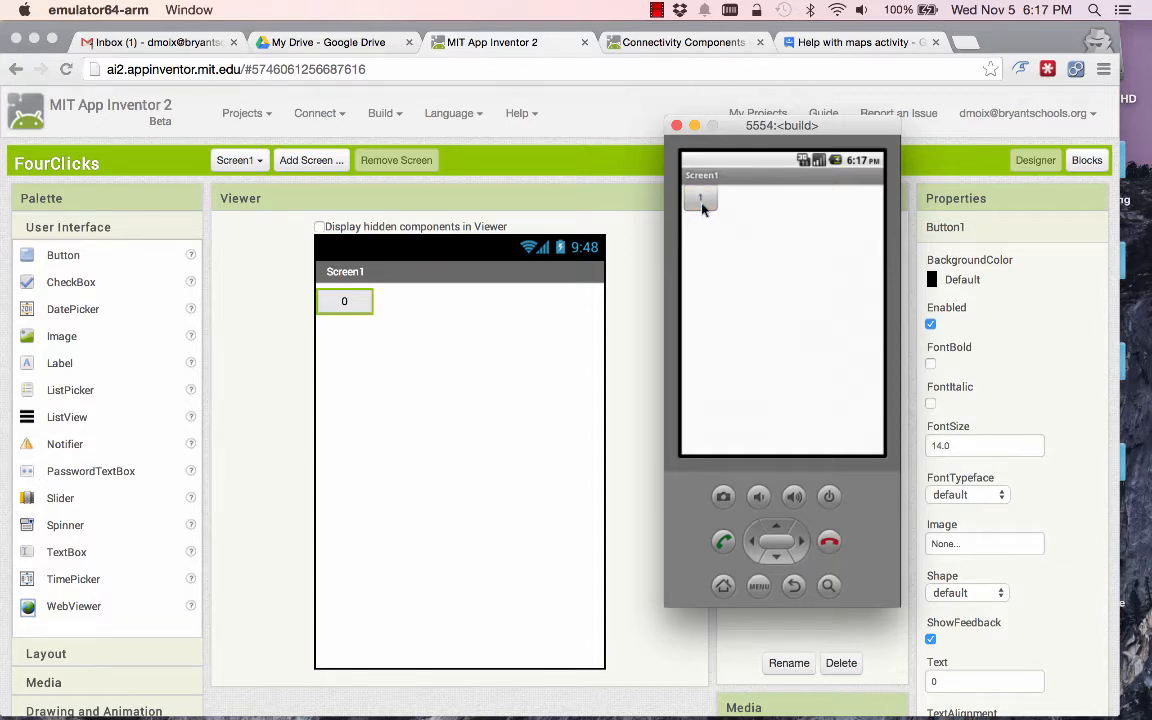
{"action": "left_click", "coordinate": [700, 198]}
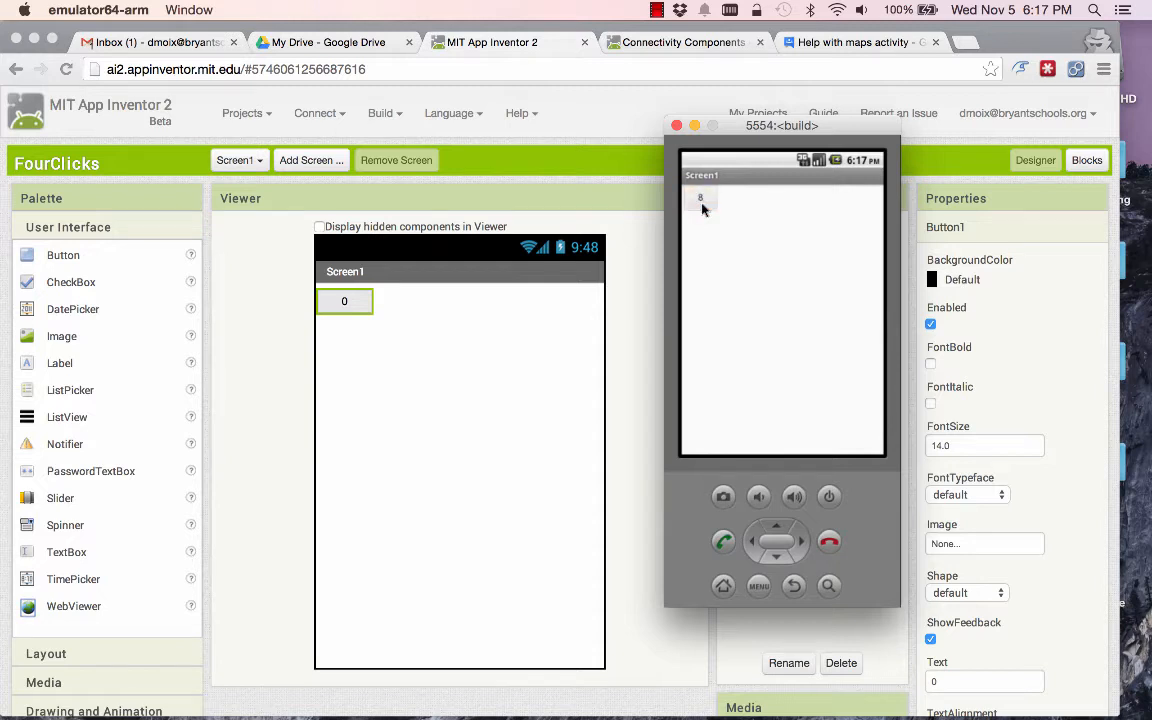
{"action": "left_click", "coordinate": [700, 198]}
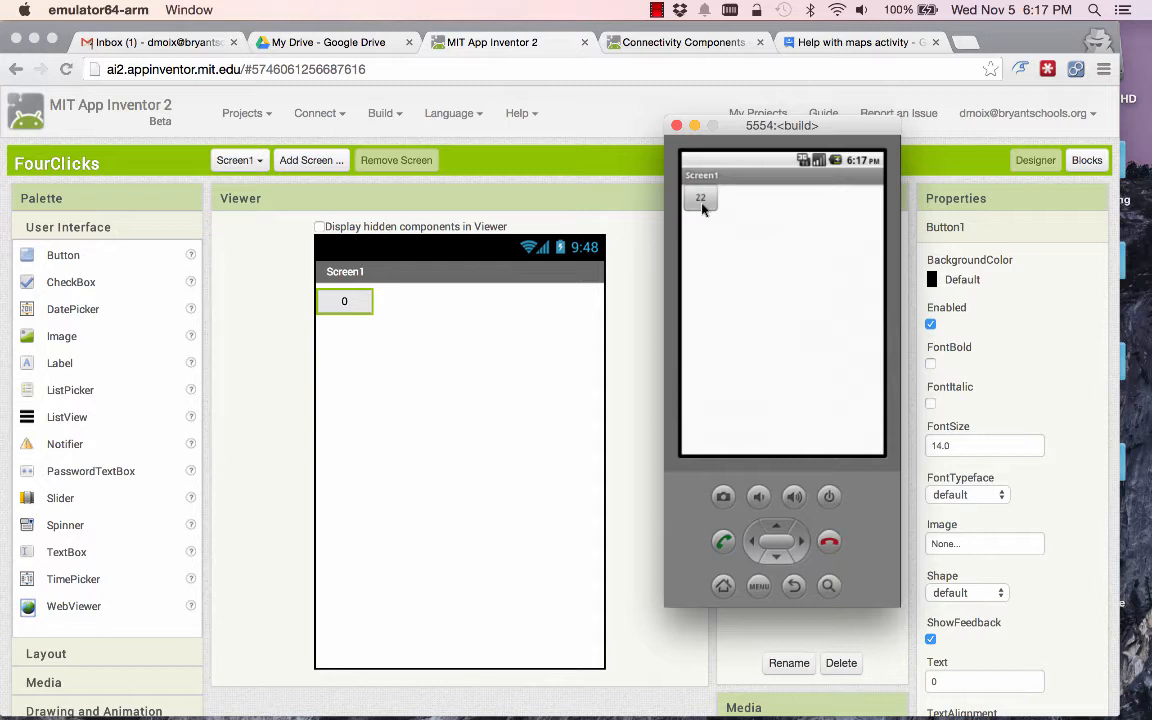
{"action": "mouse_move", "coordinate": [688, 240]}
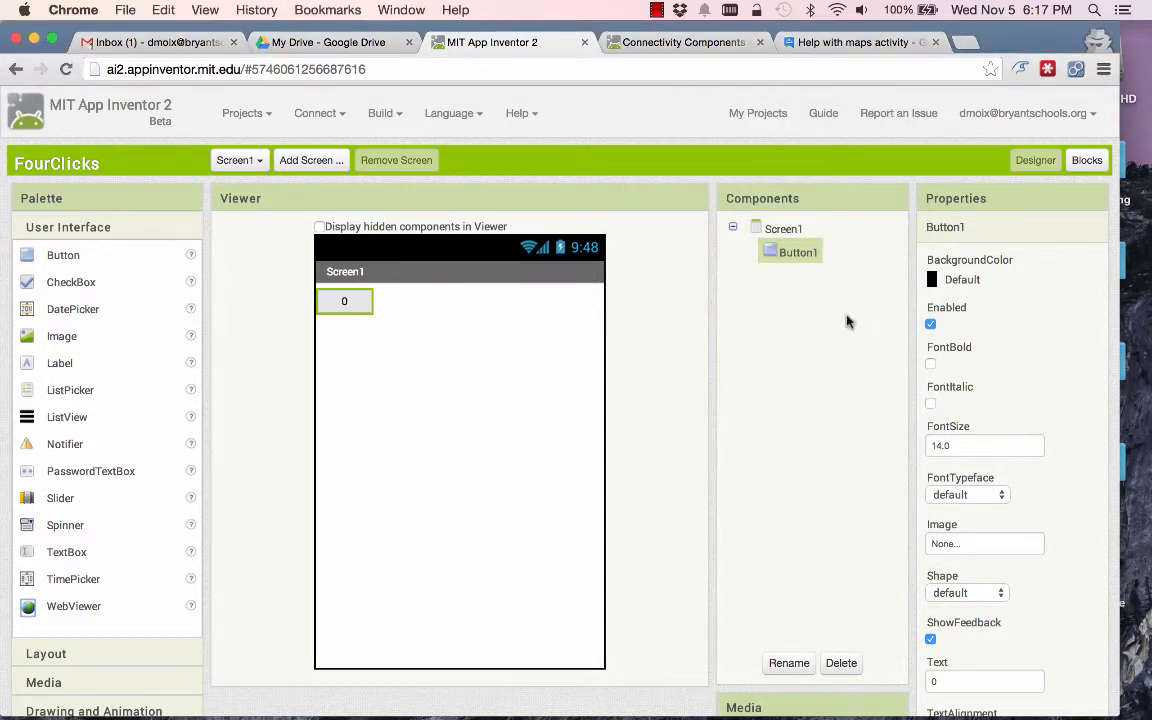
{"action": "scroll", "scroll_direction": "down", "scroll_amount": 3}
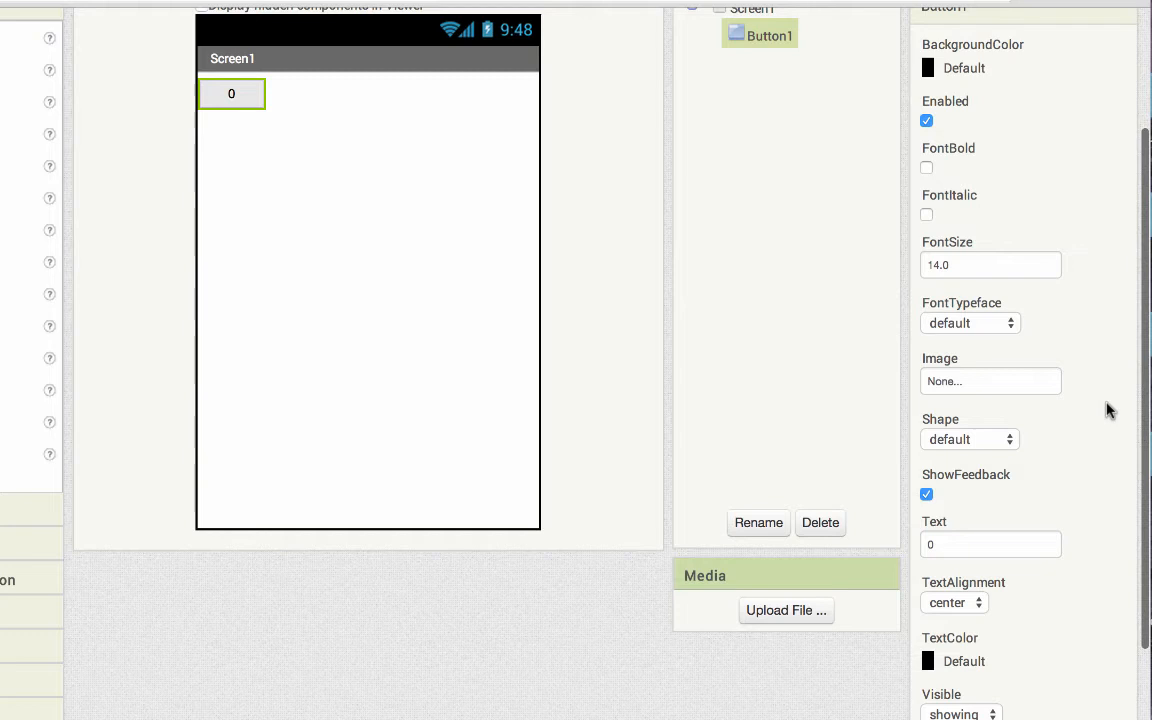
{"action": "left_click", "coordinate": [926, 120]}
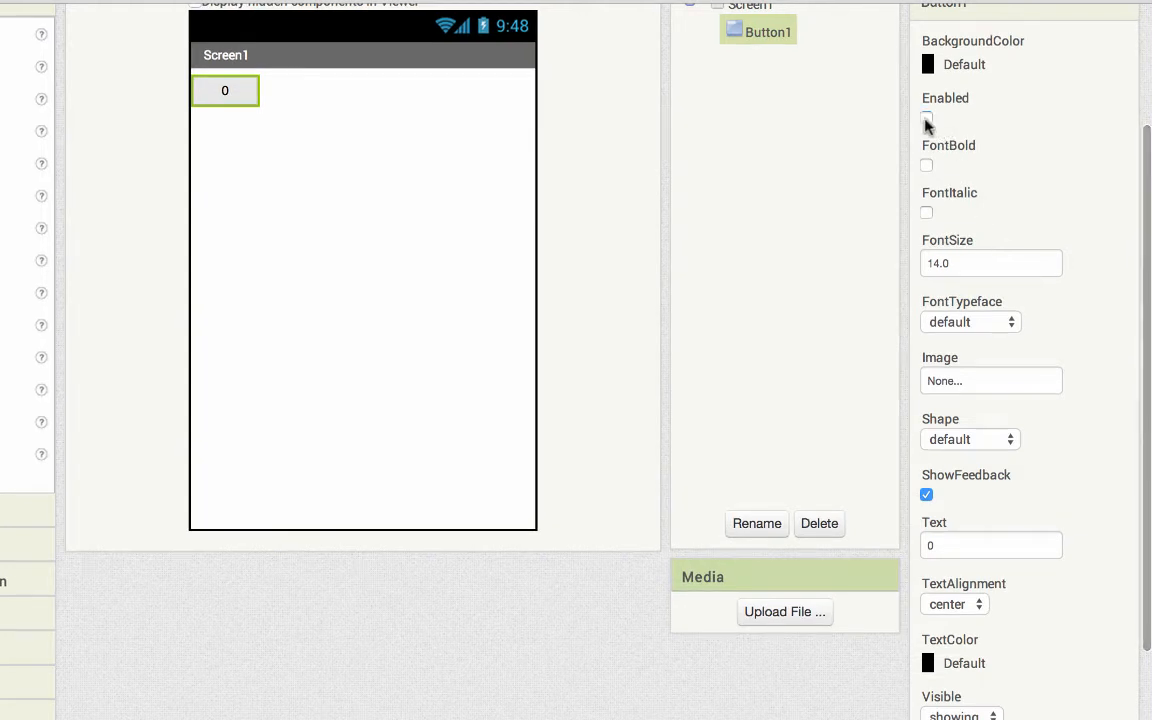
{"action": "left_click", "coordinate": [926, 117]}
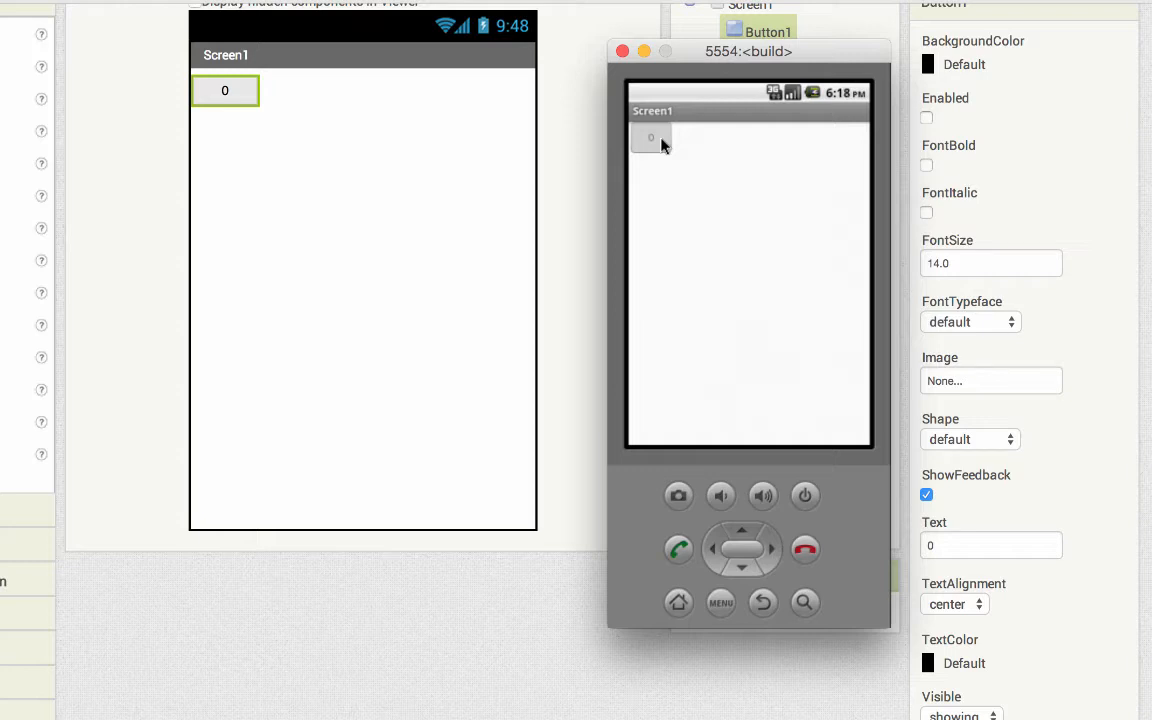
{"action": "mouse_move", "coordinate": [970, 350]}
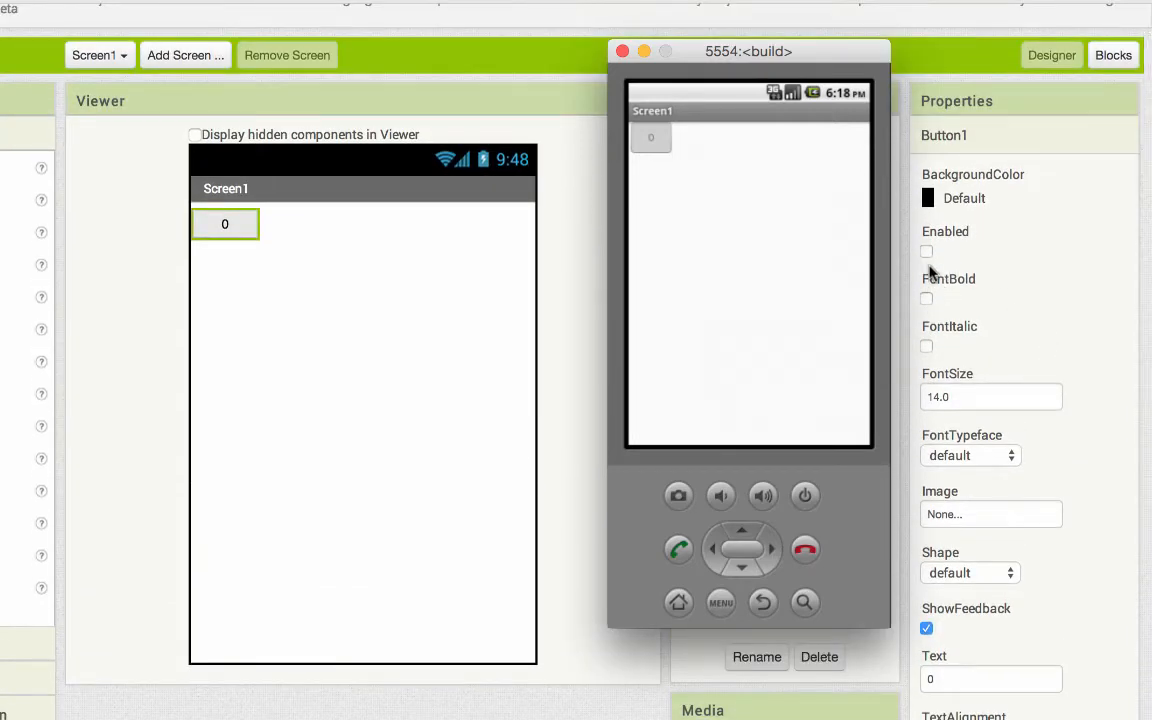
{"action": "left_click", "coordinate": [926, 251]}
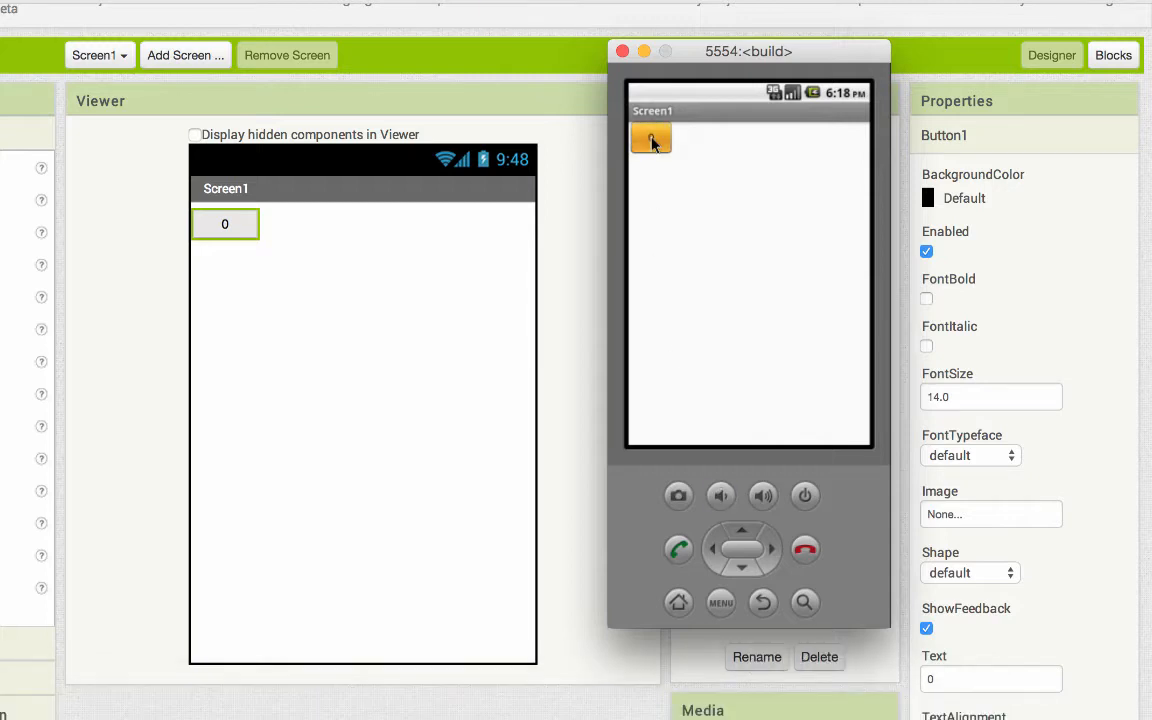
{"action": "left_click", "coordinate": [650, 138]}
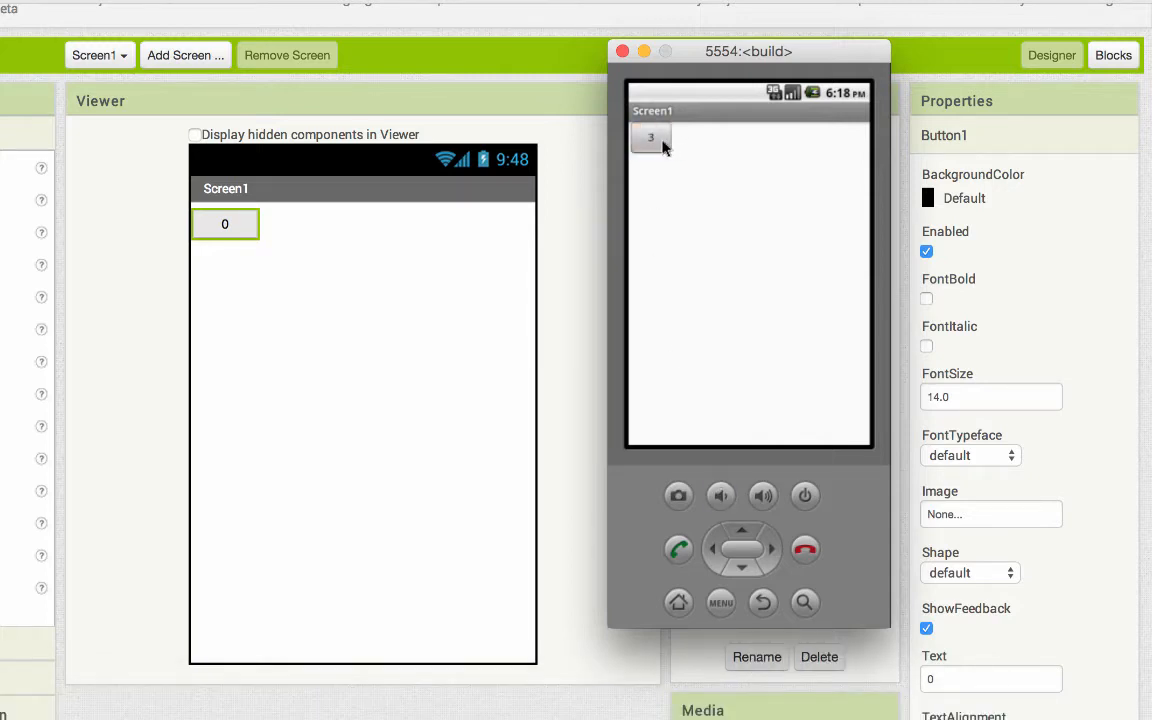
{"action": "left_click", "coordinate": [650, 137]}
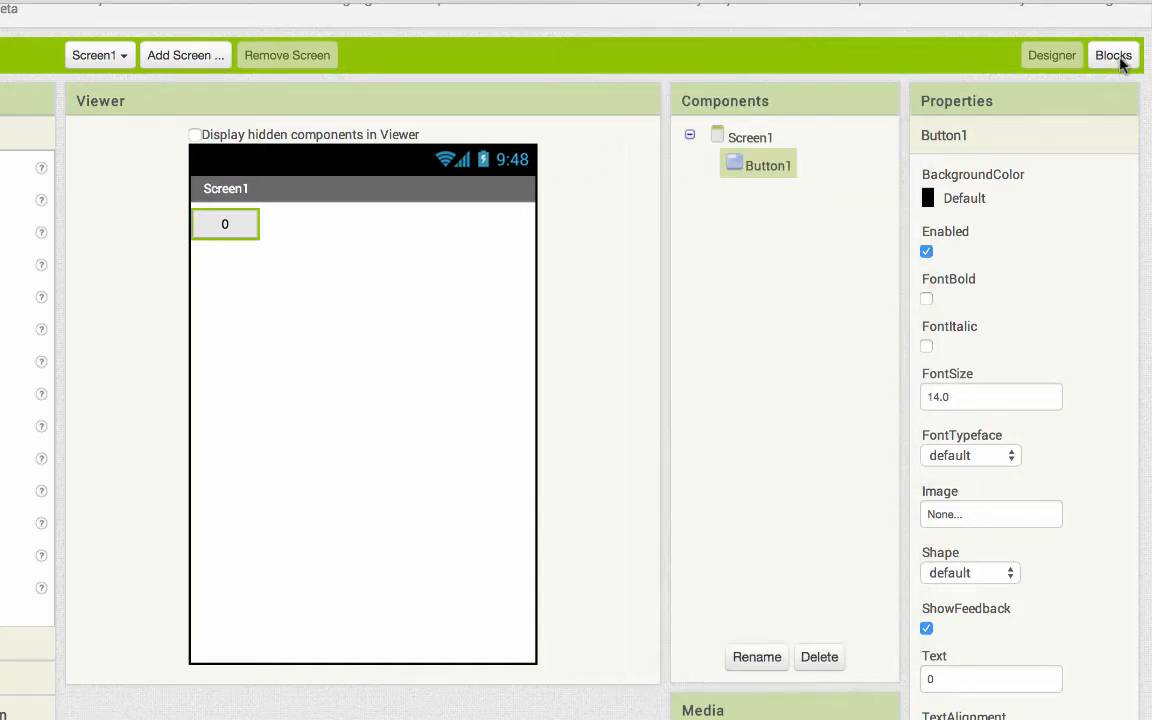
Add an if block to the click handler with condition Button1.Text = 4
{"action": "left_click", "coordinate": [1113, 55]}
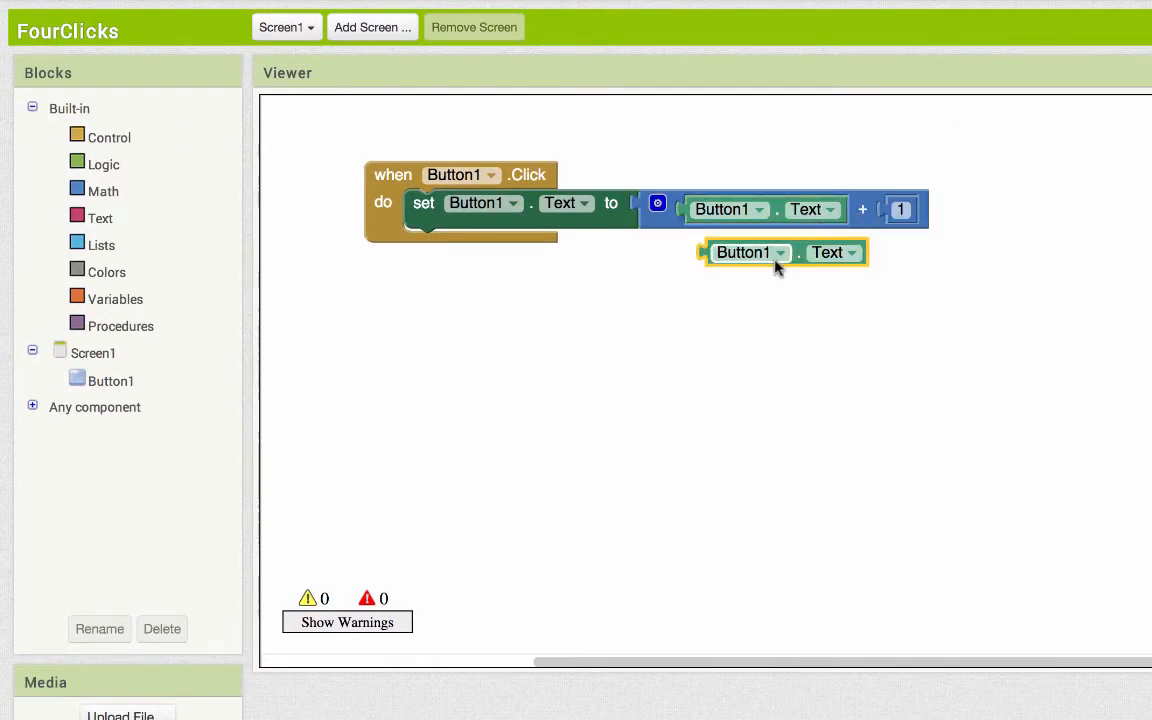
{"action": "left_click_drag", "start_coordinate": [783, 252], "coordinate": [745, 321]}
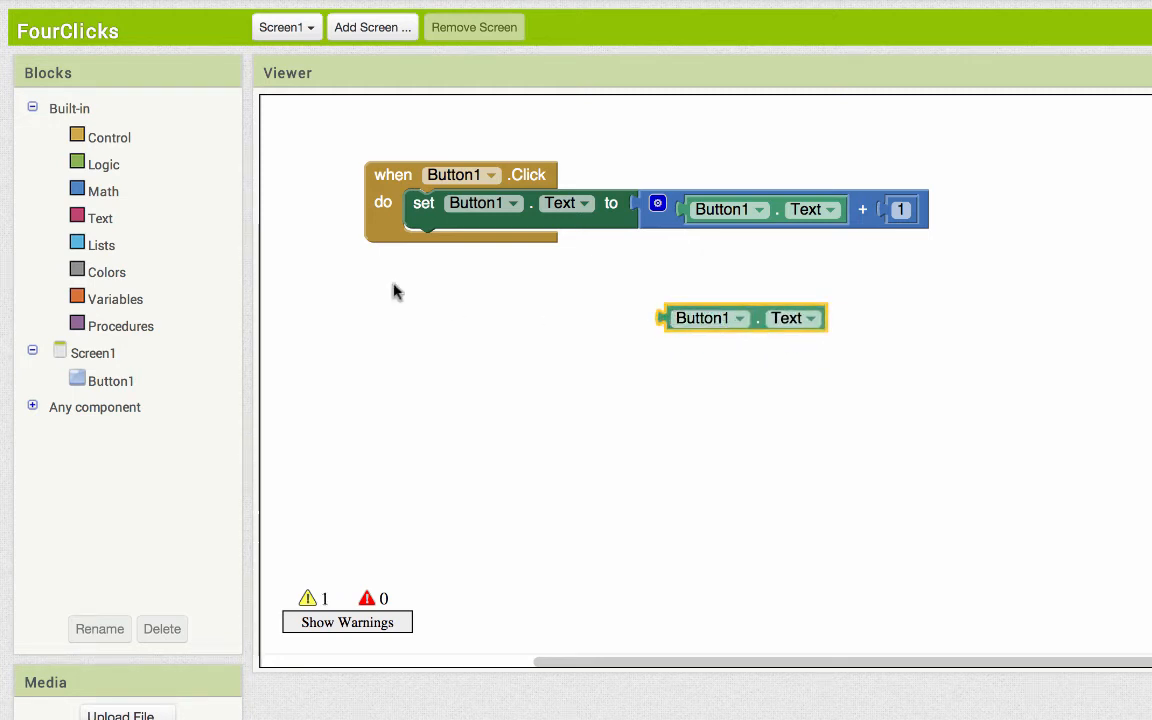
{"action": "left_click", "coordinate": [110, 137]}
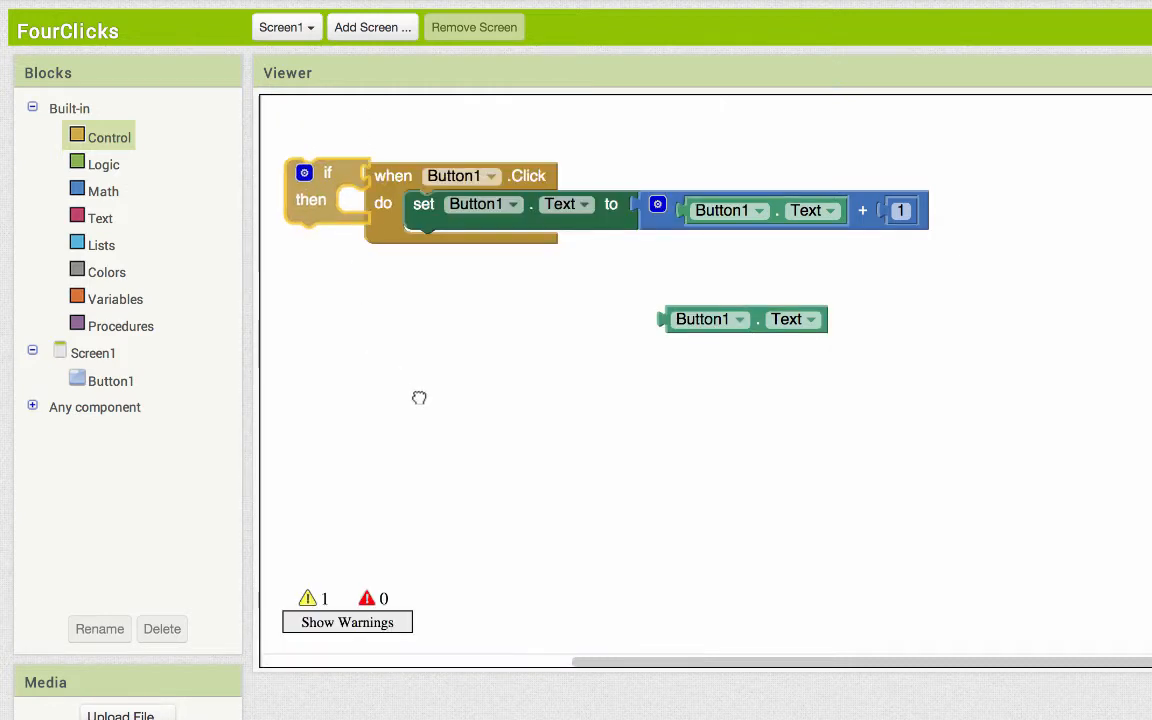
{"action": "left_click_drag", "start_coordinate": [330, 190], "coordinate": [455, 290]}
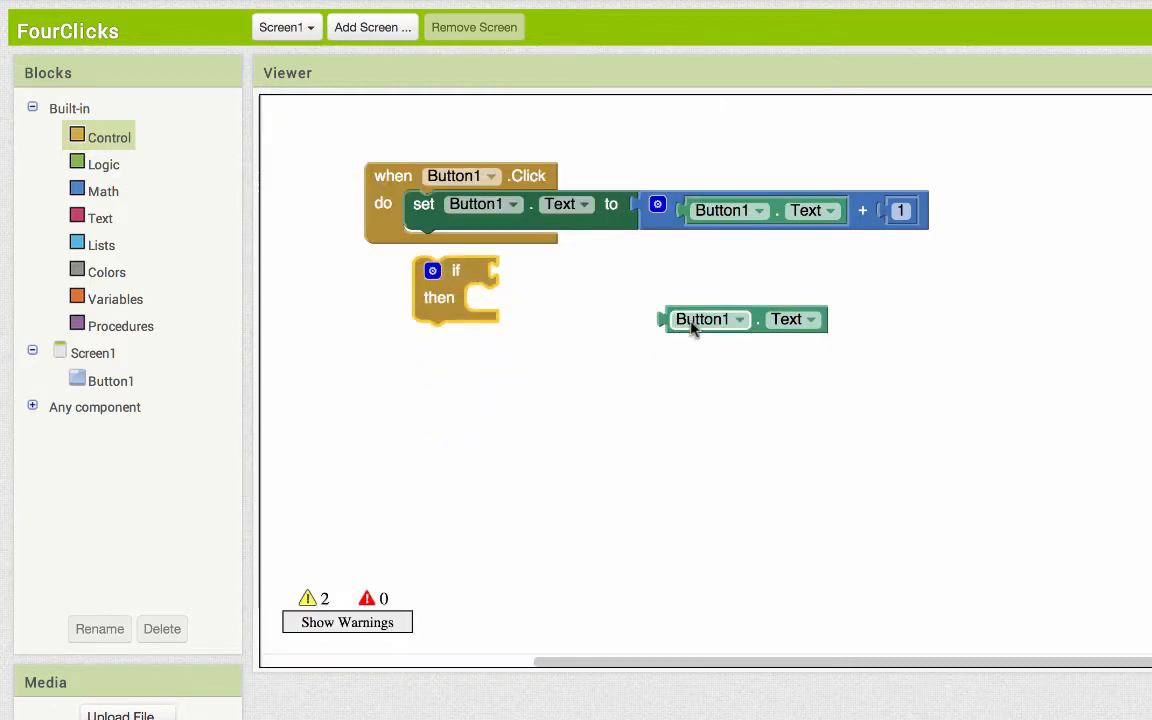
{"action": "left_click_drag", "start_coordinate": [710, 319], "coordinate": [600, 276]}
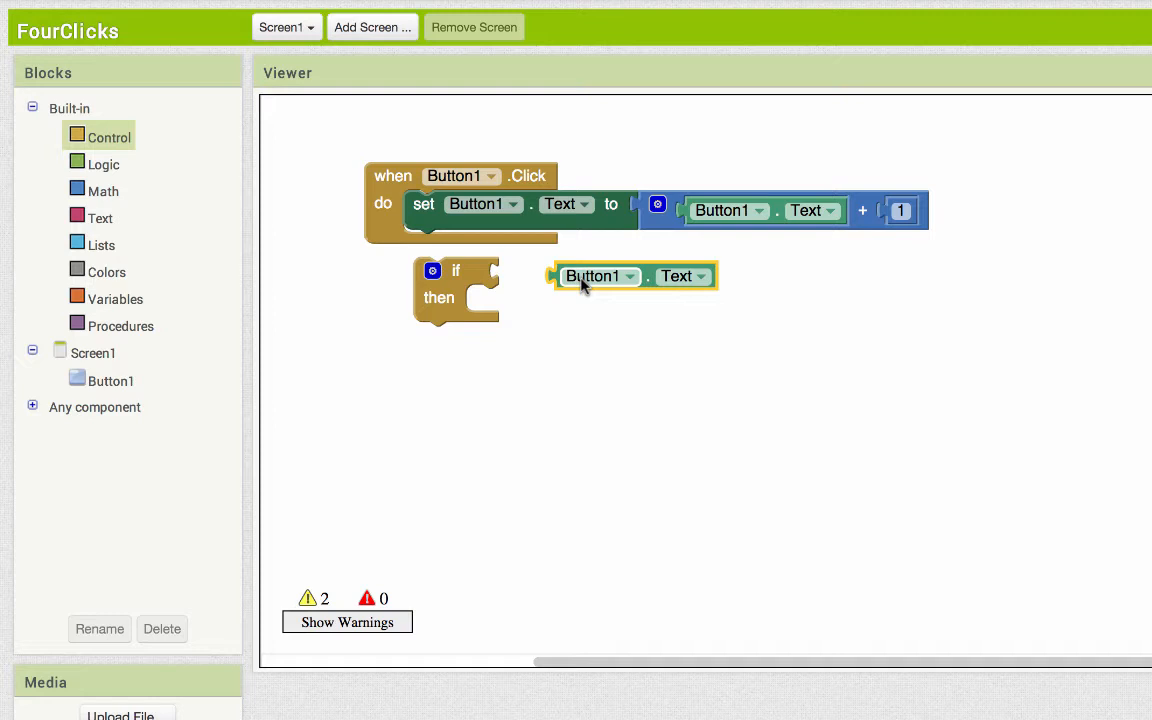
{"action": "mouse_move", "coordinate": [537, 273]}
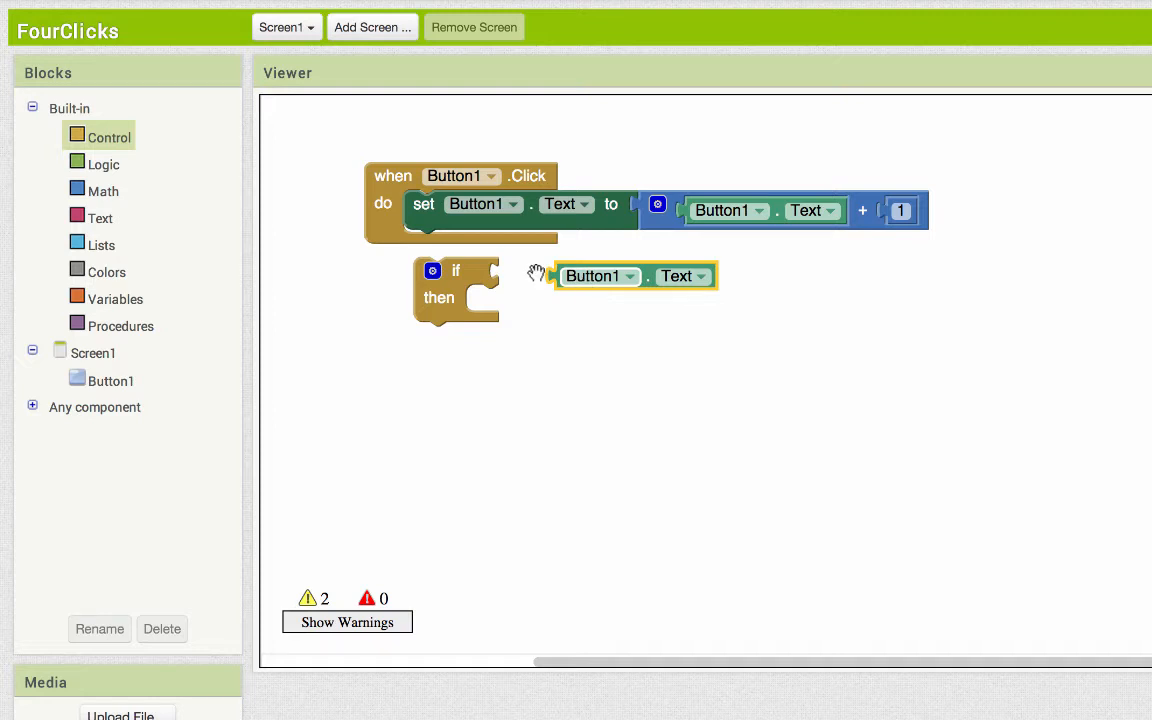
{"action": "left_click", "coordinate": [103, 191]}
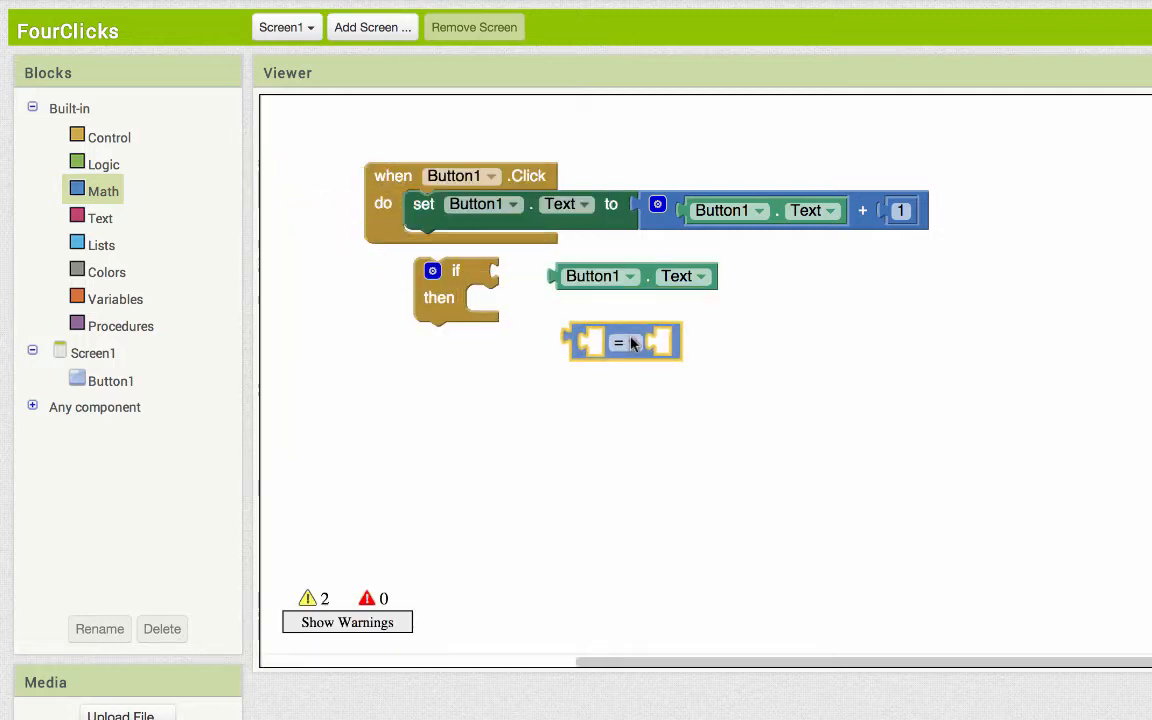
{"action": "left_click_drag", "start_coordinate": [633, 276], "coordinate": [645, 345]}
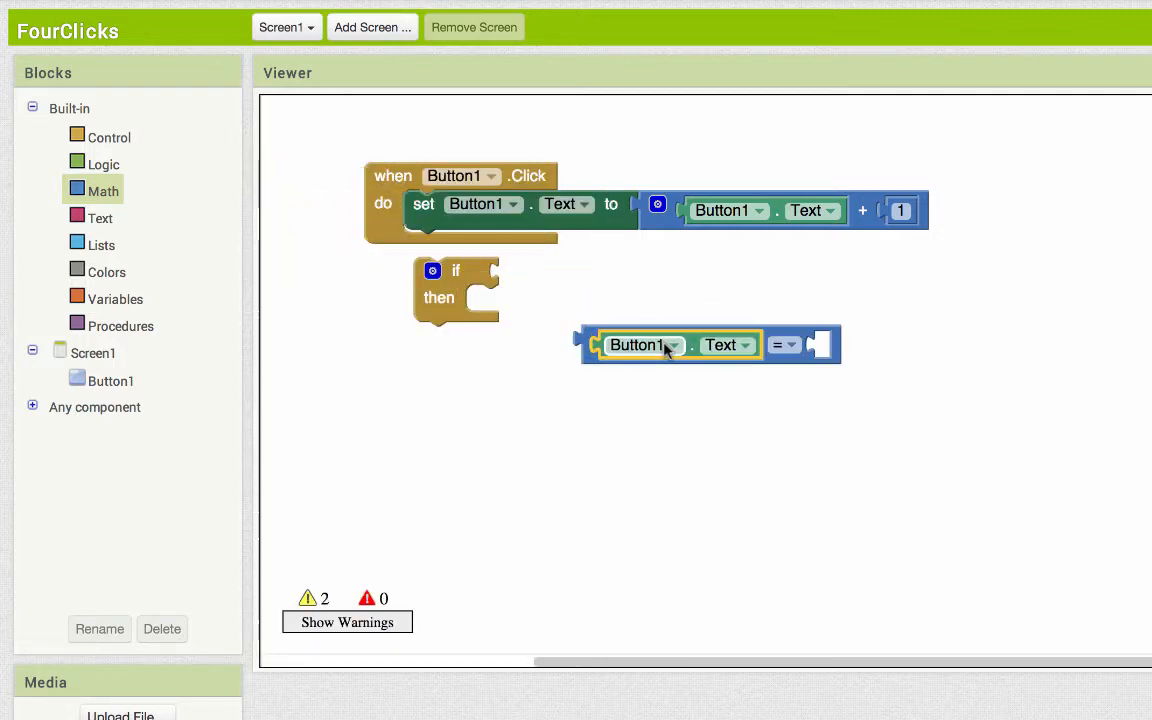
{"action": "mouse_move", "coordinate": [765, 365]}
{"action": "type", "text": "4"}
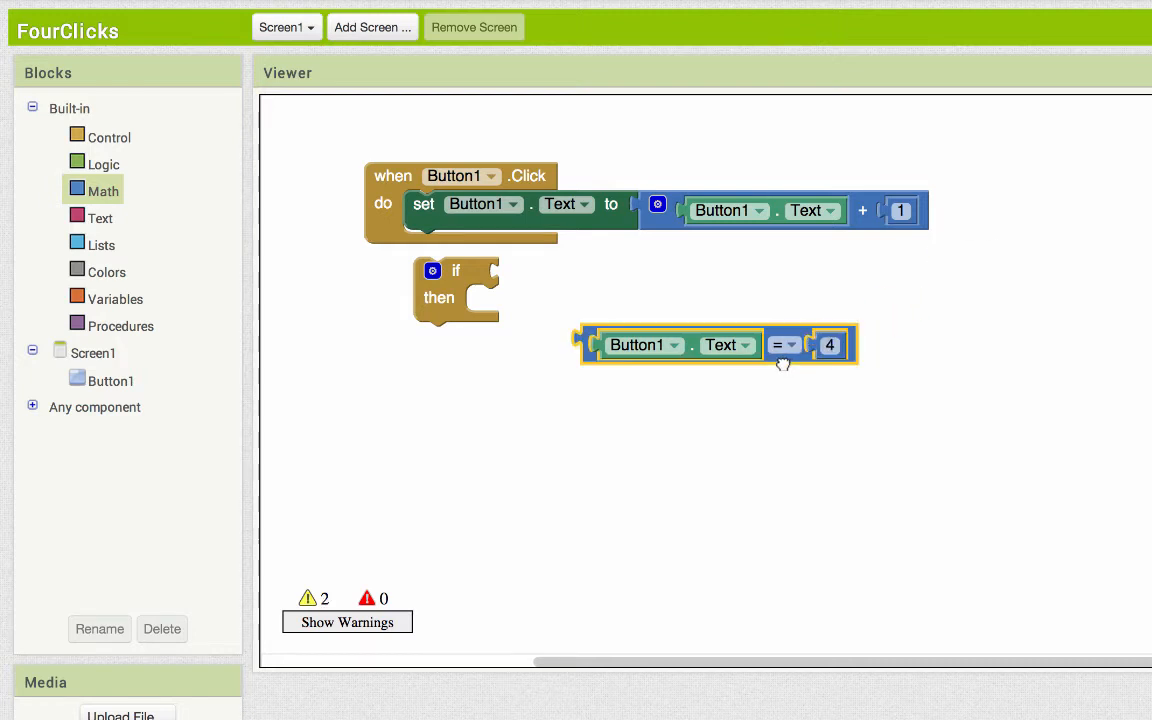
{"action": "left_click_drag", "start_coordinate": [717, 344], "coordinate": [600, 277]}
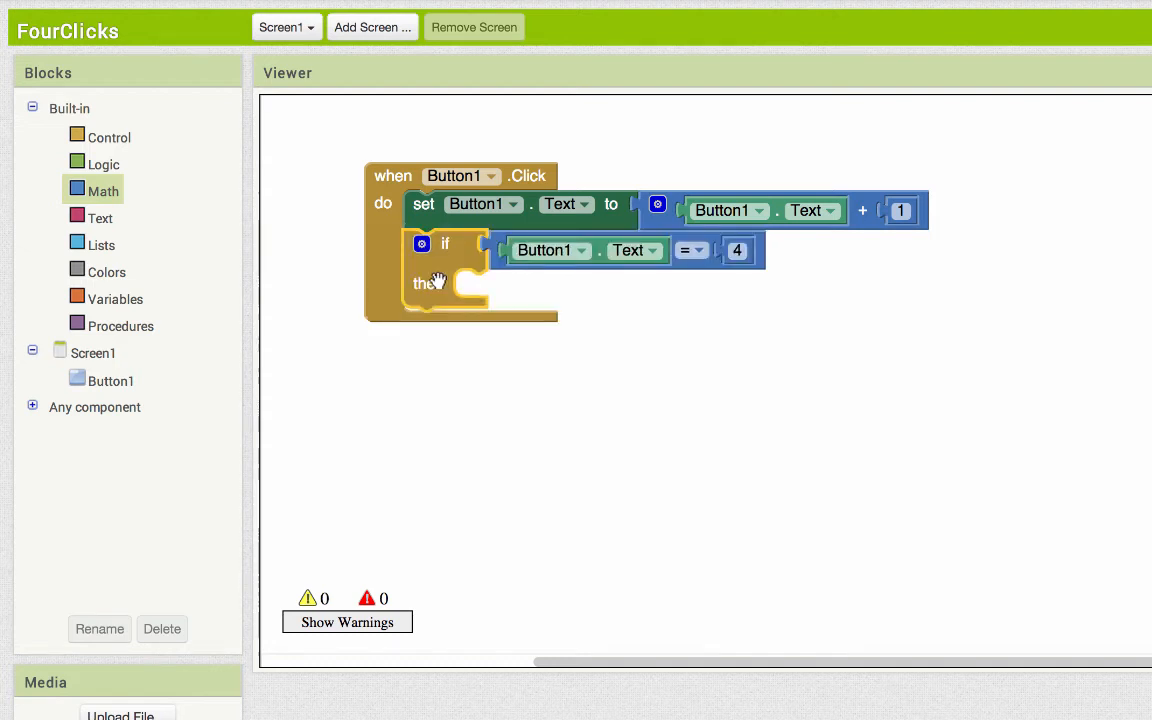
{"action": "mouse_move", "coordinate": [177, 363]}
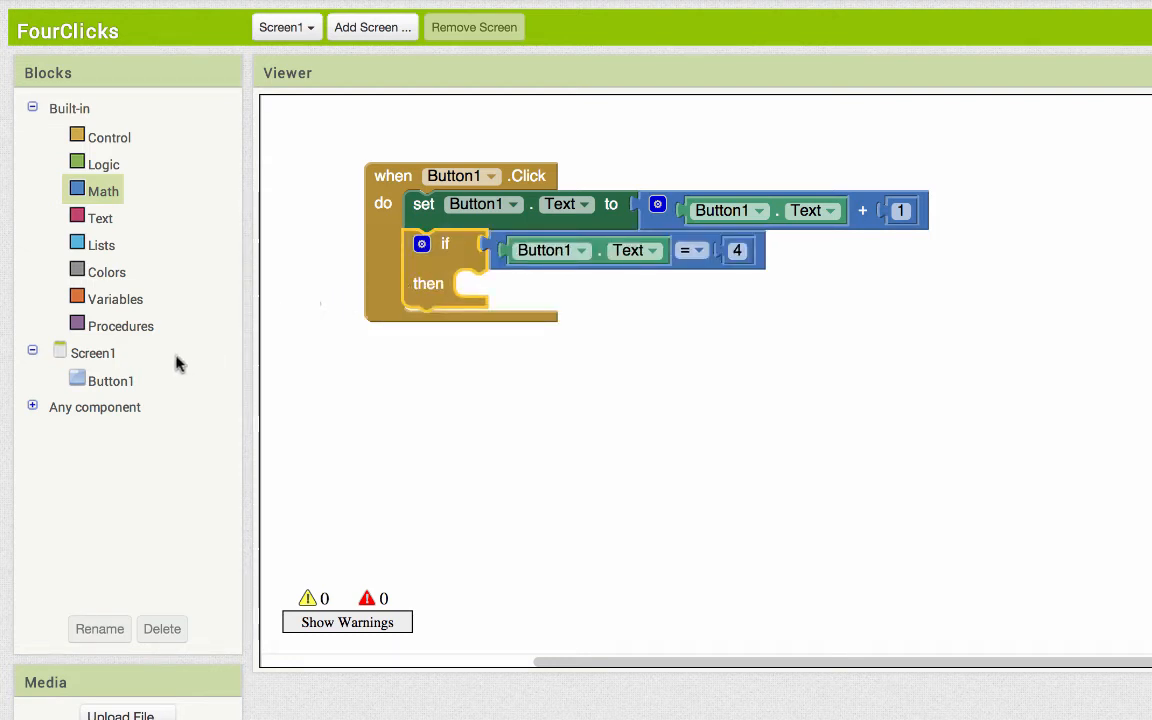
Put set Button1.Enabled to false in the if block's then branch
{"action": "left_click", "coordinate": [111, 380]}
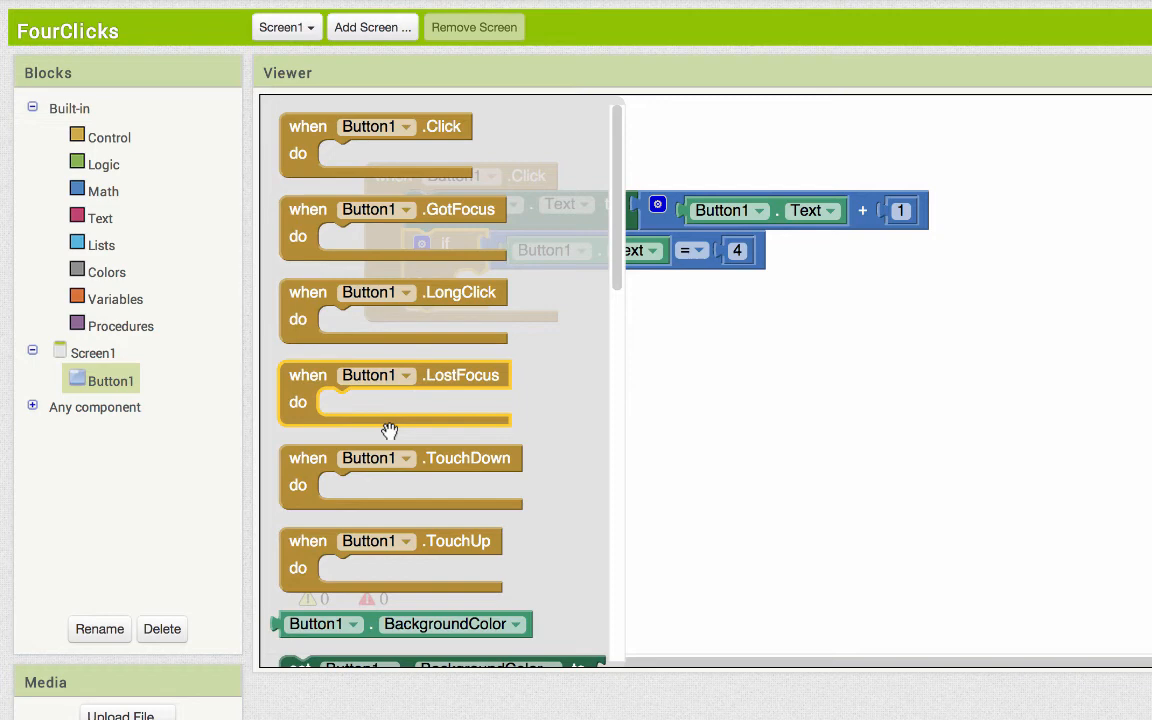
{"action": "scroll", "scroll_direction": "down", "scroll_amount": 3}
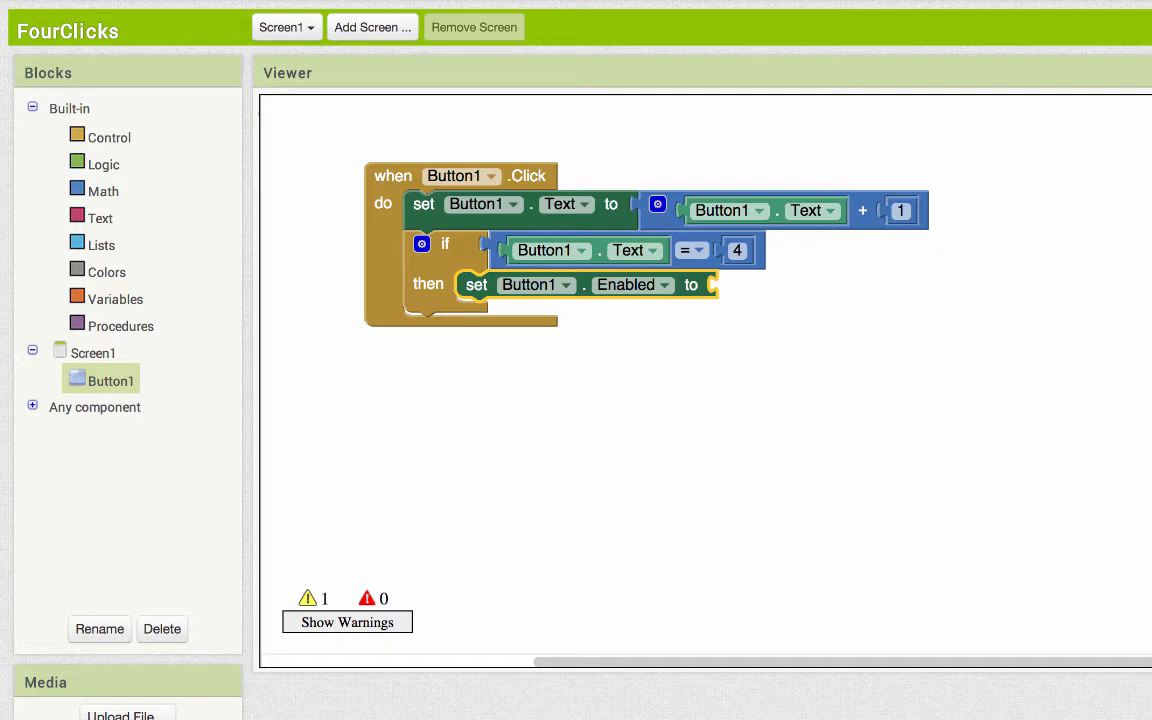
{"action": "mouse_move", "coordinate": [928, 133]}
{"action": "type", "text": "fal"}
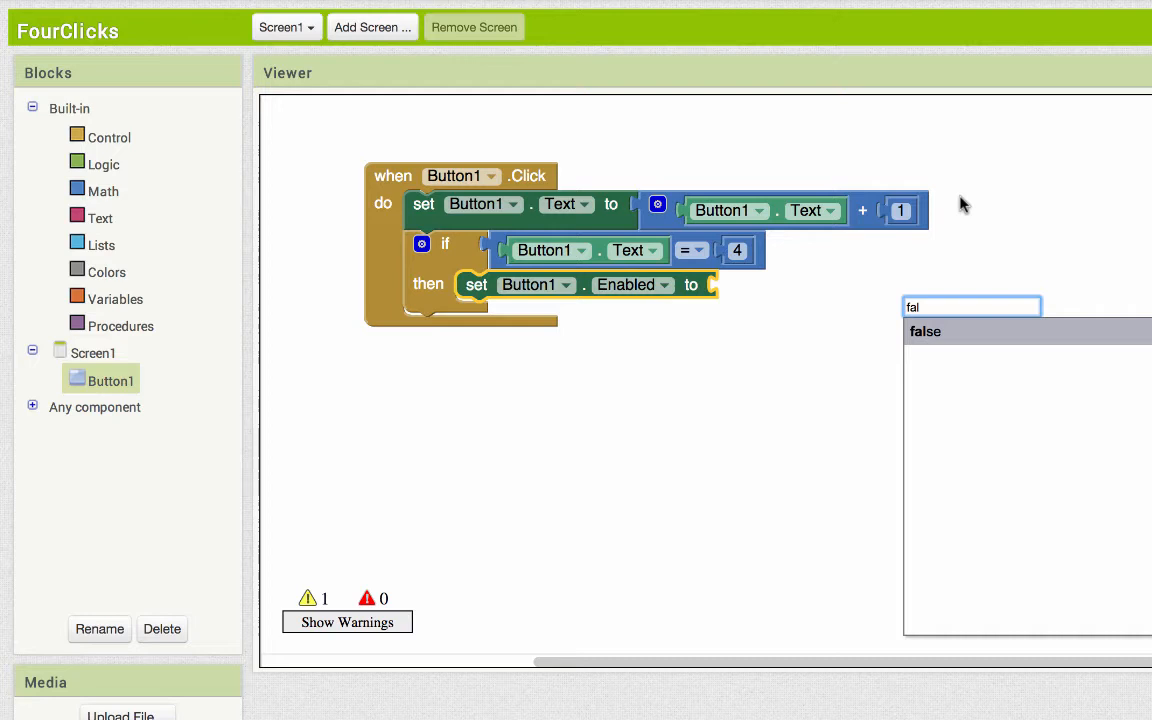
{"action": "left_click", "coordinate": [103, 164]}
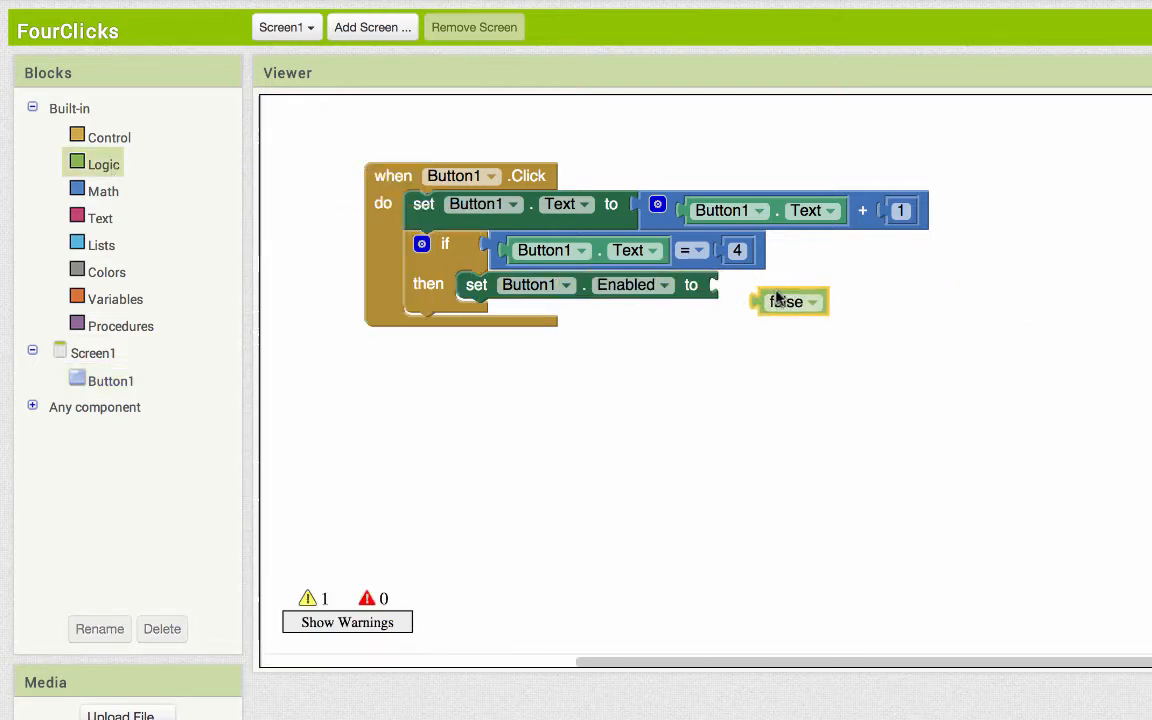
{"action": "left_click_drag", "start_coordinate": [790, 301], "coordinate": [750, 284]}
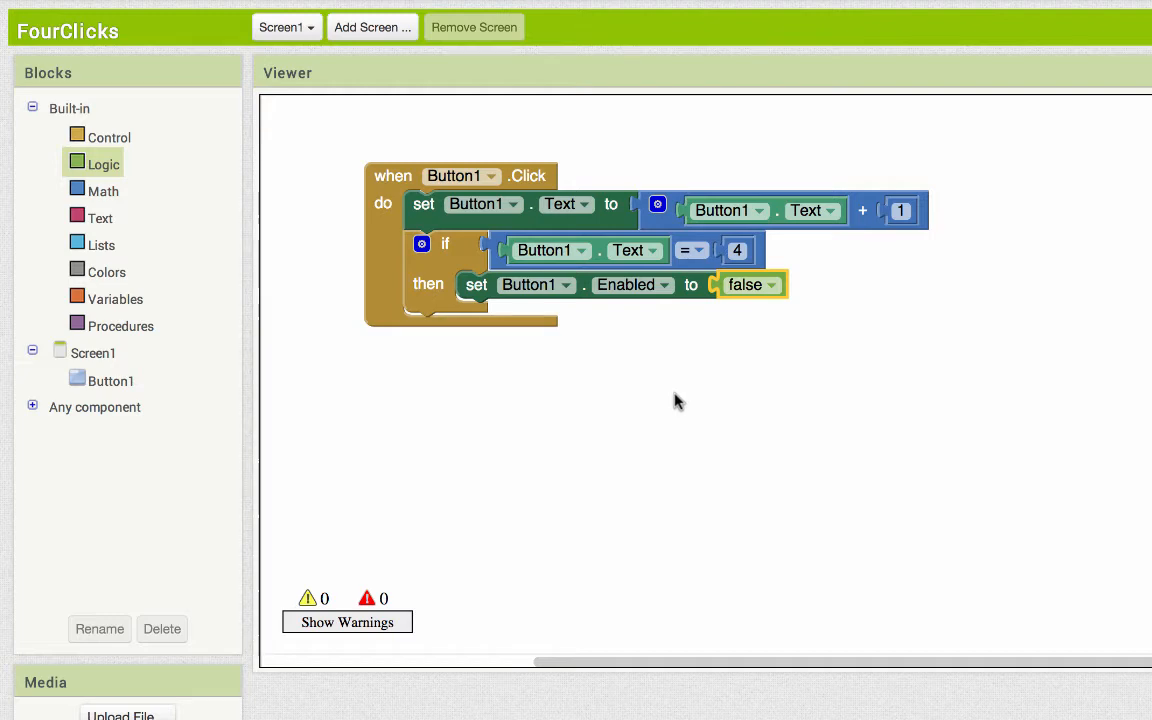
Tap the button in the emulator, counting up to 3, then return to Blocks
{"action": "left_click", "coordinate": [1006, 693]}
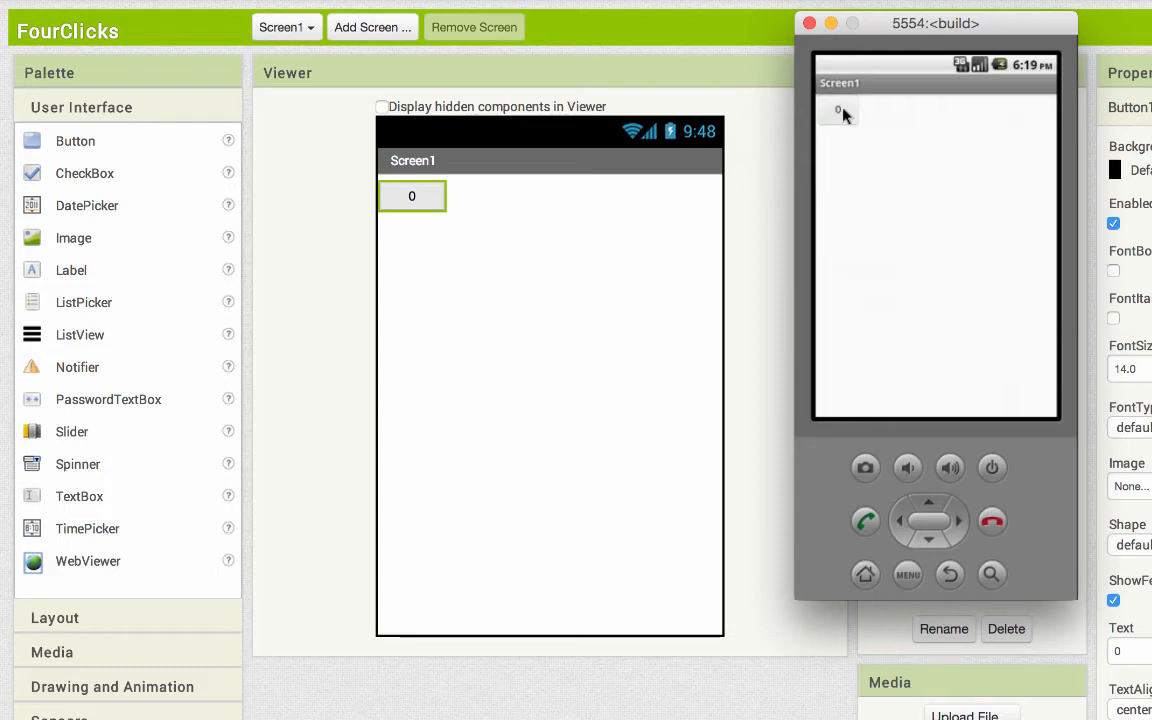
{"action": "left_click", "coordinate": [837, 110]}
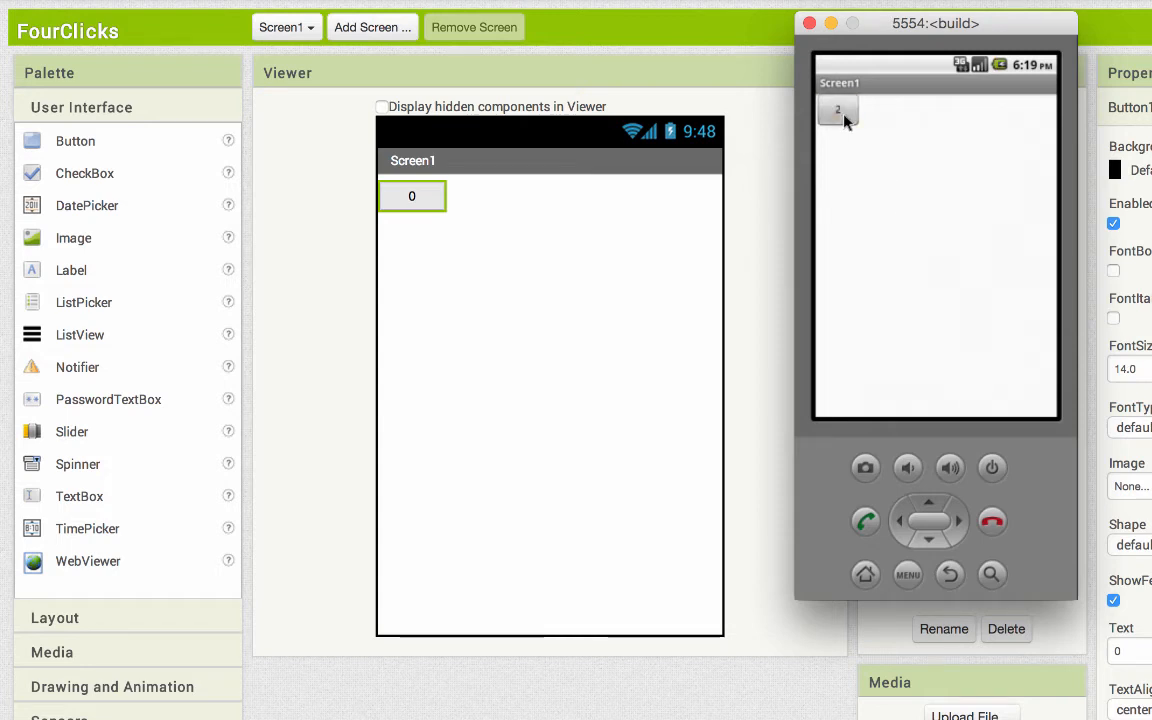
{"action": "left_click", "coordinate": [837, 109]}
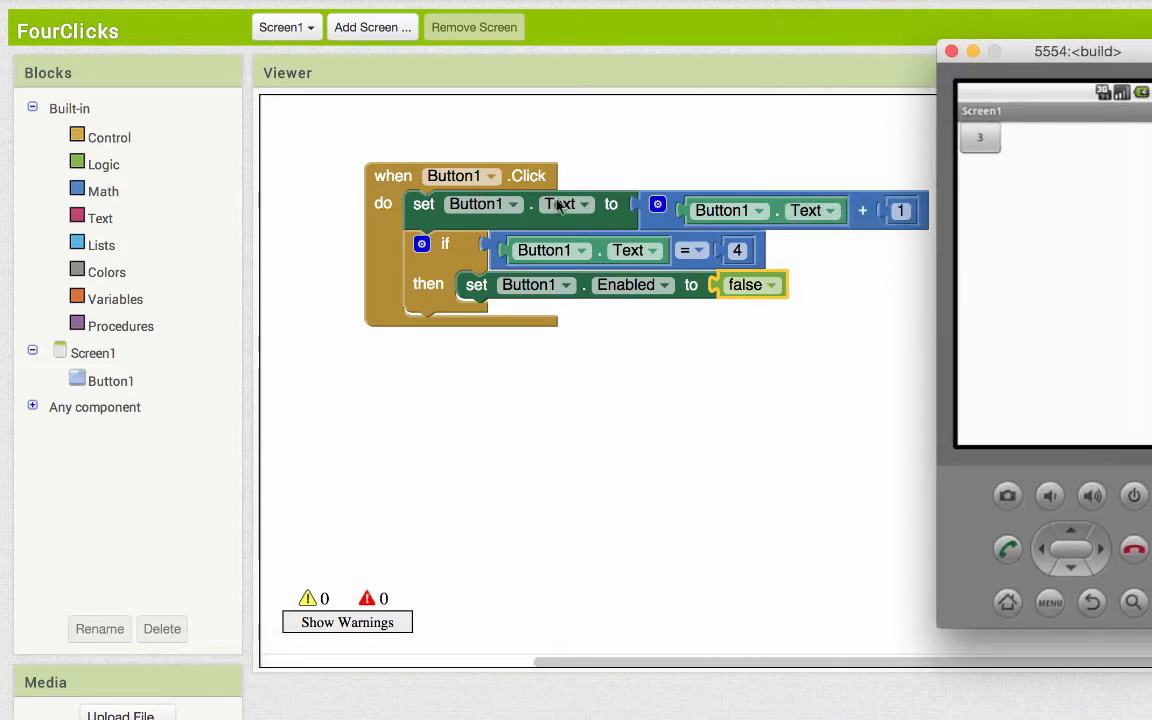
{"action": "mouse_move", "coordinate": [770, 213]}
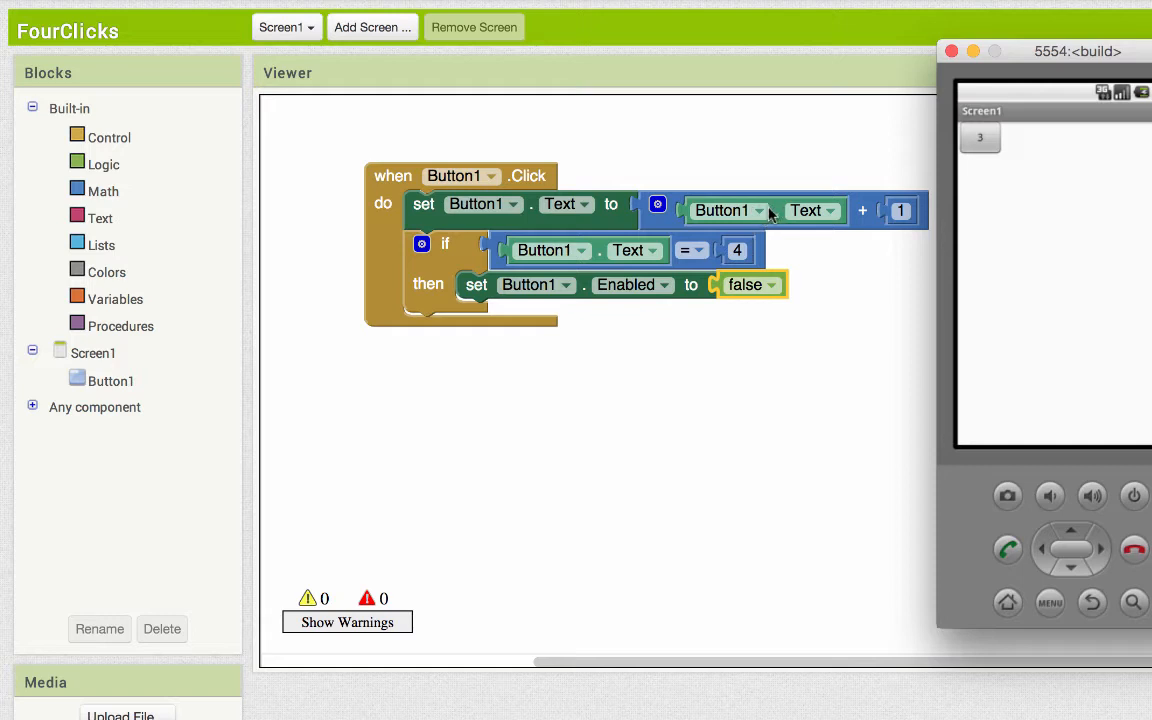
{"action": "mouse_move", "coordinate": [553, 226]}
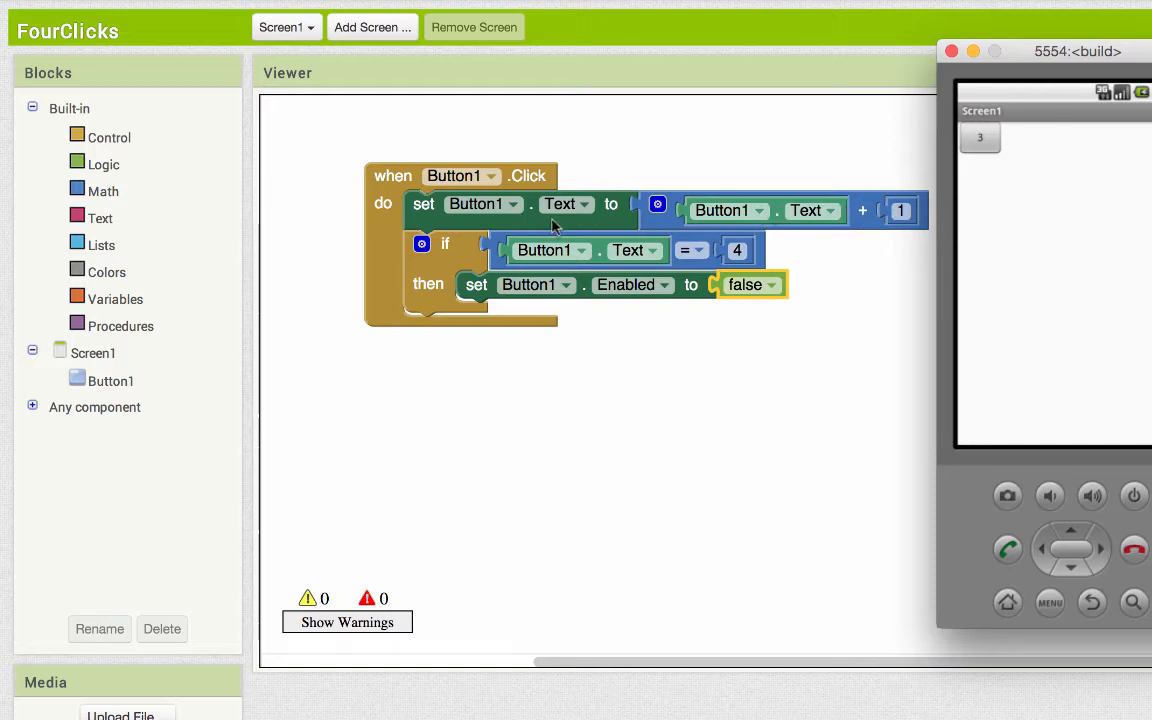
{"action": "mouse_move", "coordinate": [518, 230]}
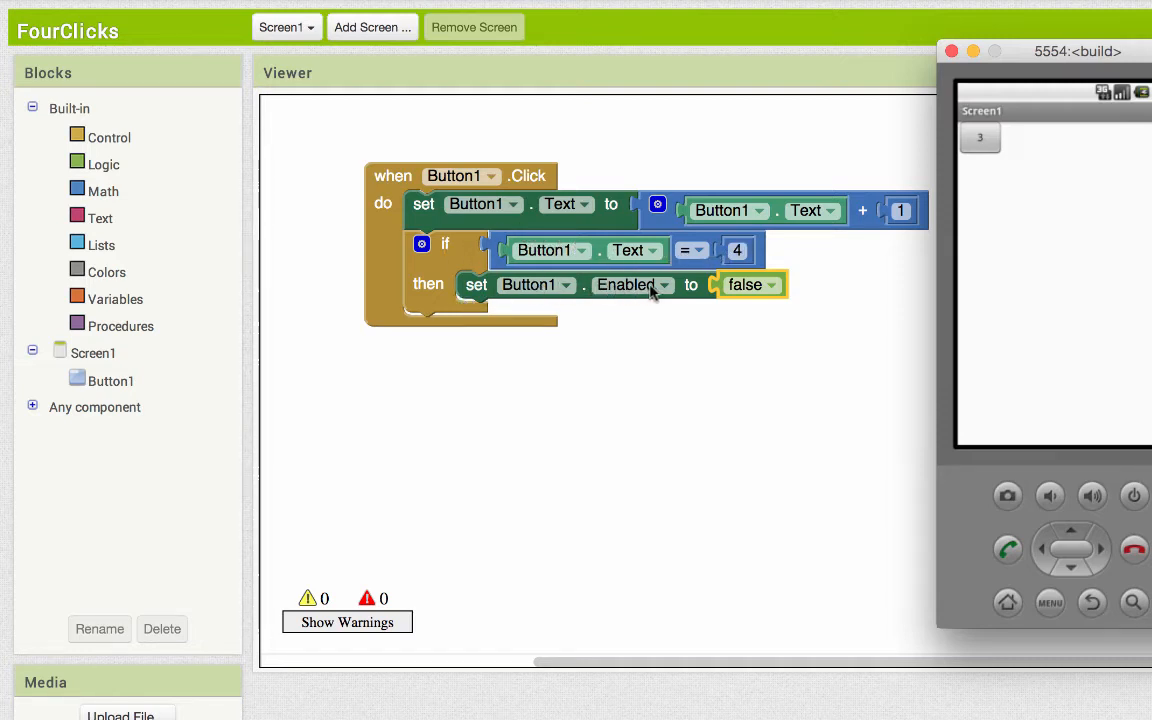
{"action": "left_click", "coordinate": [978, 137]}
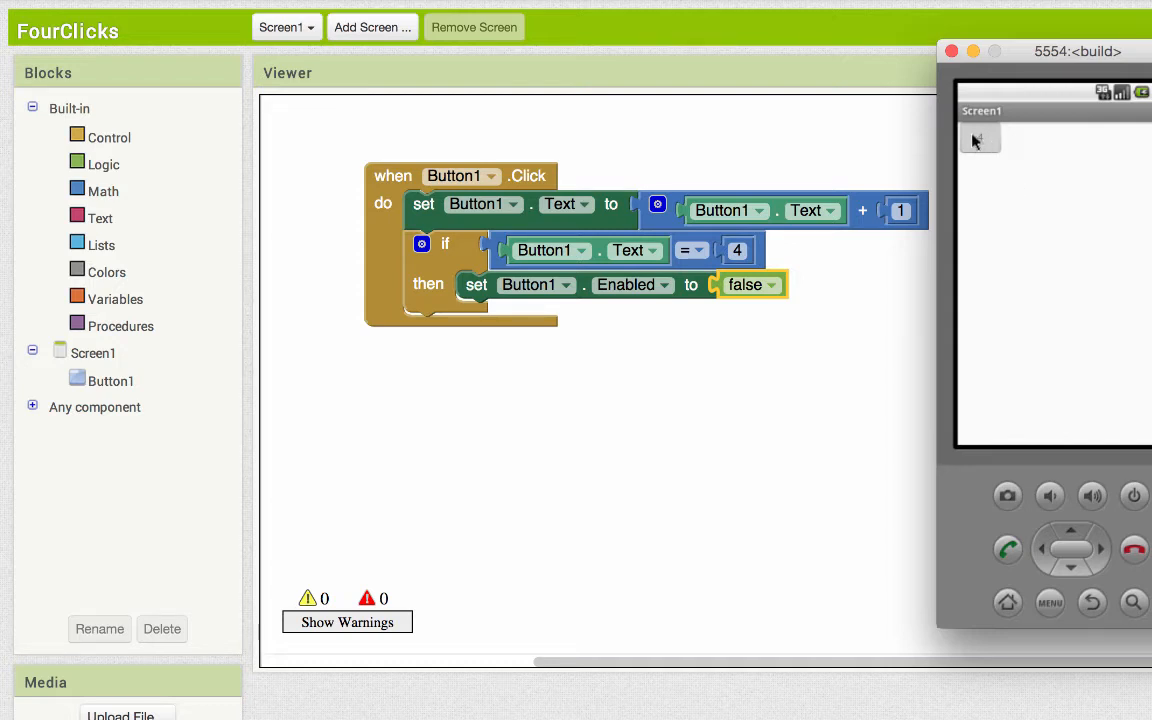
{"action": "mouse_move", "coordinate": [980, 140]}
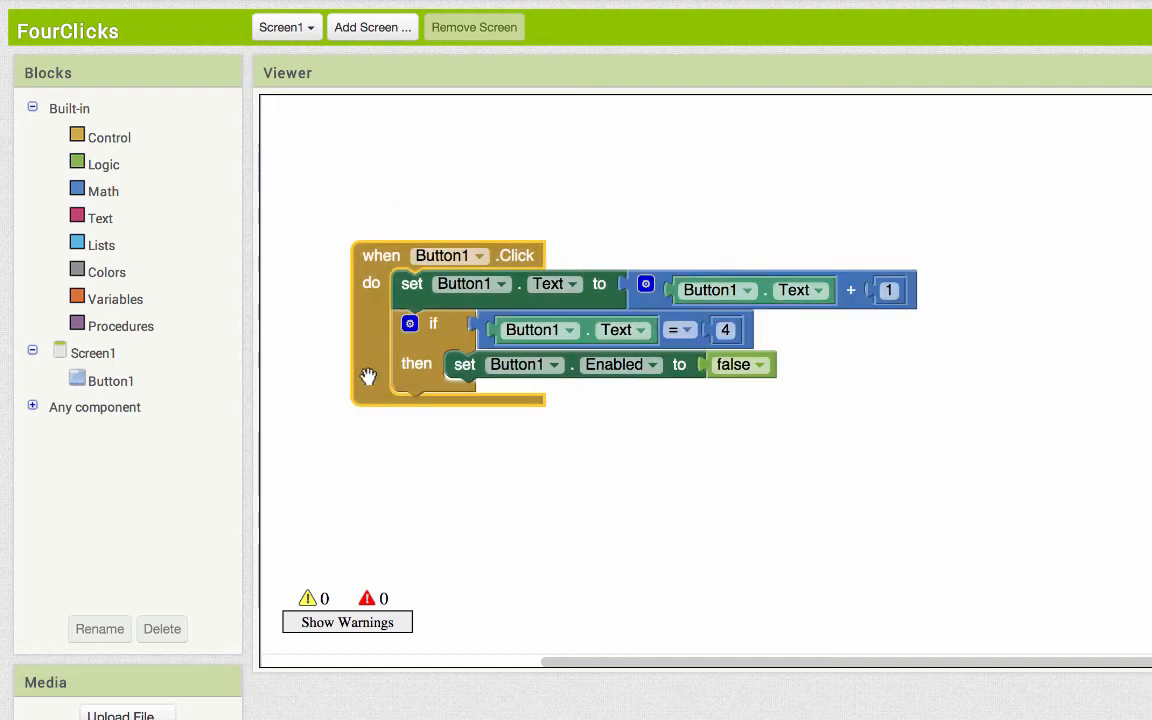
{"action": "mouse_move", "coordinate": [135, 310]}
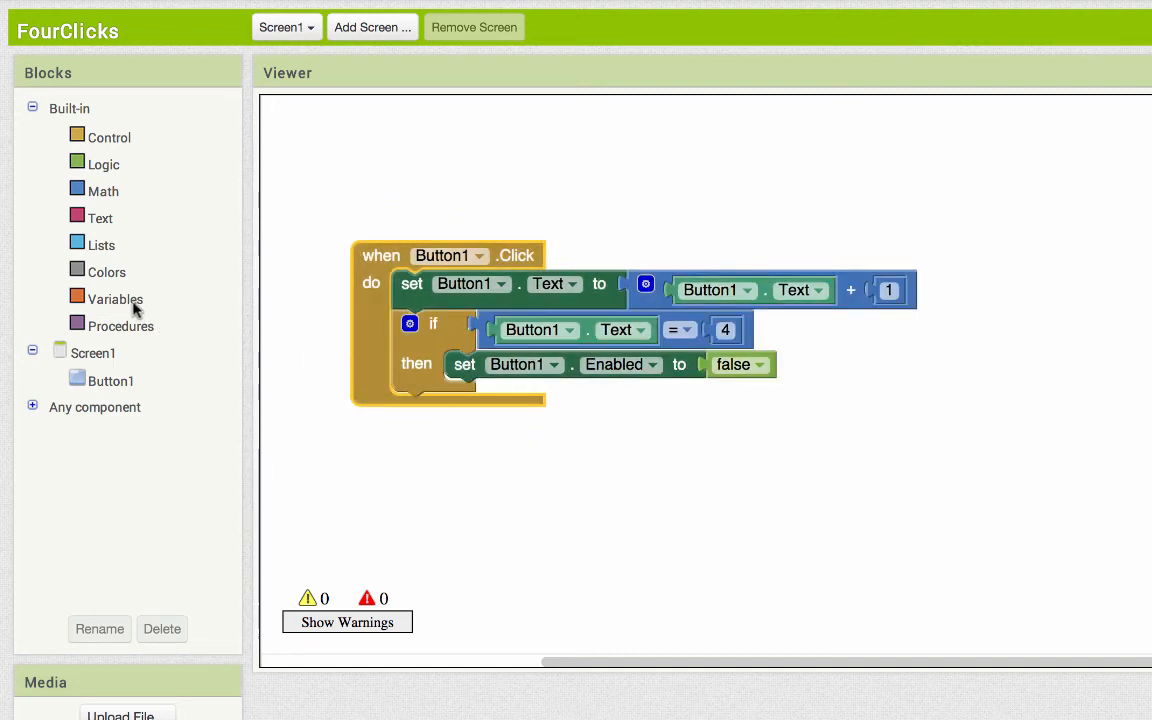
Drag out an 'initialize global' block and name the variable clicks
{"action": "left_click", "coordinate": [116, 298]}
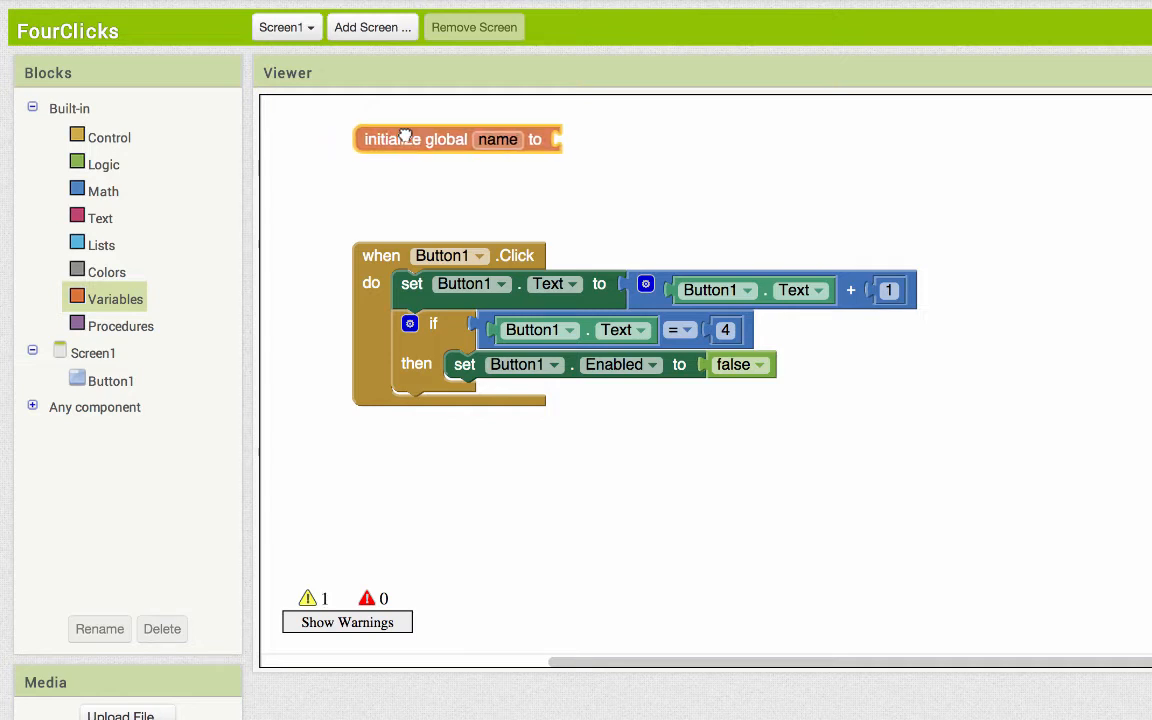
{"action": "mouse_move", "coordinate": [465, 128]}
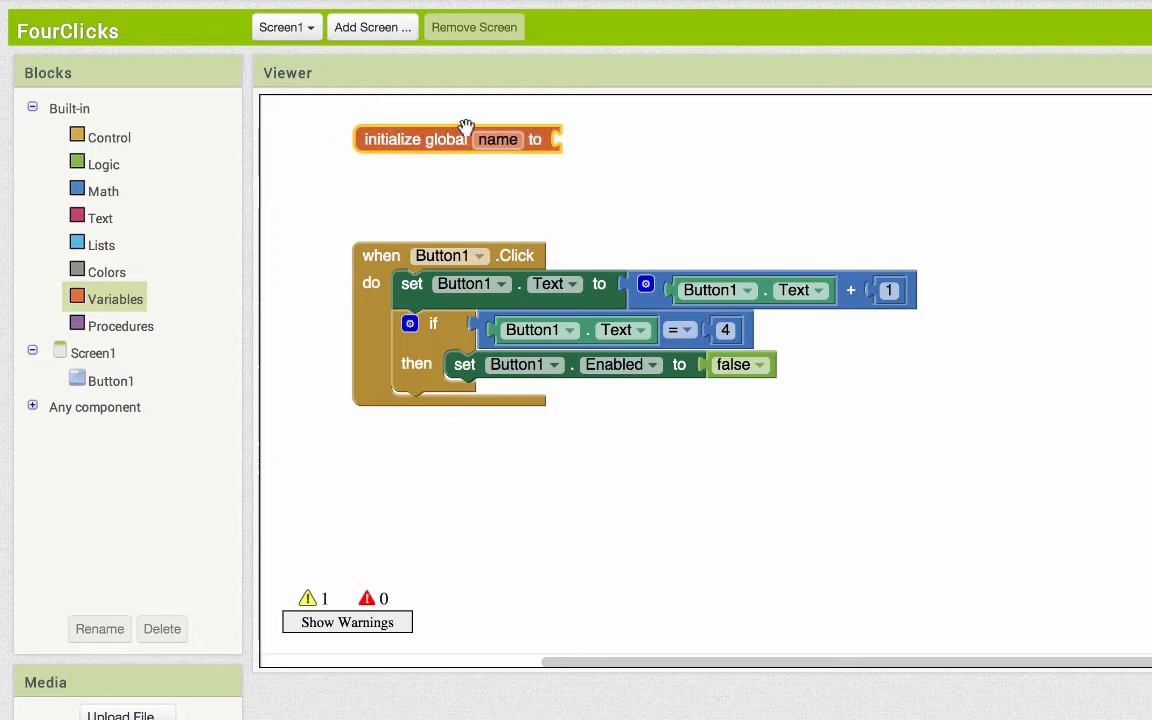
{"action": "mouse_move", "coordinate": [465, 138]}
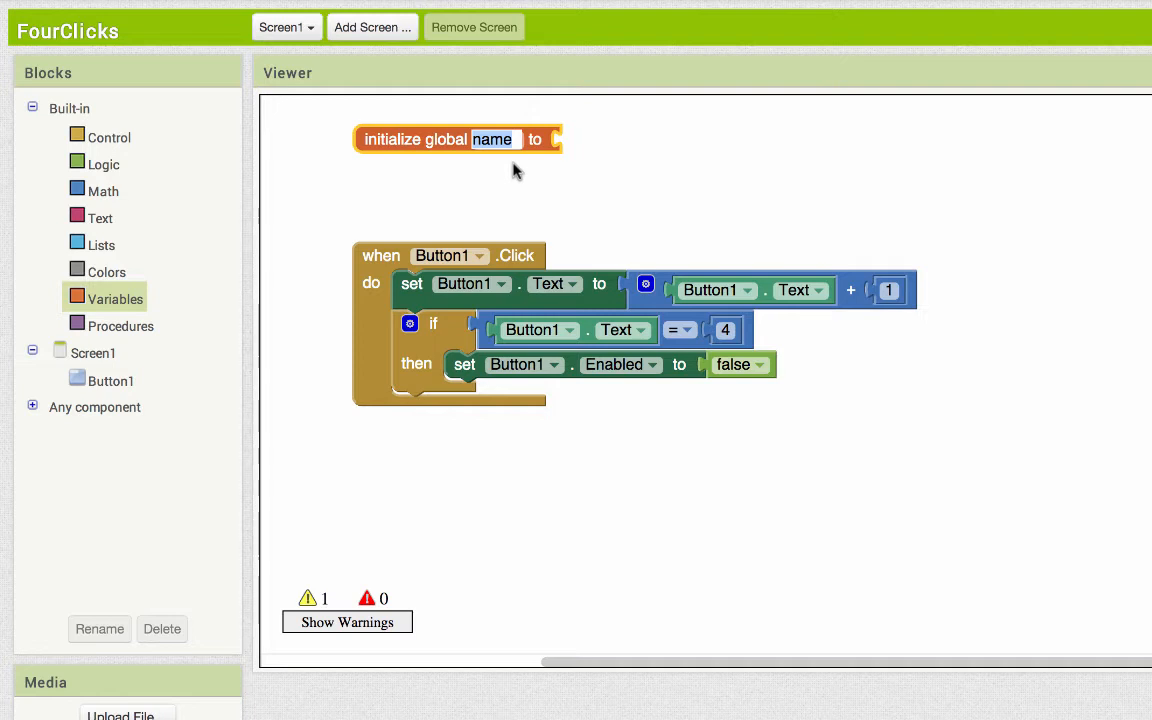
{"action": "type", "text": "clicks"}
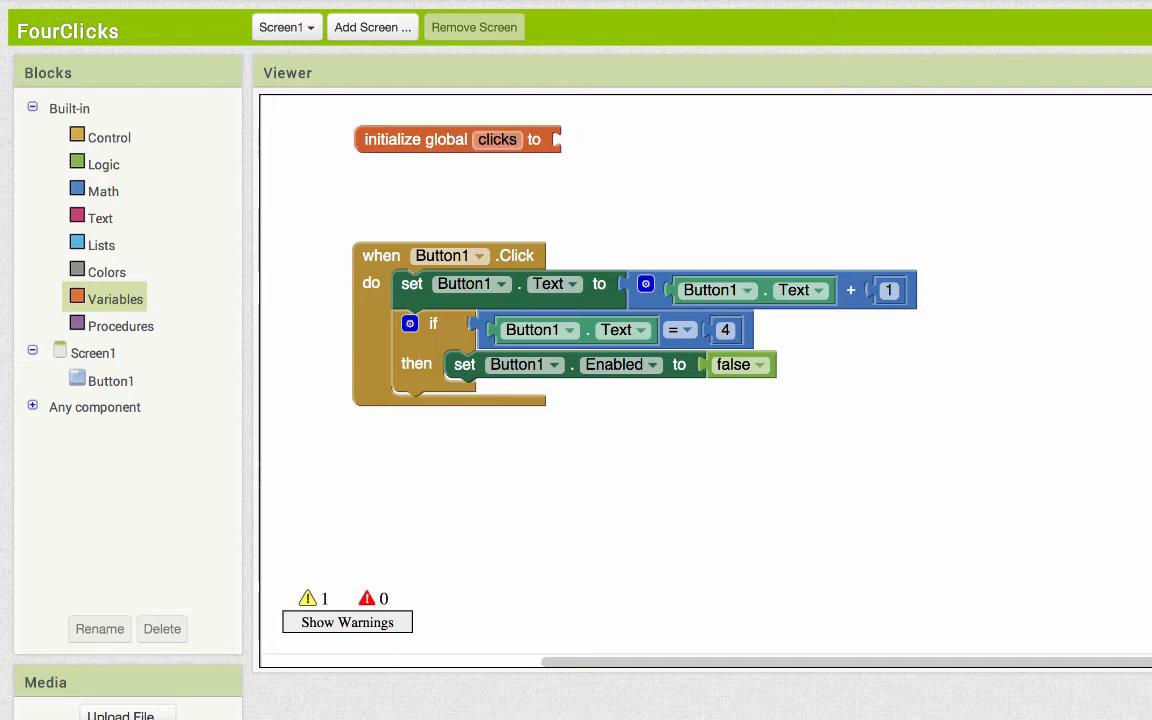
{"action": "mouse_move", "coordinate": [602, 224]}
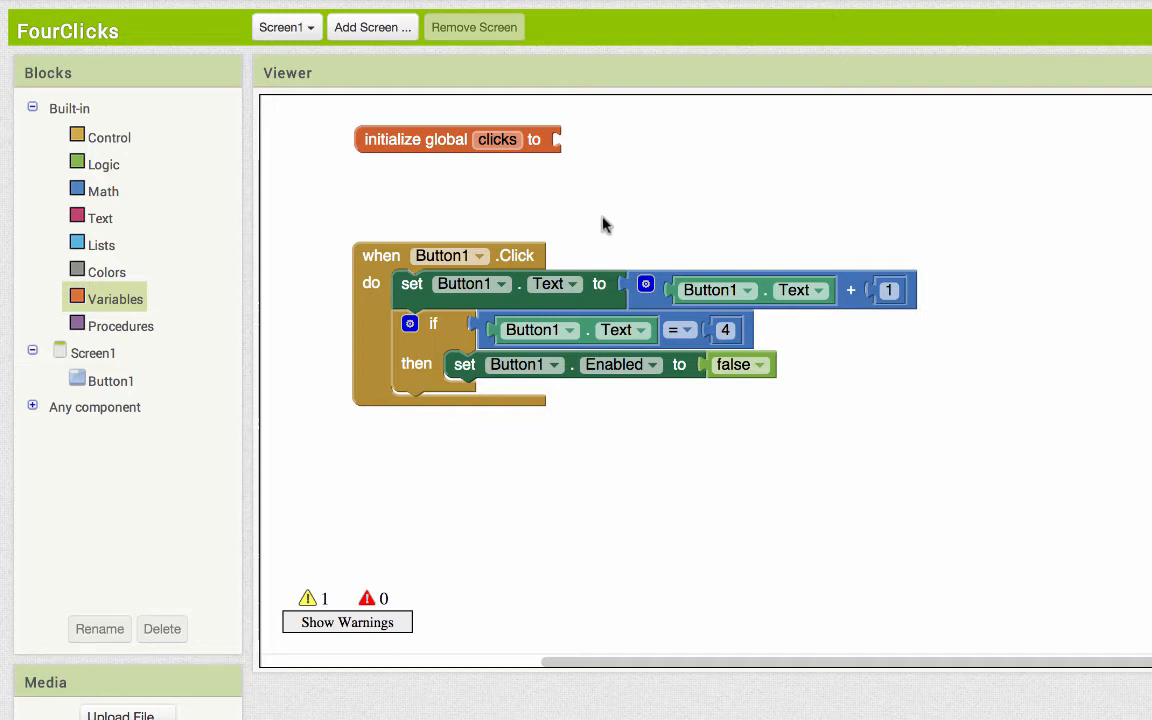
{"action": "mouse_move", "coordinate": [104, 251]}
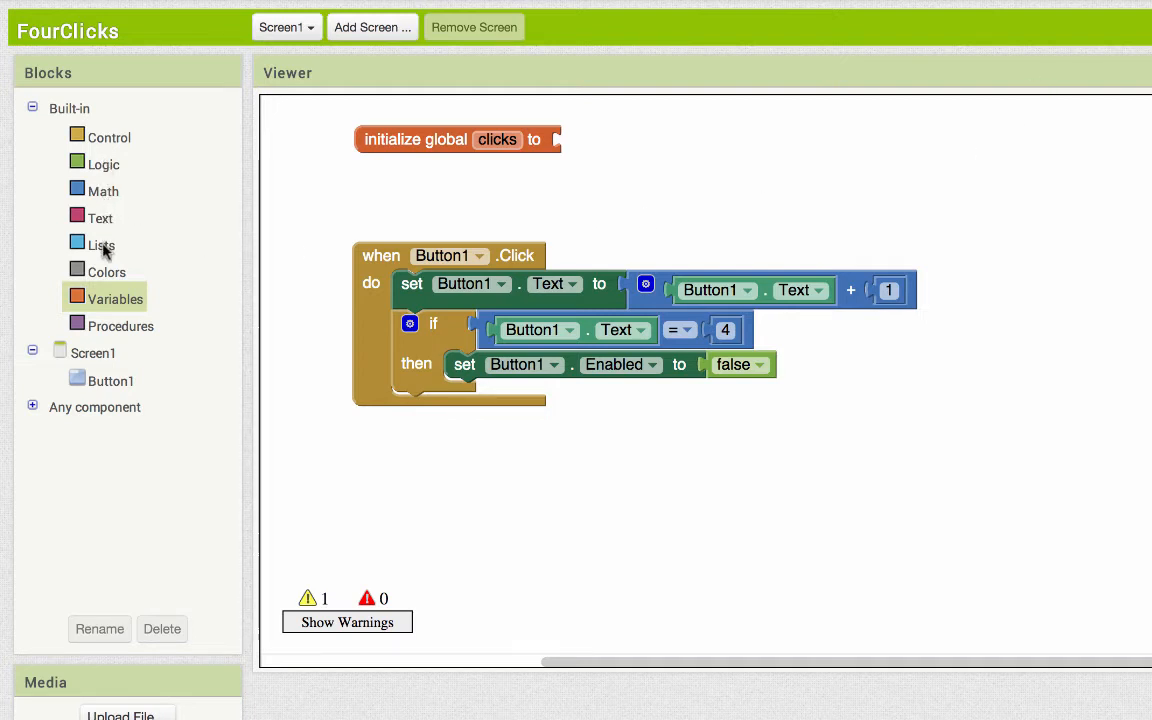
{"action": "left_click", "coordinate": [102, 191]}
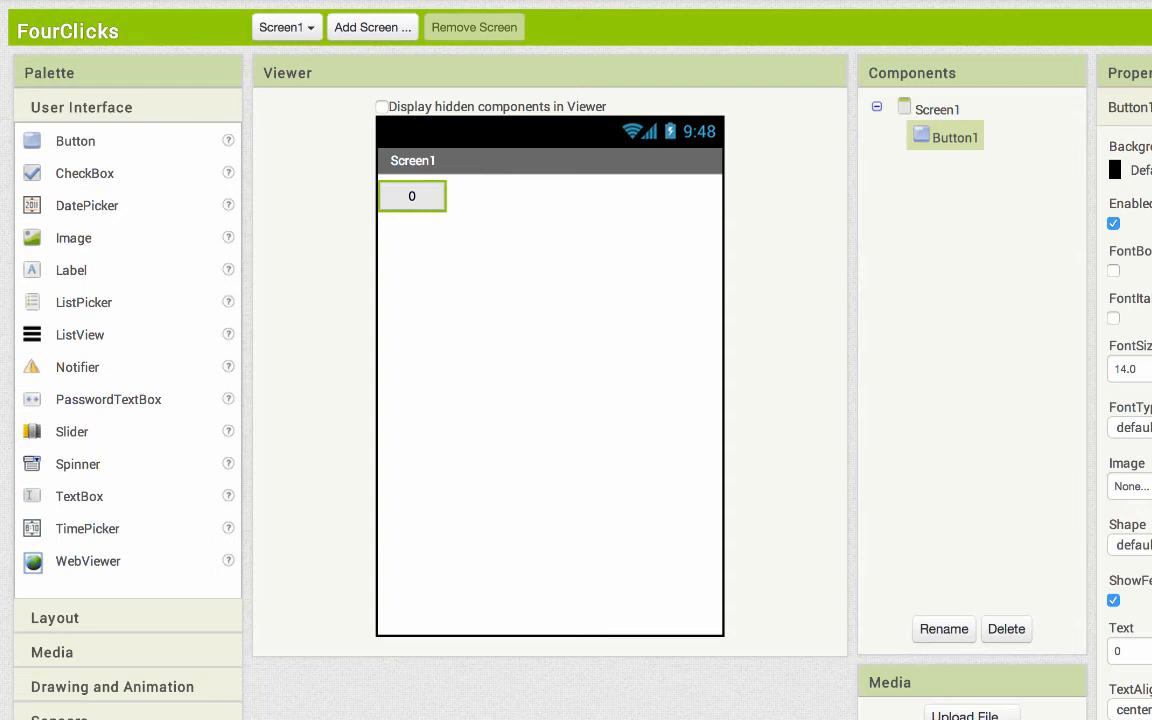
Set Button1's Text property to 'Click Me'
{"action": "scroll", "scroll_direction": "down", "scroll_amount": 3}
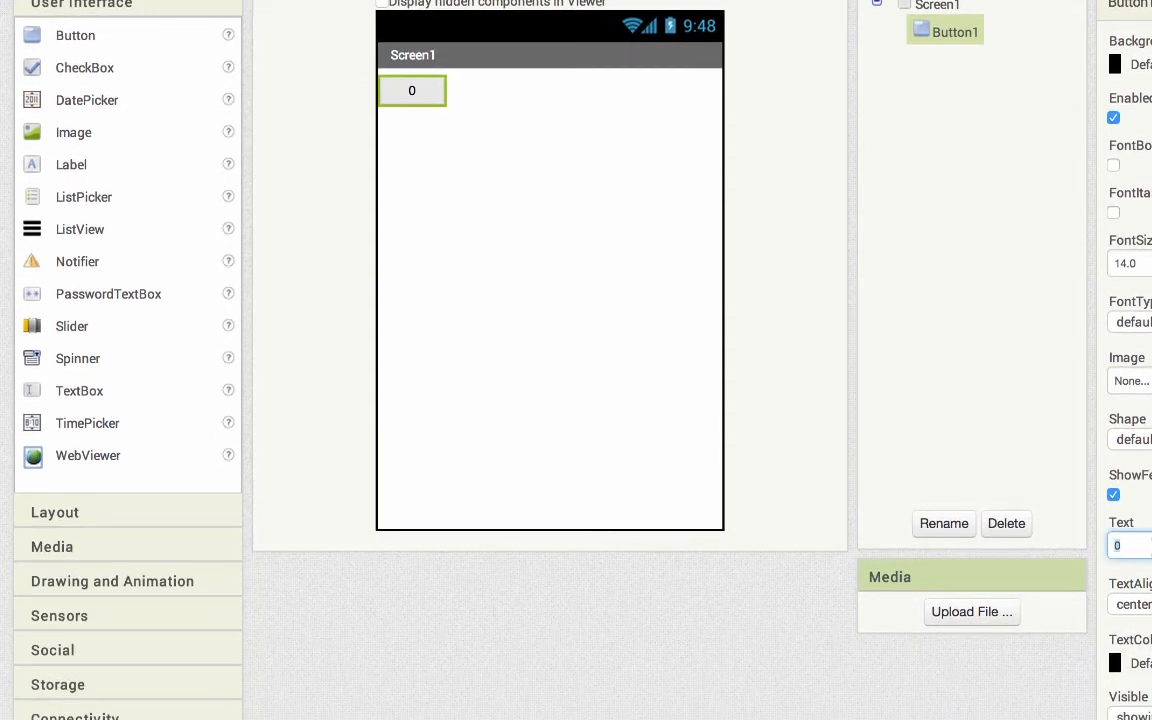
{"action": "type", "text": "Click Me"}
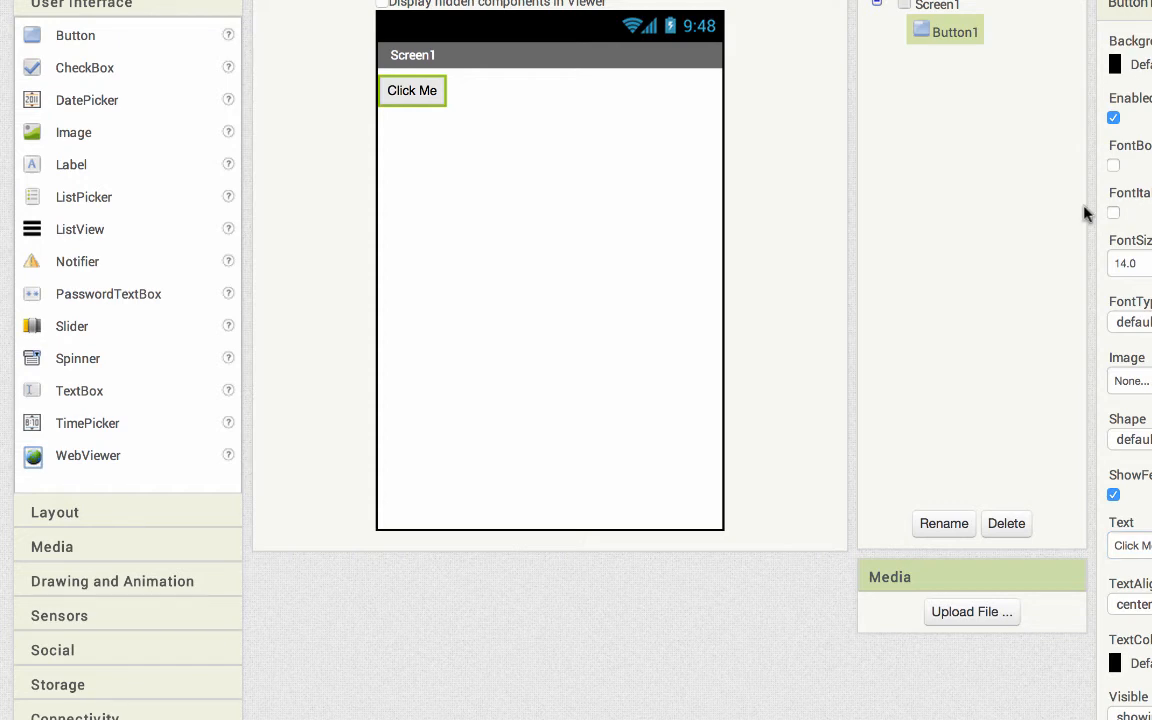
{"action": "scroll", "scroll_direction": "up", "scroll_amount": 3}
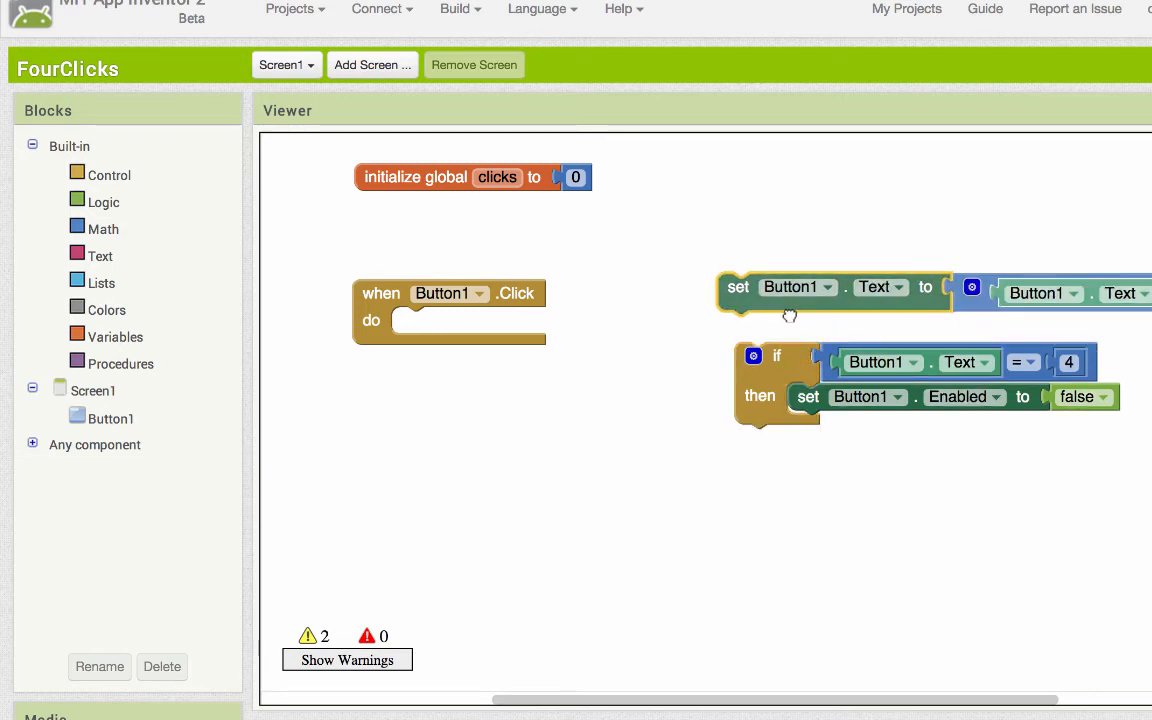
Add a set block in the click handler targeting global clicks
{"action": "left_click_drag", "start_coordinate": [840, 287], "coordinate": [467, 240]}
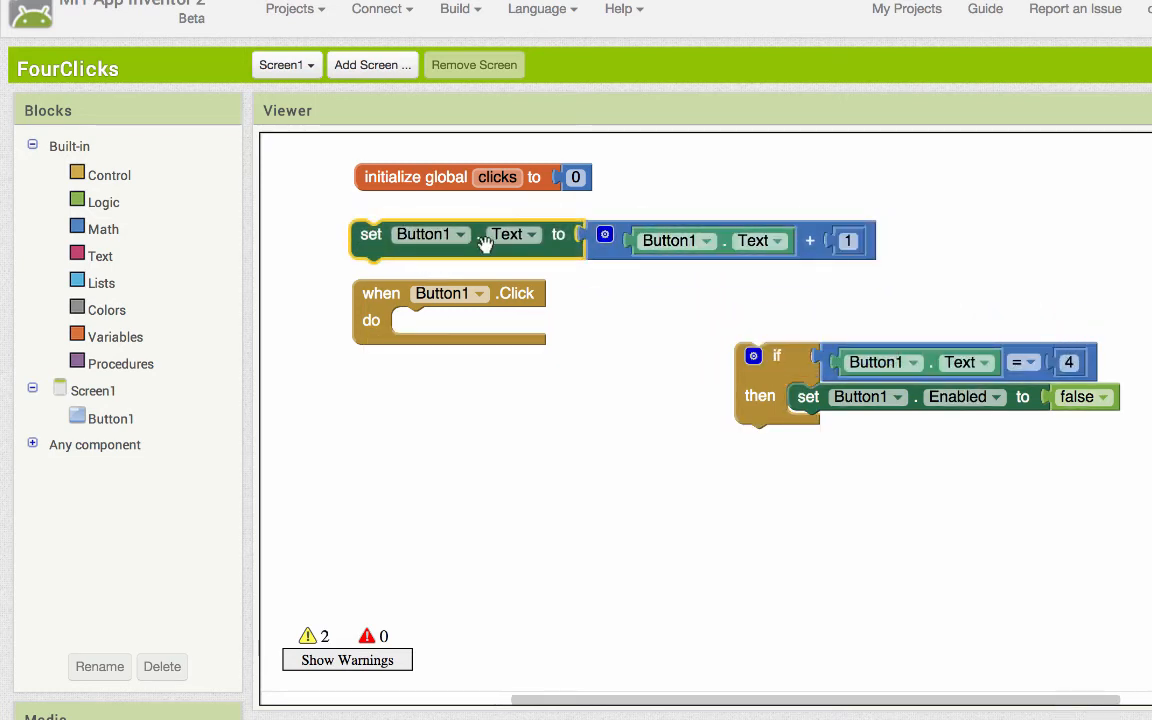
{"action": "mouse_move", "coordinate": [180, 365]}
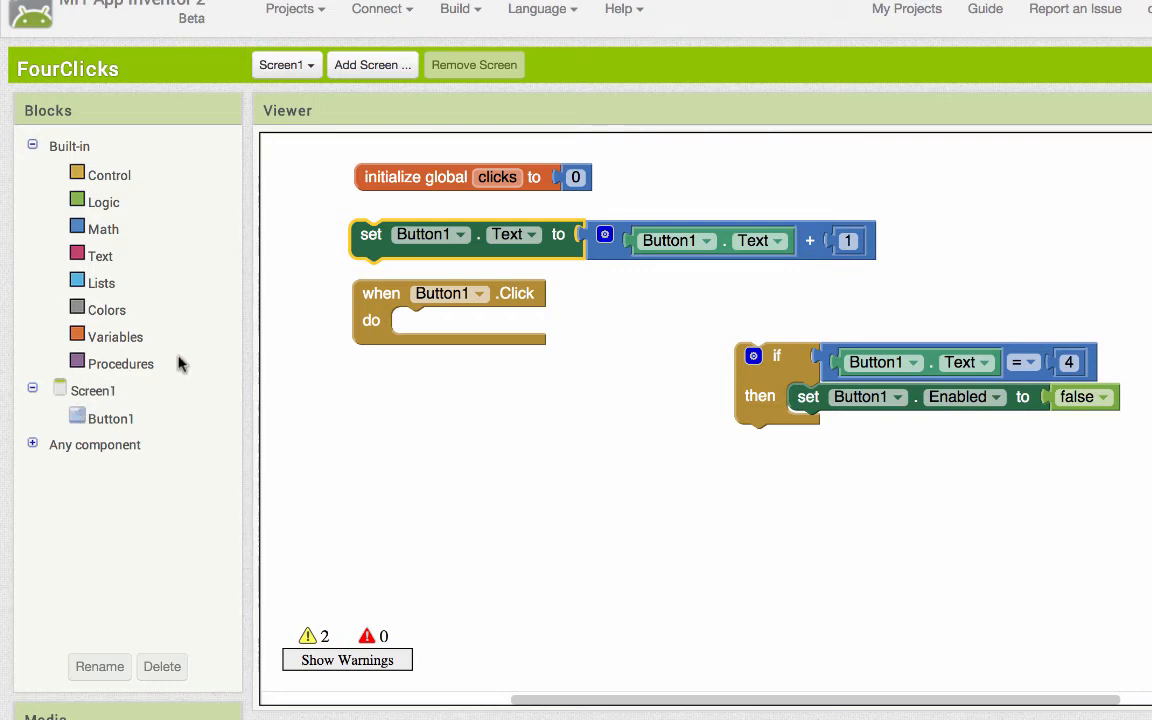
{"action": "mouse_move", "coordinate": [100, 347]}
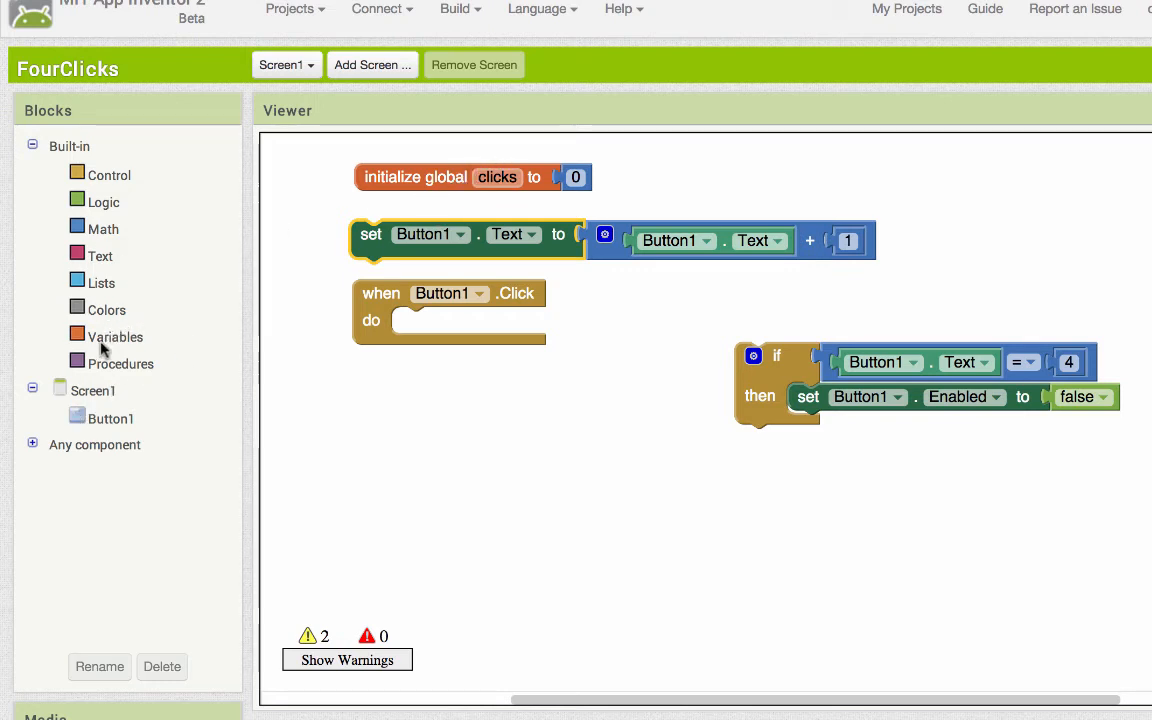
{"action": "left_click", "coordinate": [115, 336]}
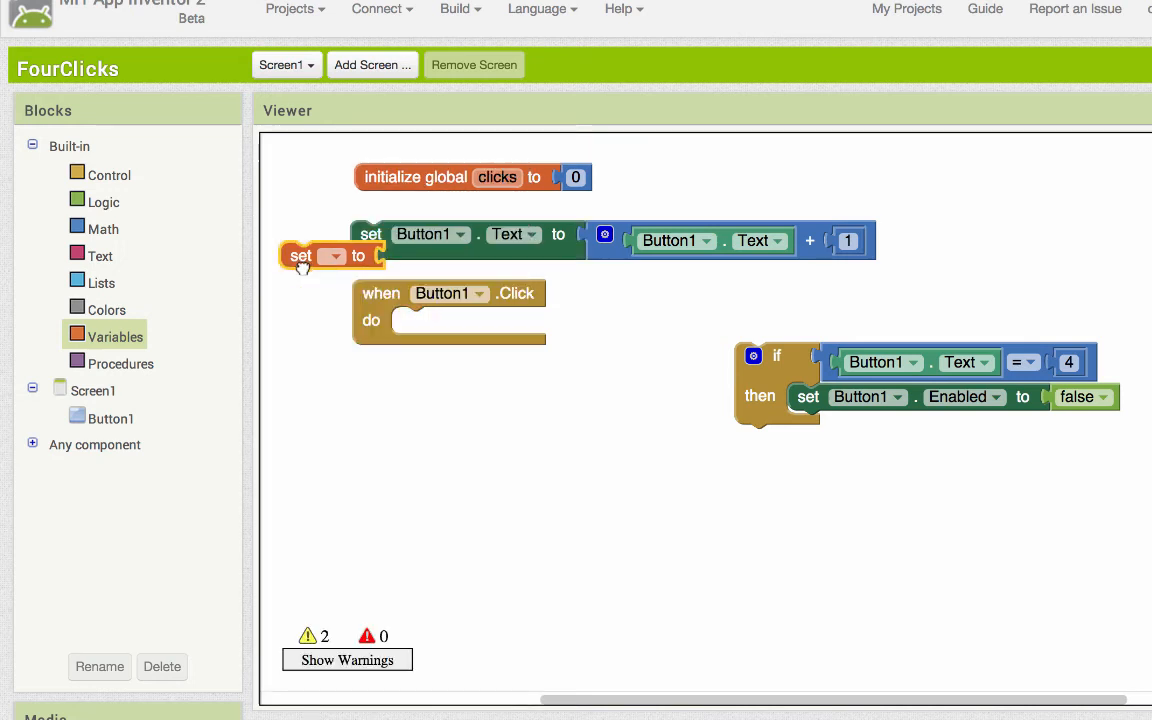
{"action": "left_click", "coordinate": [470, 321]}
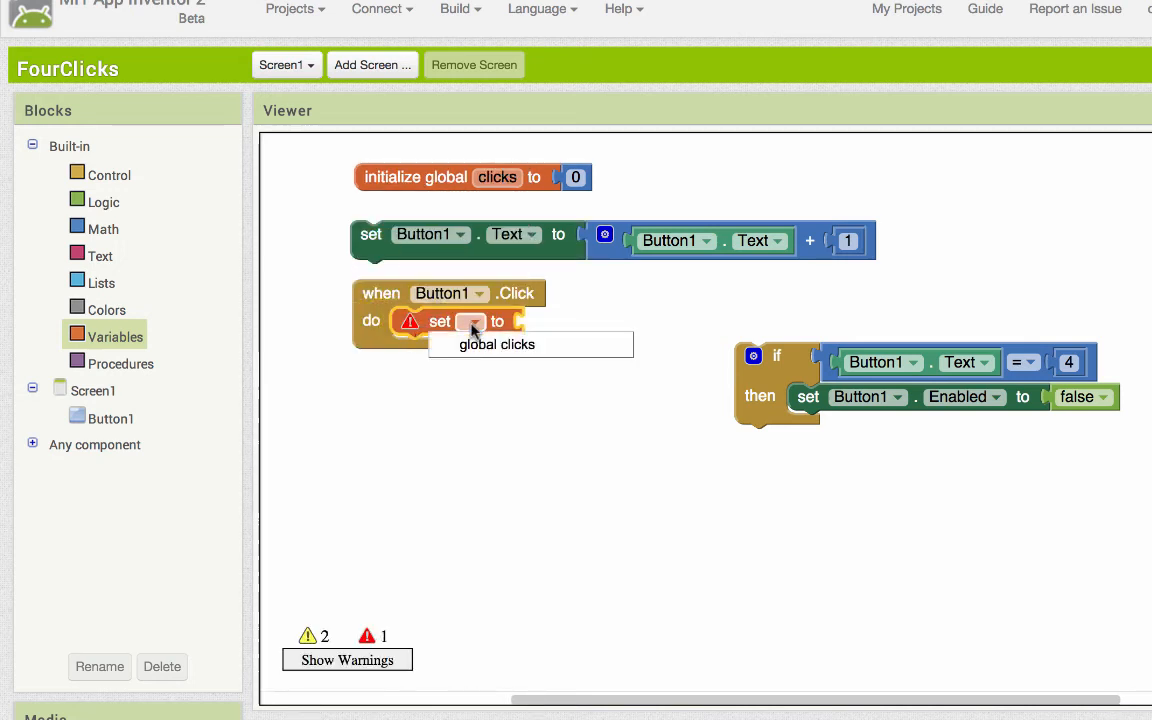
{"action": "left_click", "coordinate": [497, 344]}
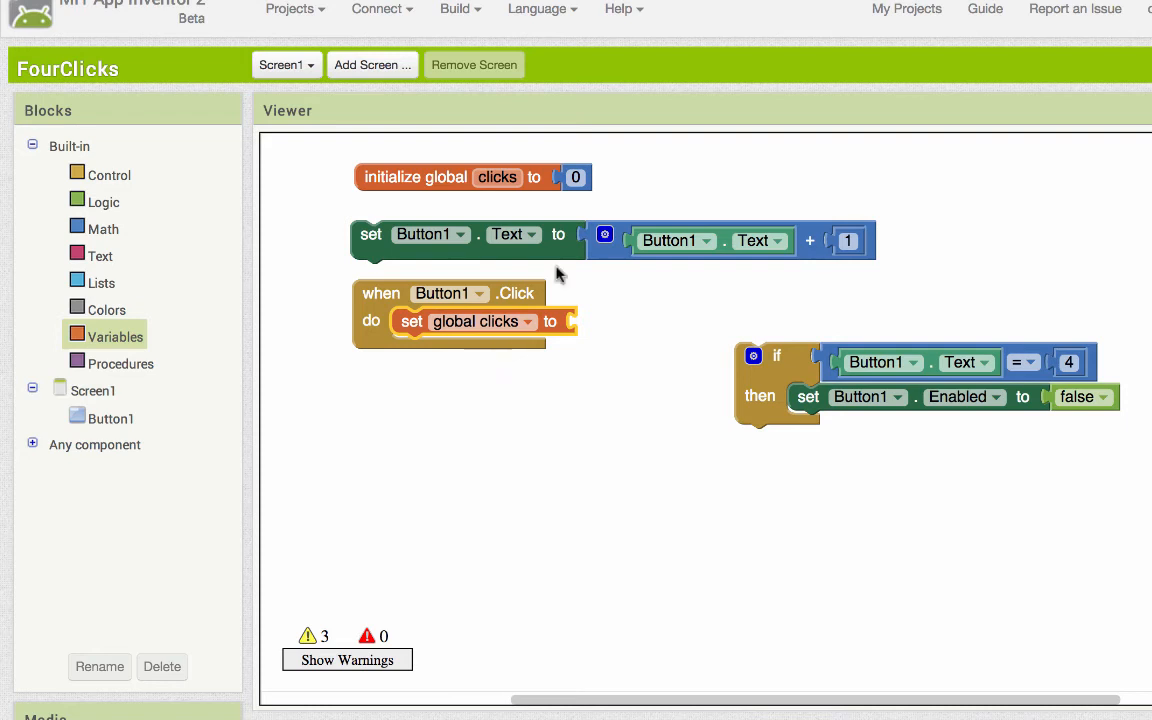
Feed it get global clicks + 1 and delete the leftover Button1.Text setter
{"action": "left_click_drag", "start_coordinate": [712, 240], "coordinate": [716, 271]}
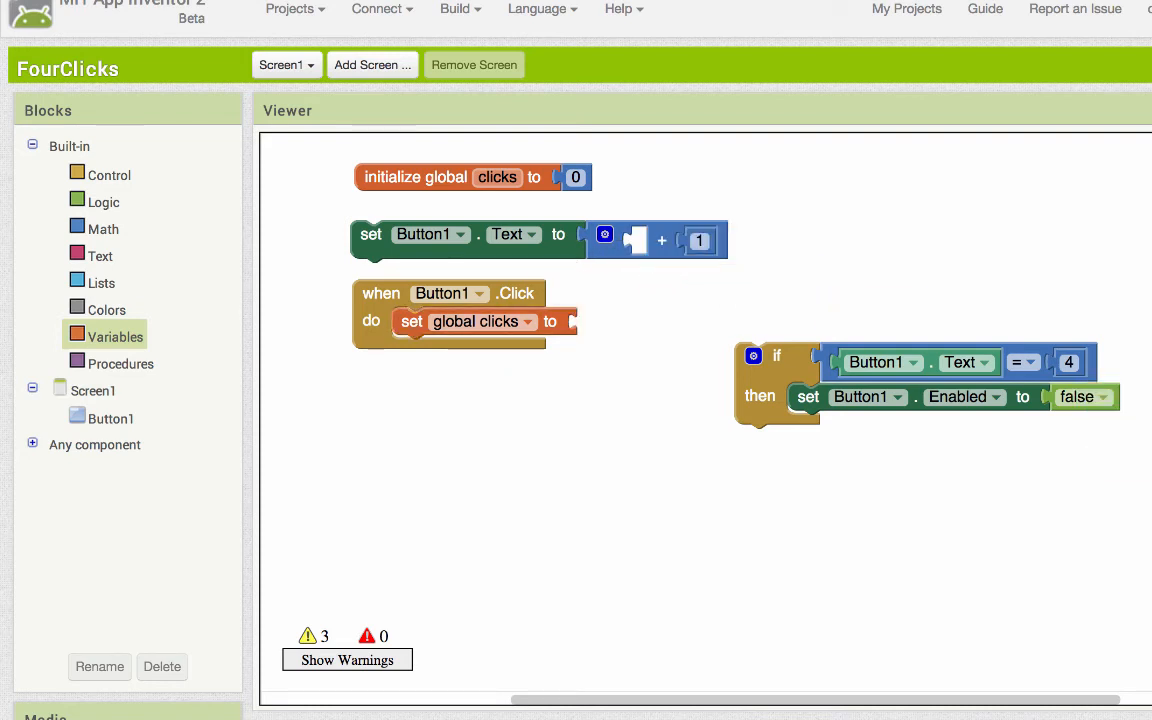
{"action": "left_click_drag", "start_coordinate": [660, 240], "coordinate": [665, 327]}
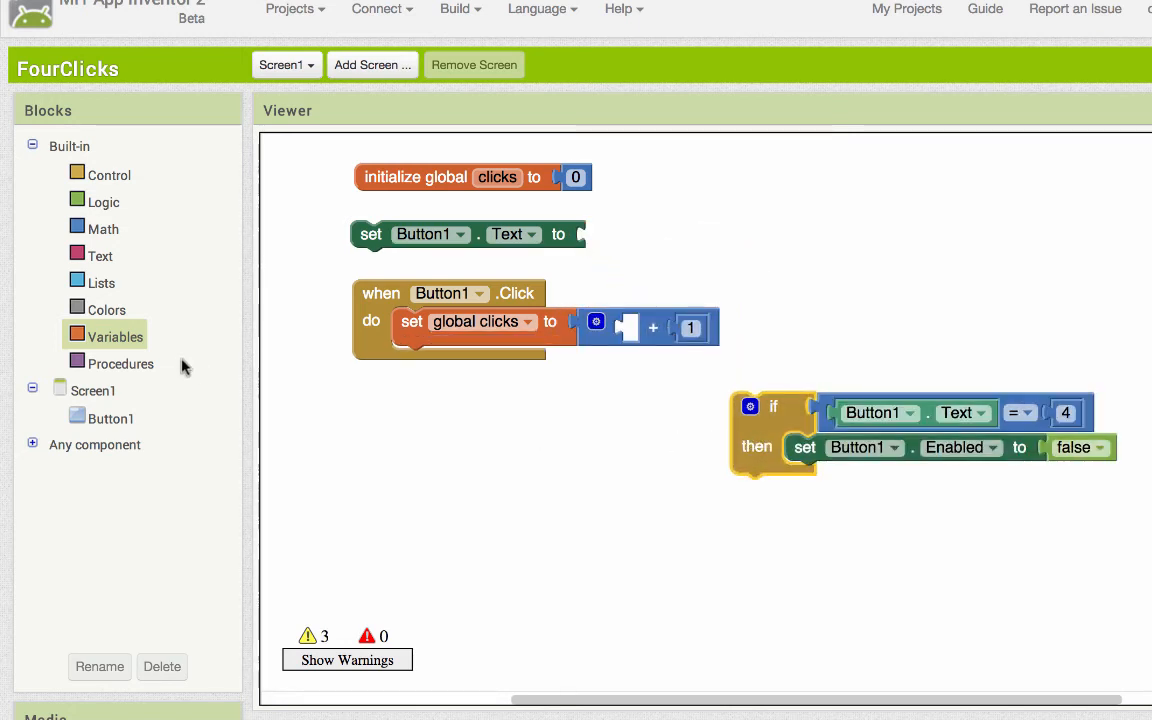
{"action": "left_click", "coordinate": [117, 336]}
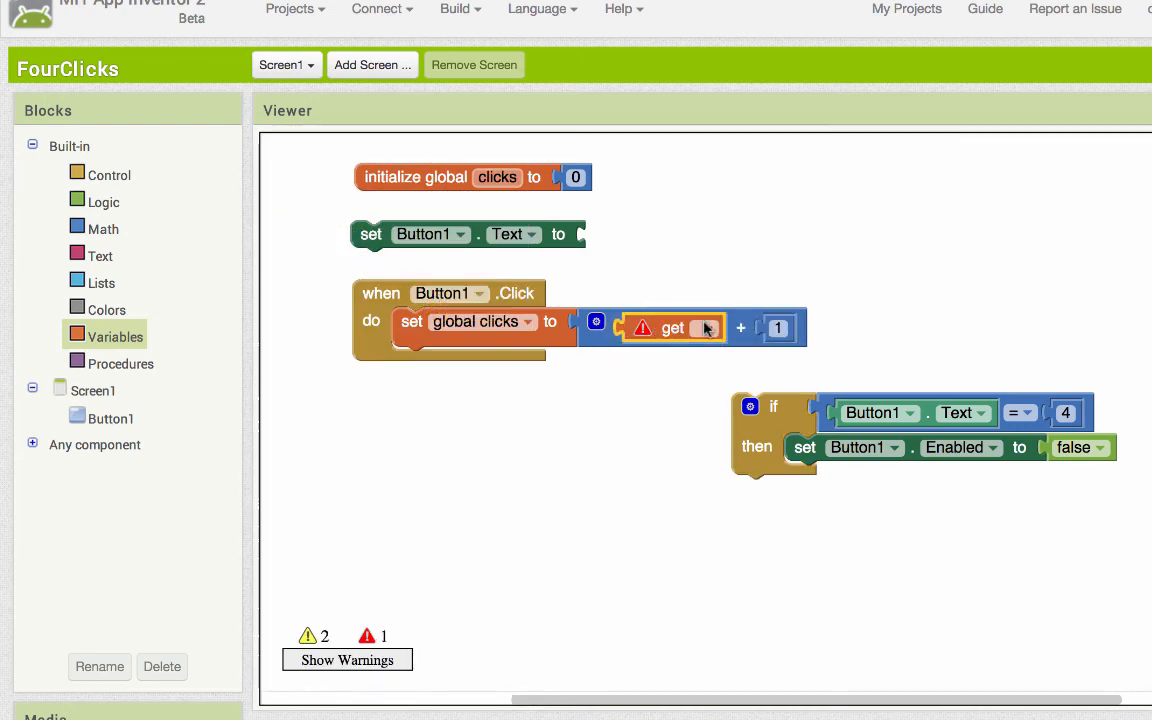
{"action": "left_click", "coordinate": [705, 328]}
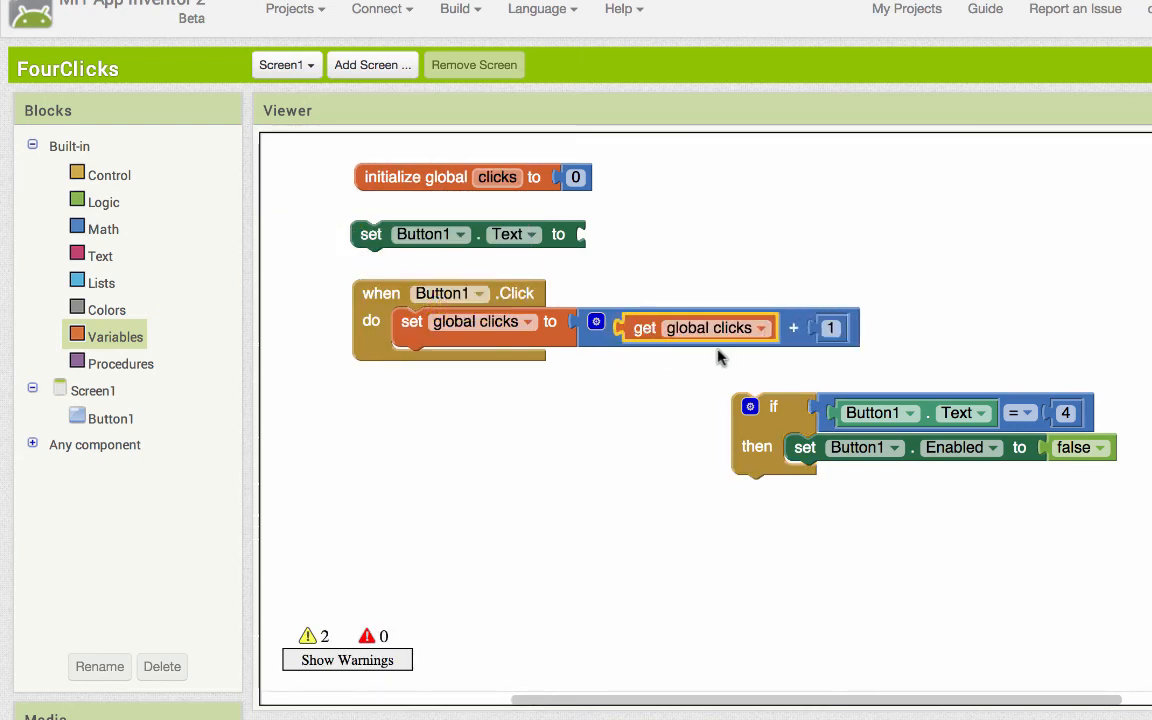
{"action": "mouse_move", "coordinate": [510, 250]}
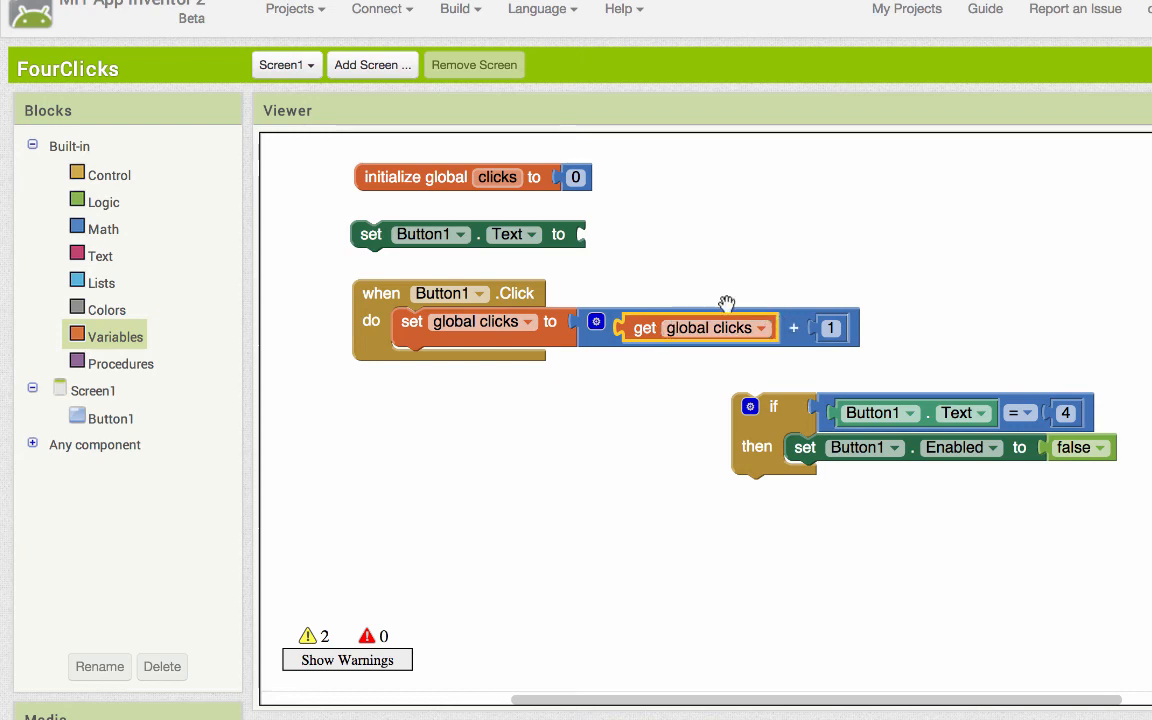
{"action": "mouse_move", "coordinate": [485, 231]}
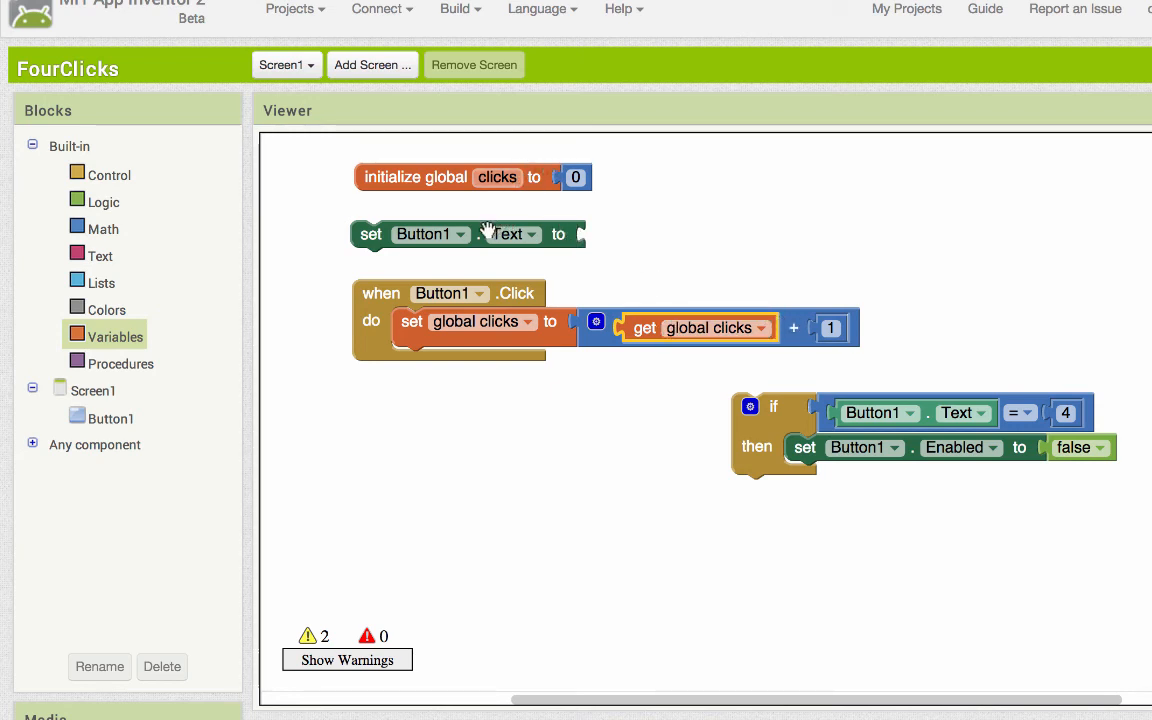
{"action": "left_click_drag", "start_coordinate": [470, 234], "coordinate": [1125, 584]}
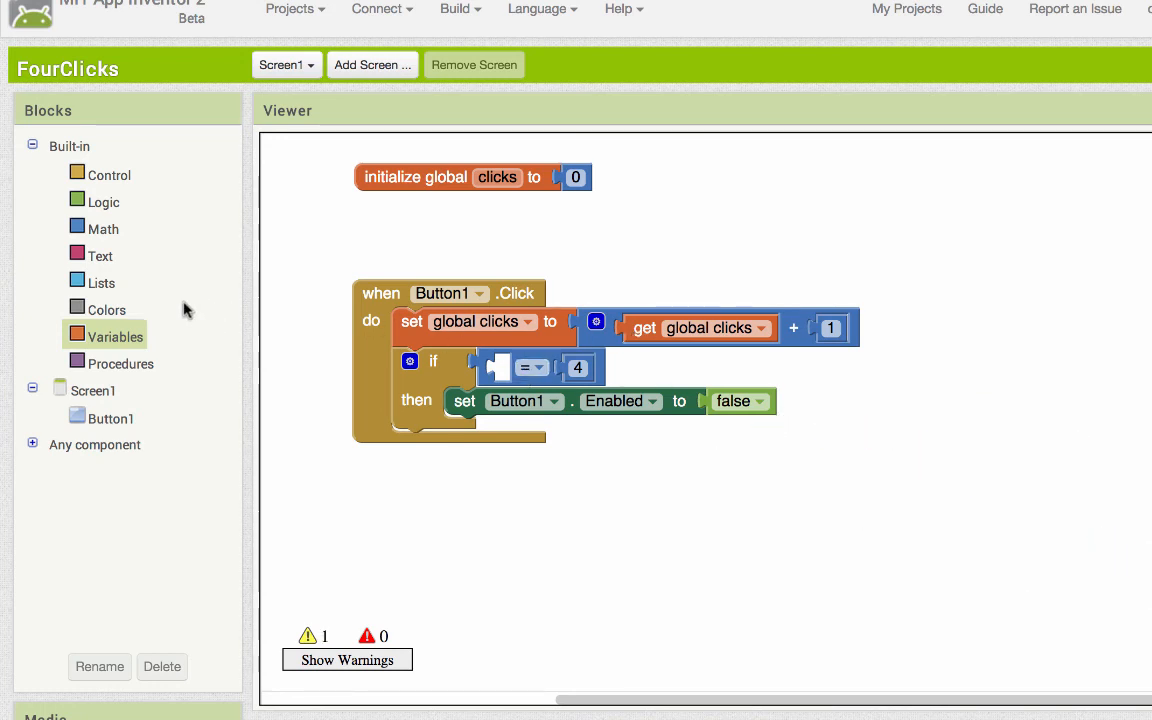
Use get global clicks as the left value of the equals-4 test
{"action": "left_click", "coordinate": [117, 334]}
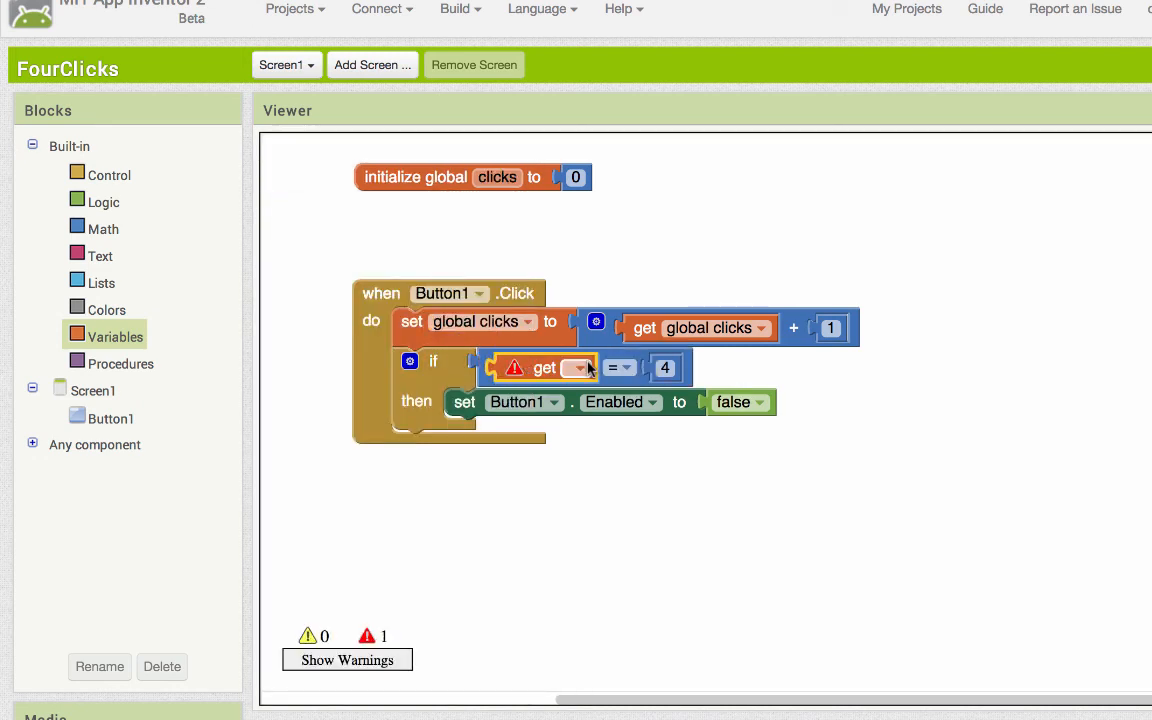
{"action": "left_click", "coordinate": [578, 368]}
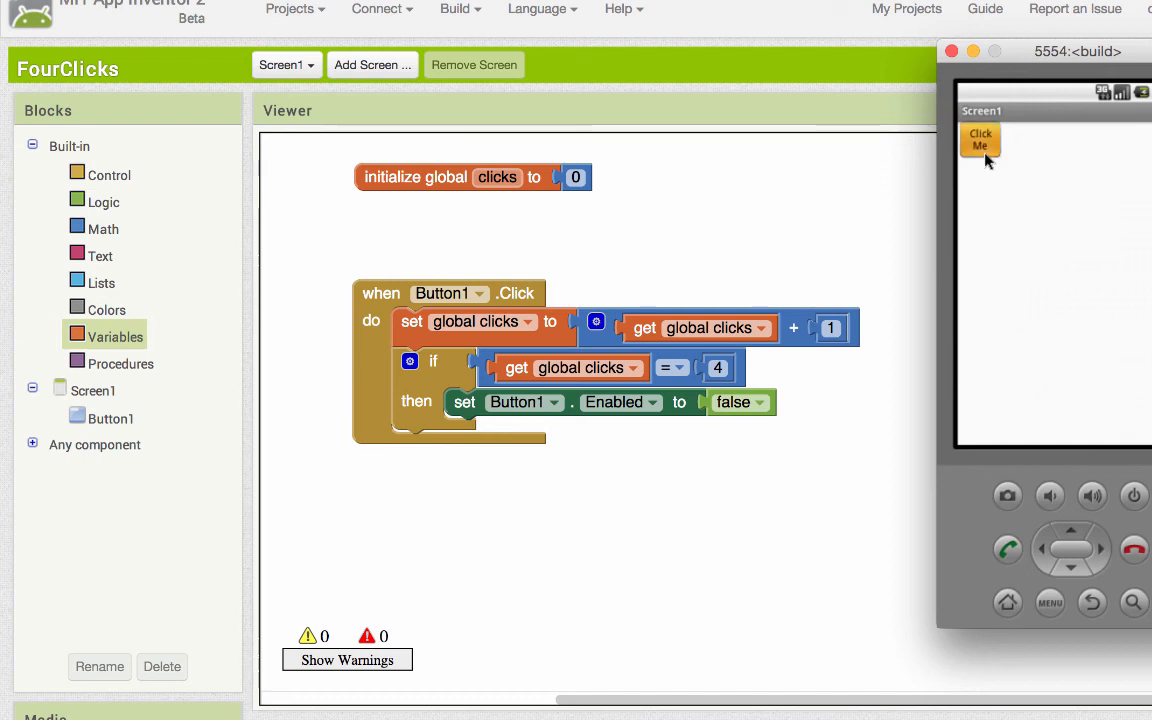
Tap Click Me in the emulator until it becomes disabled
{"action": "left_click", "coordinate": [980, 139]}
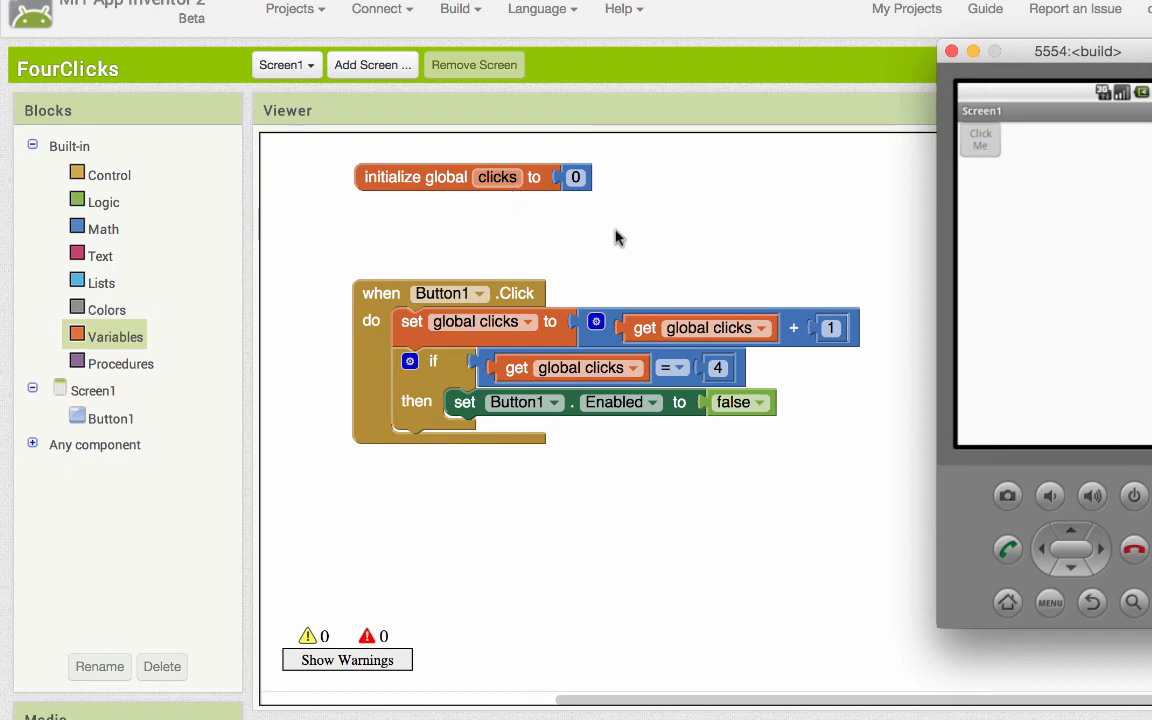
{"action": "mouse_move", "coordinate": [508, 265]}
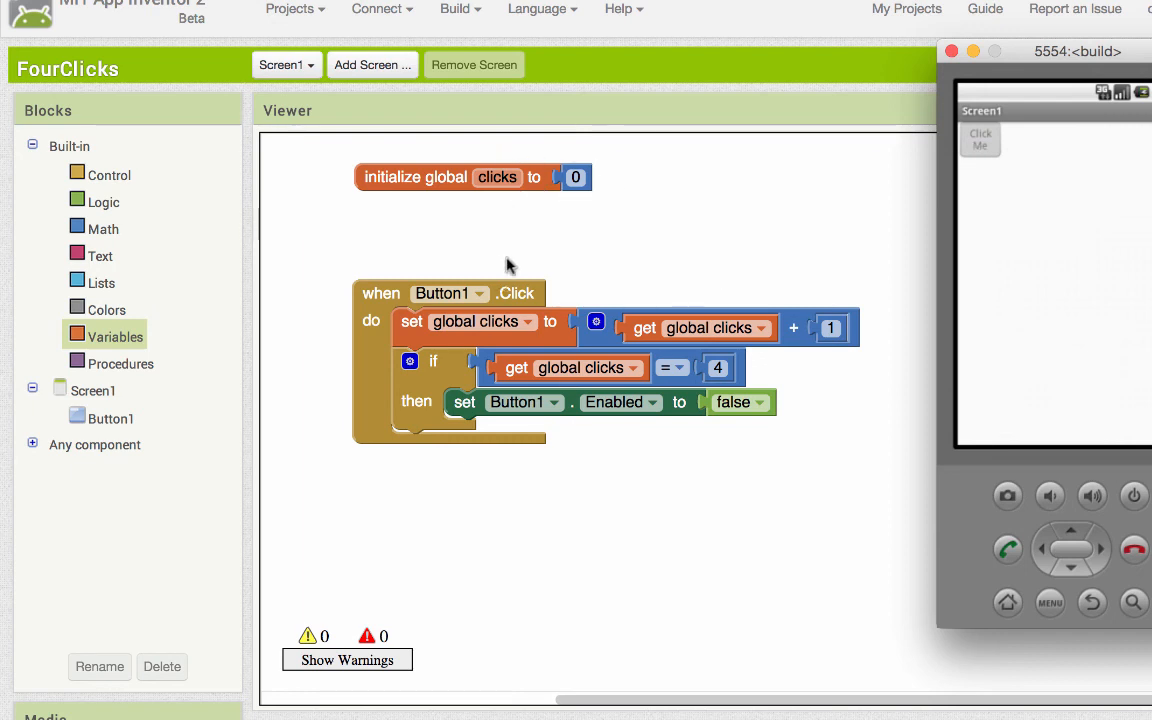
{"action": "mouse_move", "coordinate": [370, 334]}
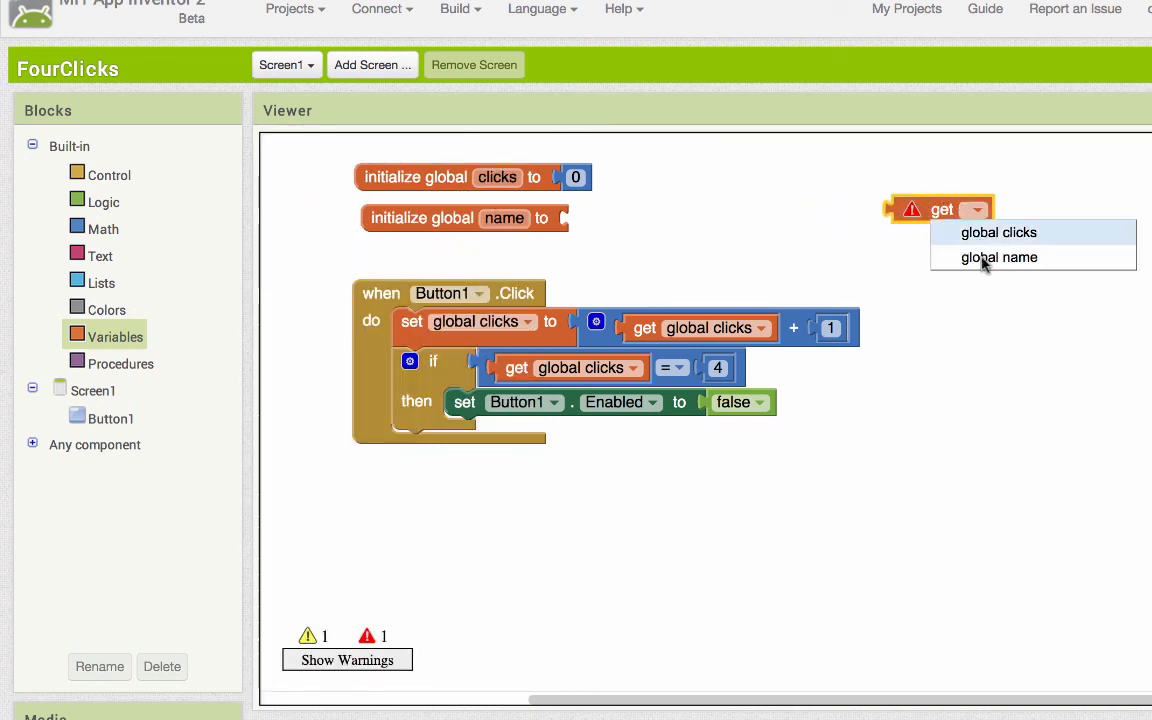
{"action": "mouse_move", "coordinate": [73, 270]}
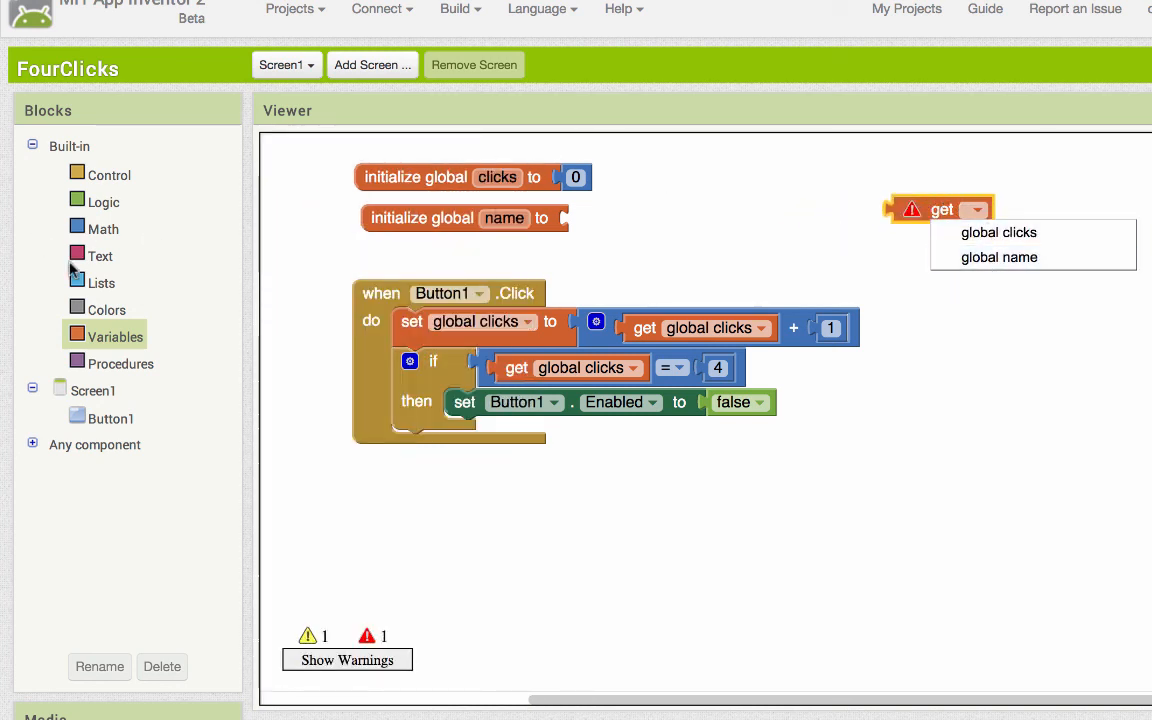
Drag get and set blocks from Variables and check which variables the setter can assign
{"action": "left_click", "coordinate": [118, 335]}
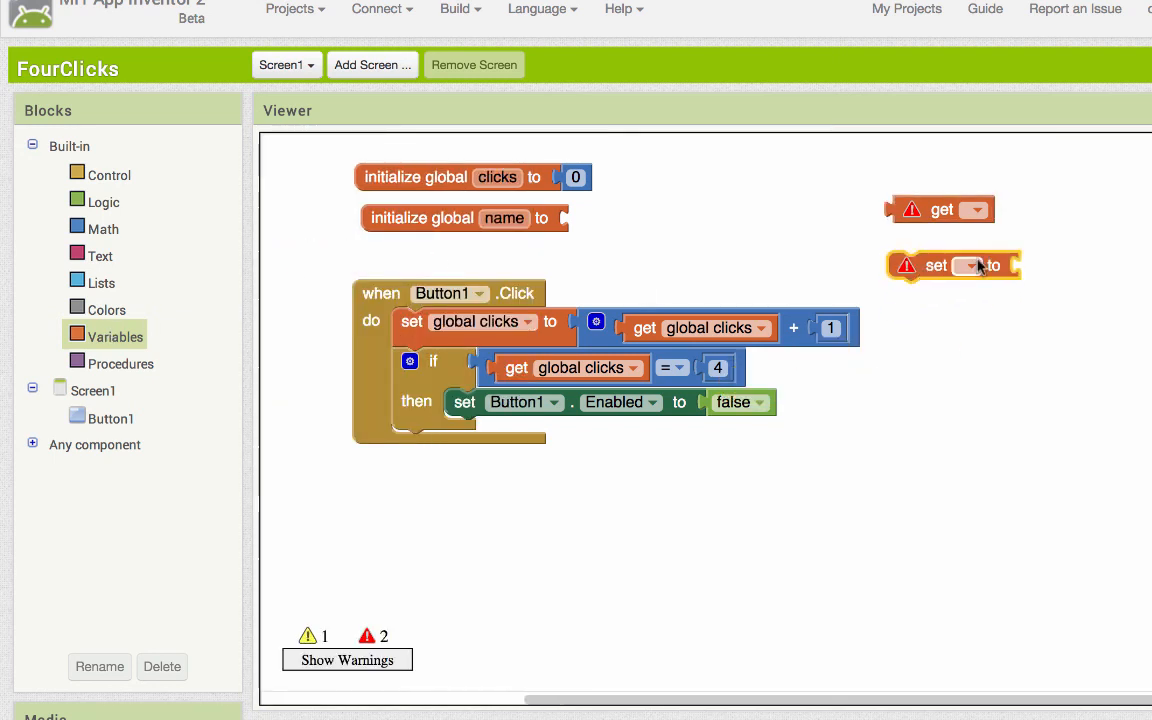
{"action": "left_click", "coordinate": [968, 265]}
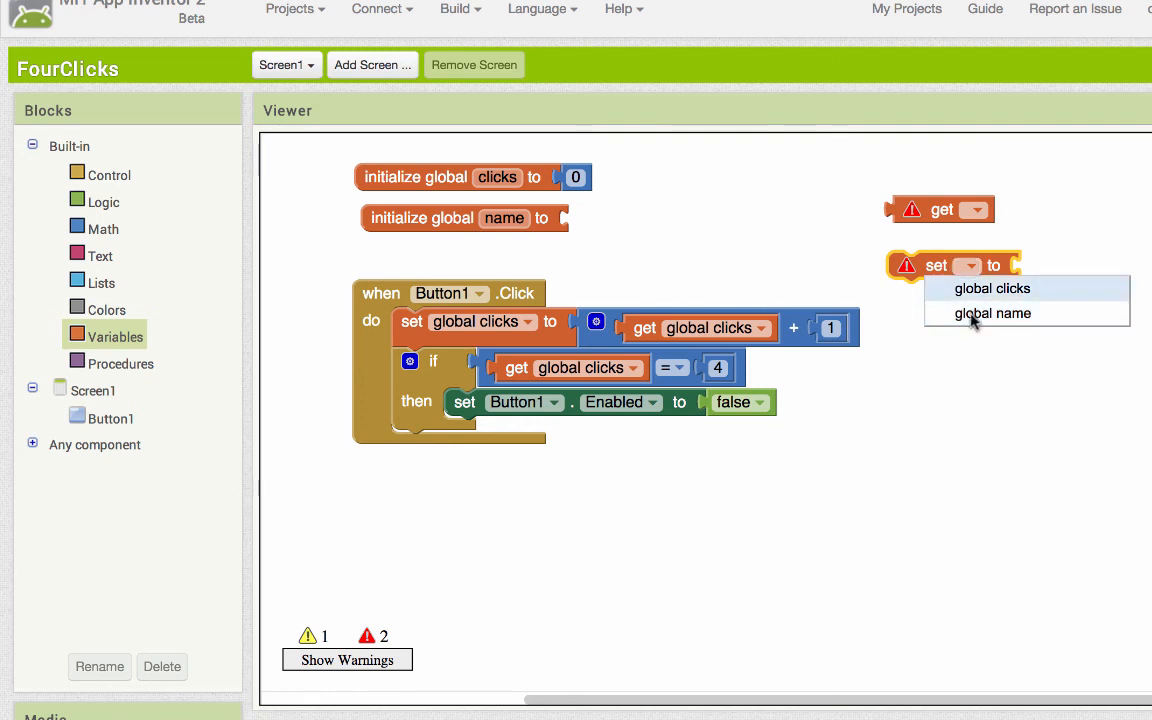
{"action": "mouse_move", "coordinate": [475, 265]}
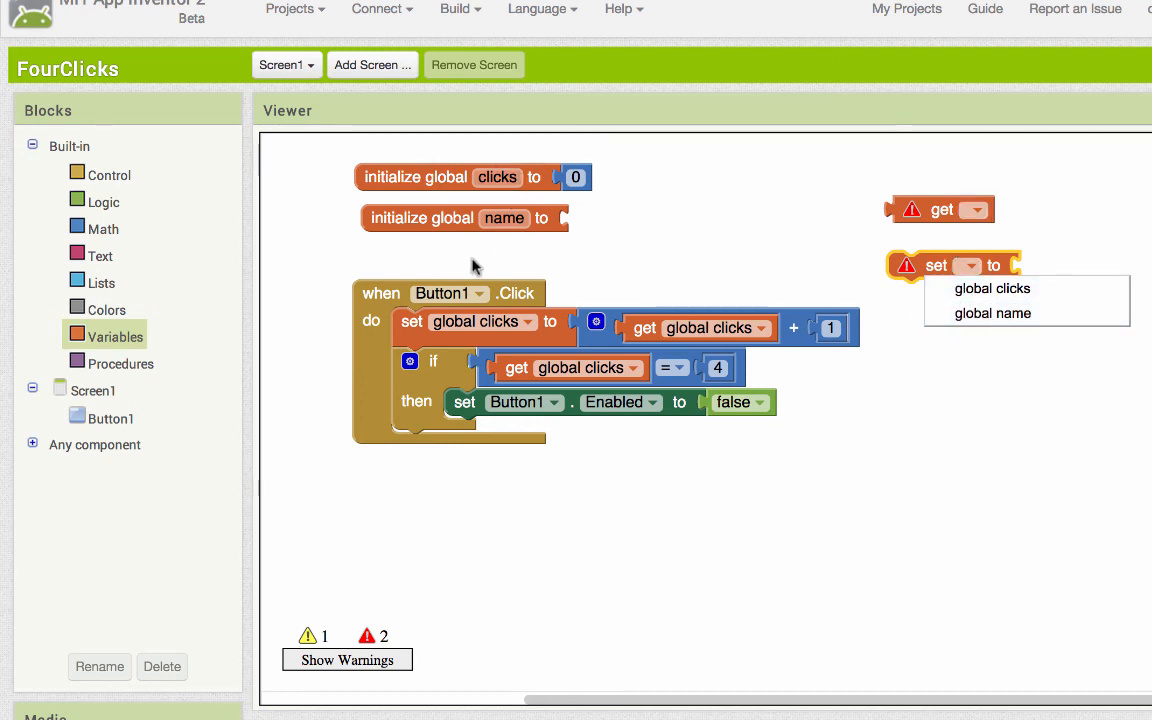
{"action": "left_click", "coordinate": [115, 335]}
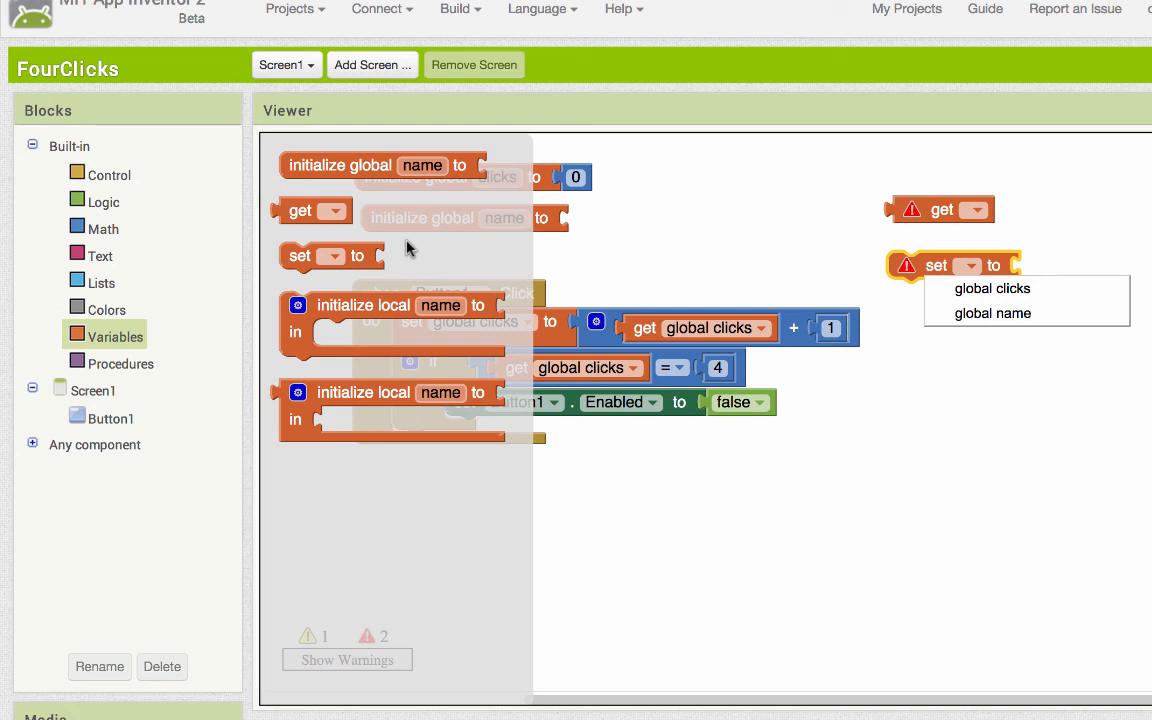
{"action": "mouse_move", "coordinate": [850, 137]}
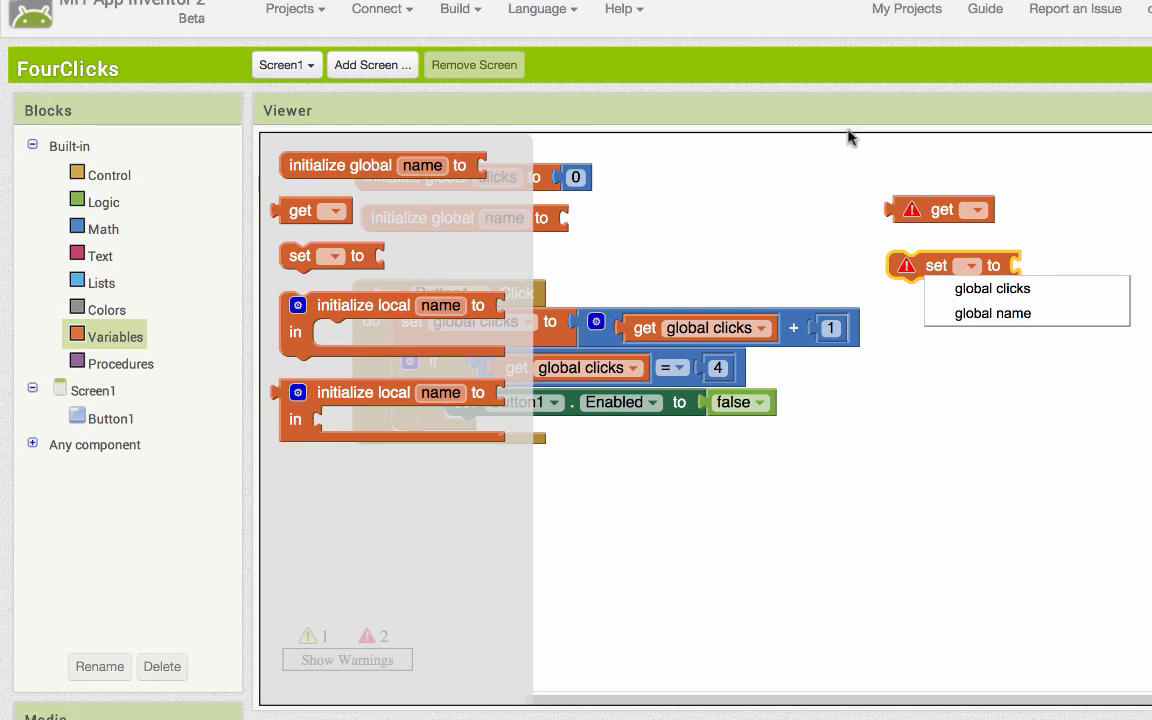